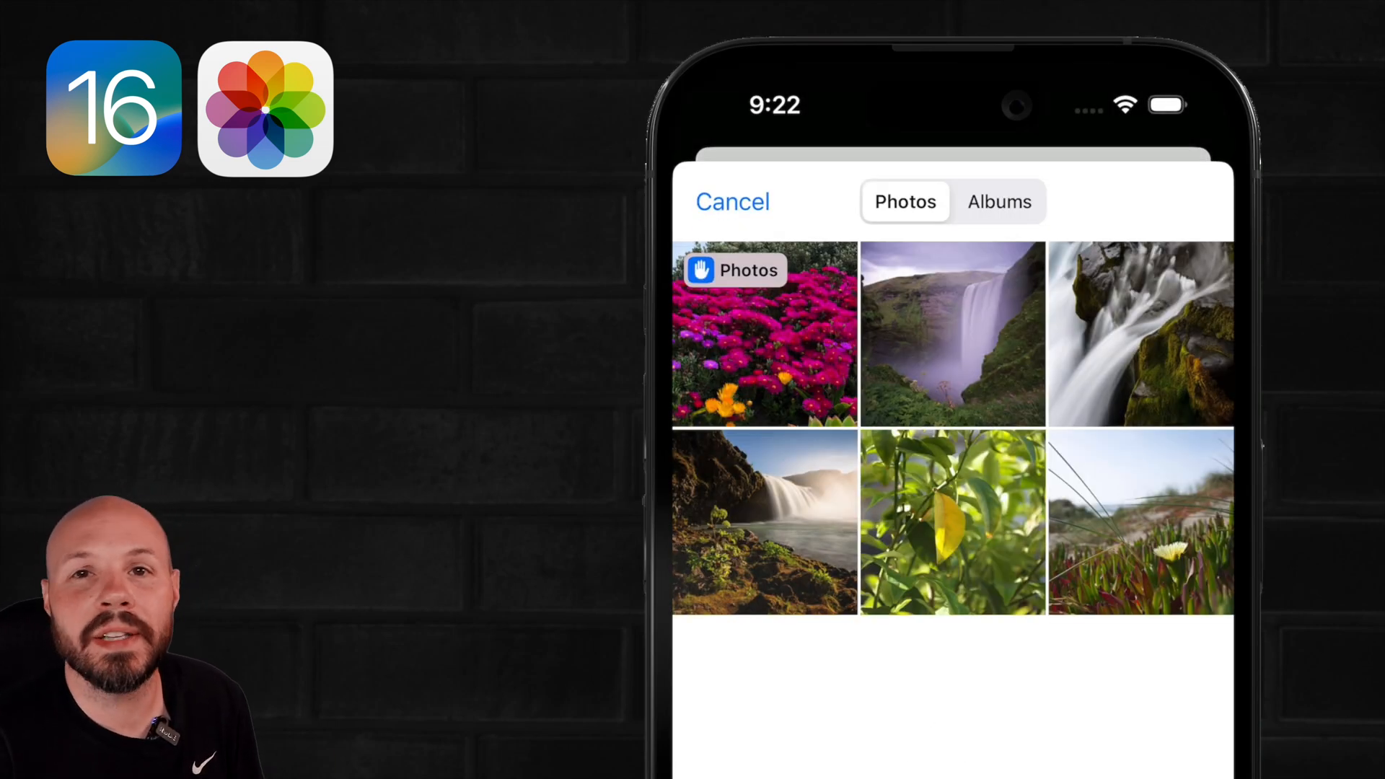
Step: Add 'import PhotosUI' below 'import SwiftUI' and place the cursor at the HStack line
click(765, 333)
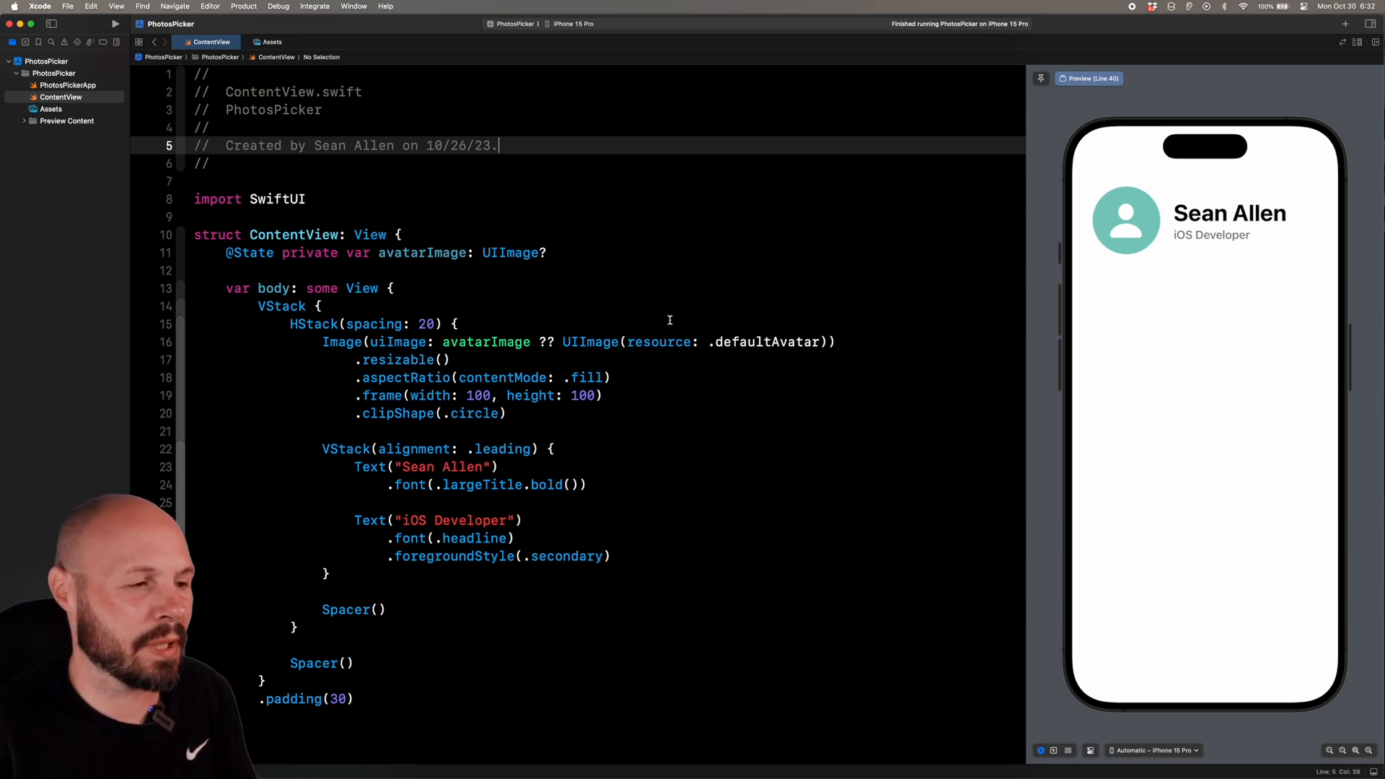
scroll(down, 3)
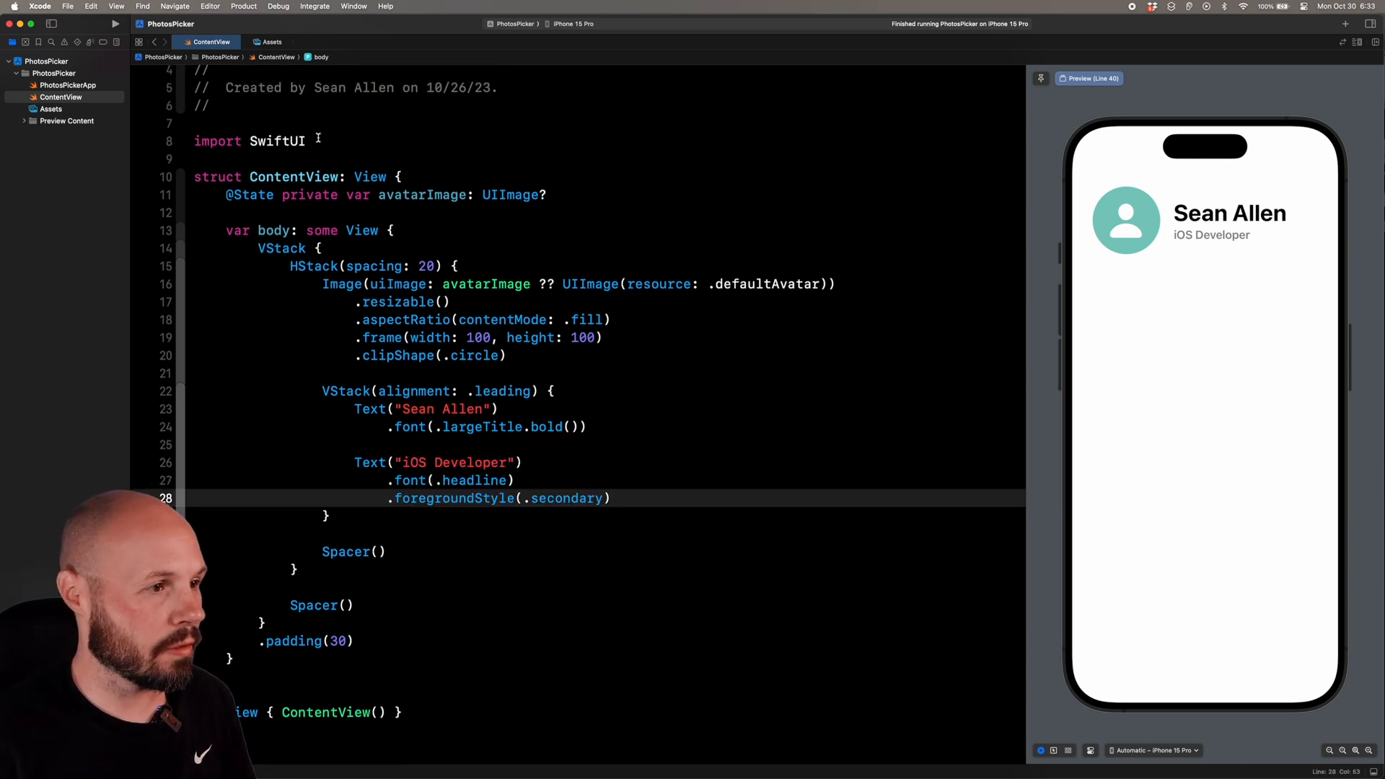
text(import)
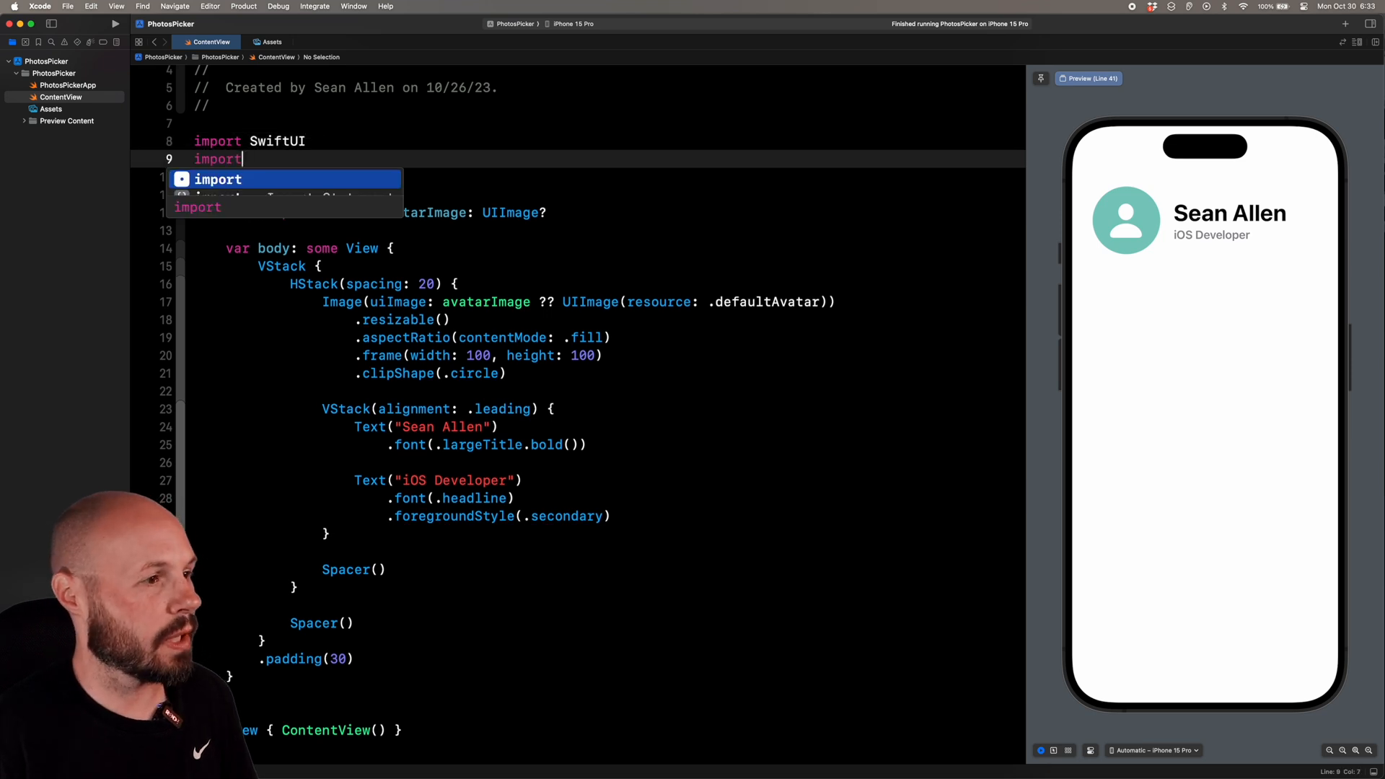
text(PhotosUI)
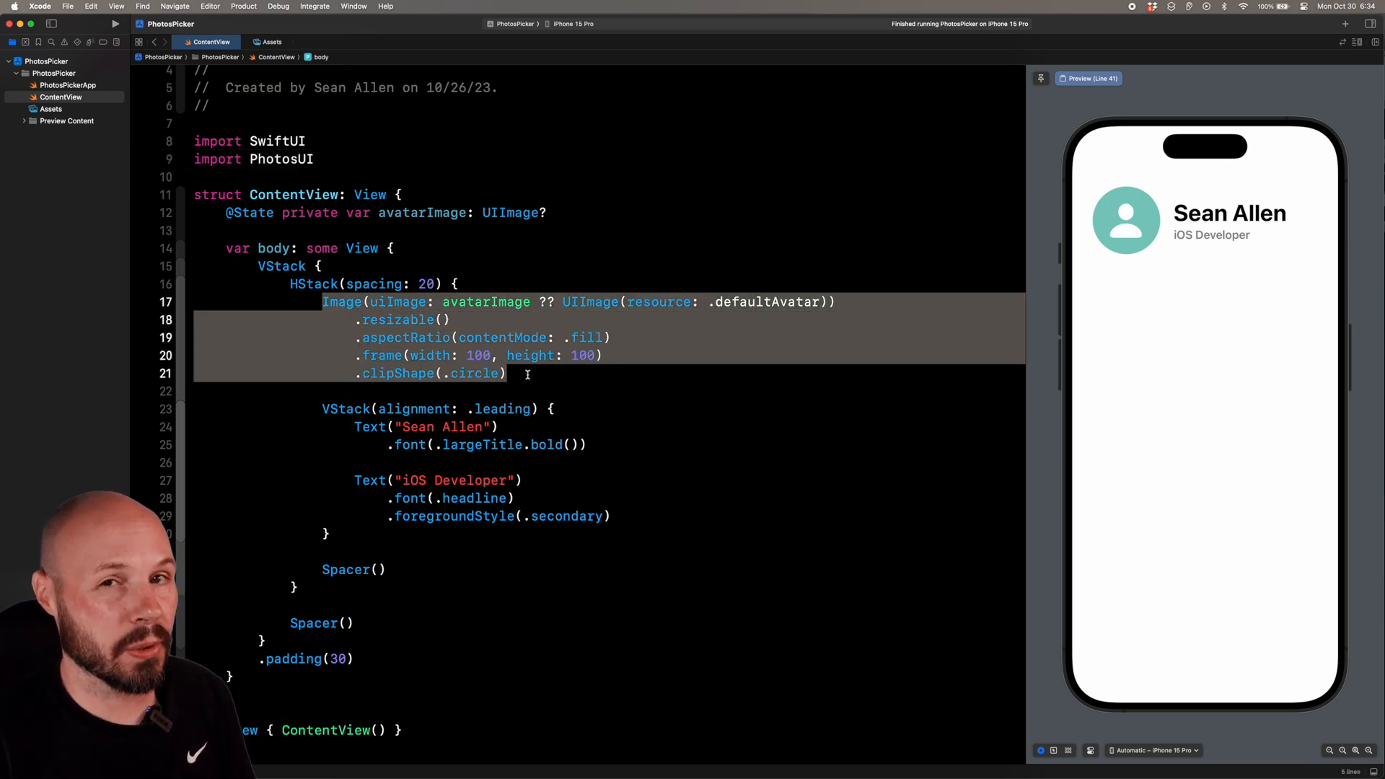
click(427, 284)
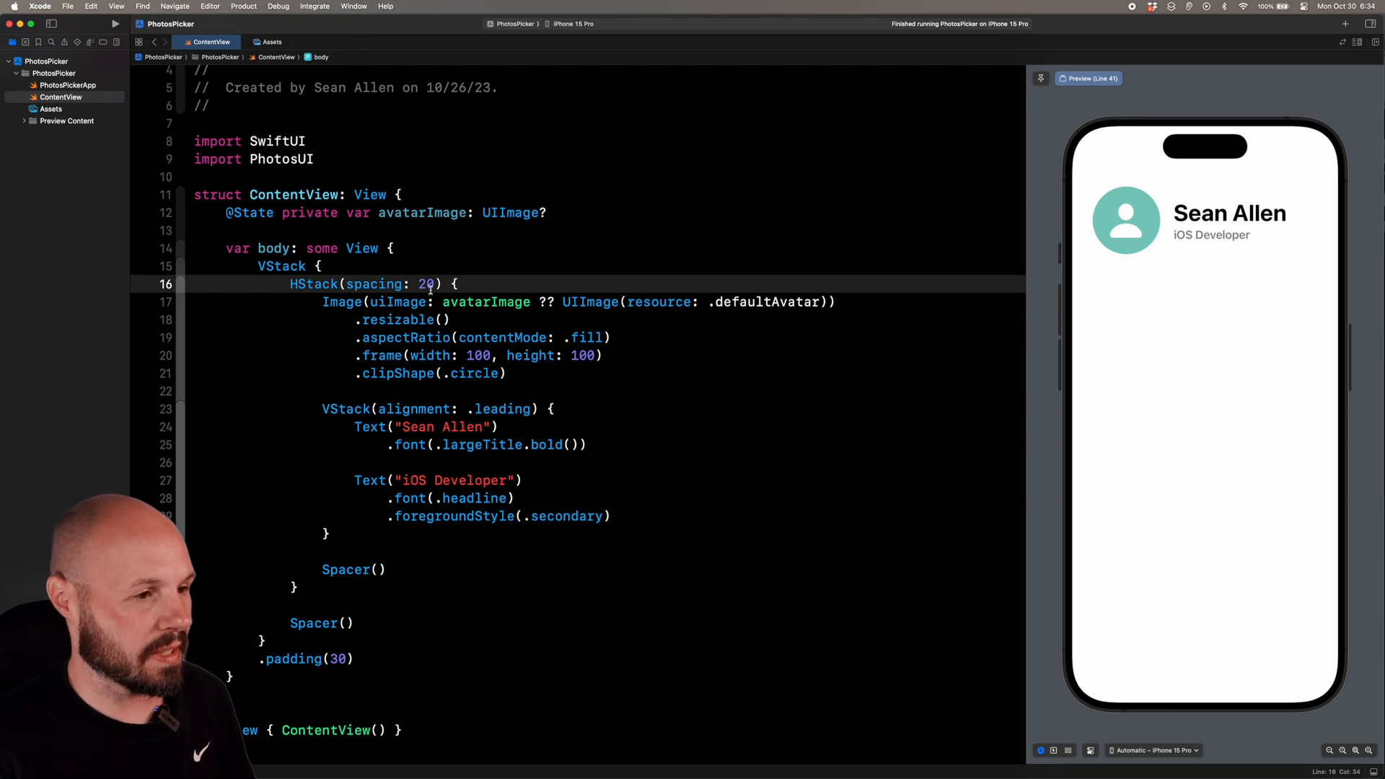
Step: Insert a PhotosPicker with selection and label closure around the avatar Image in the HStack
text(P)
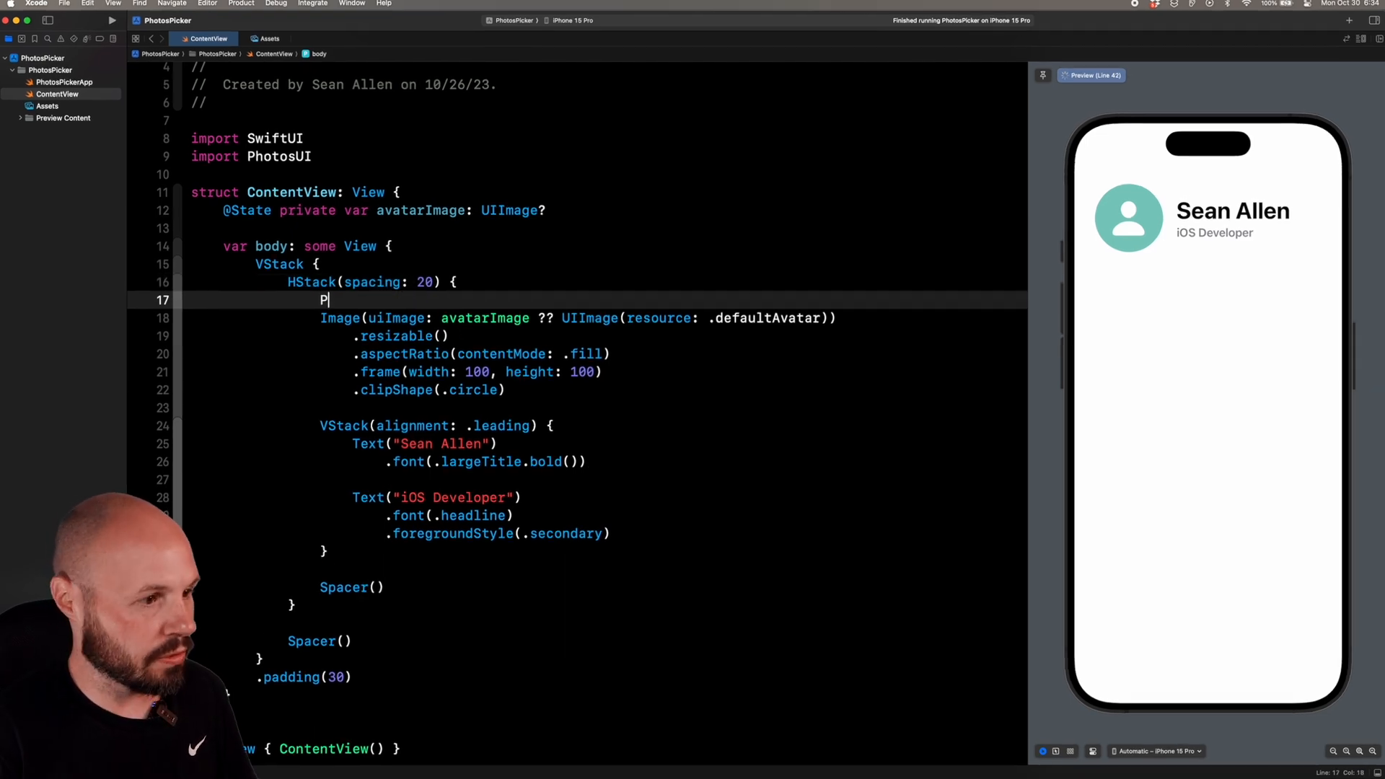
text(hoto)
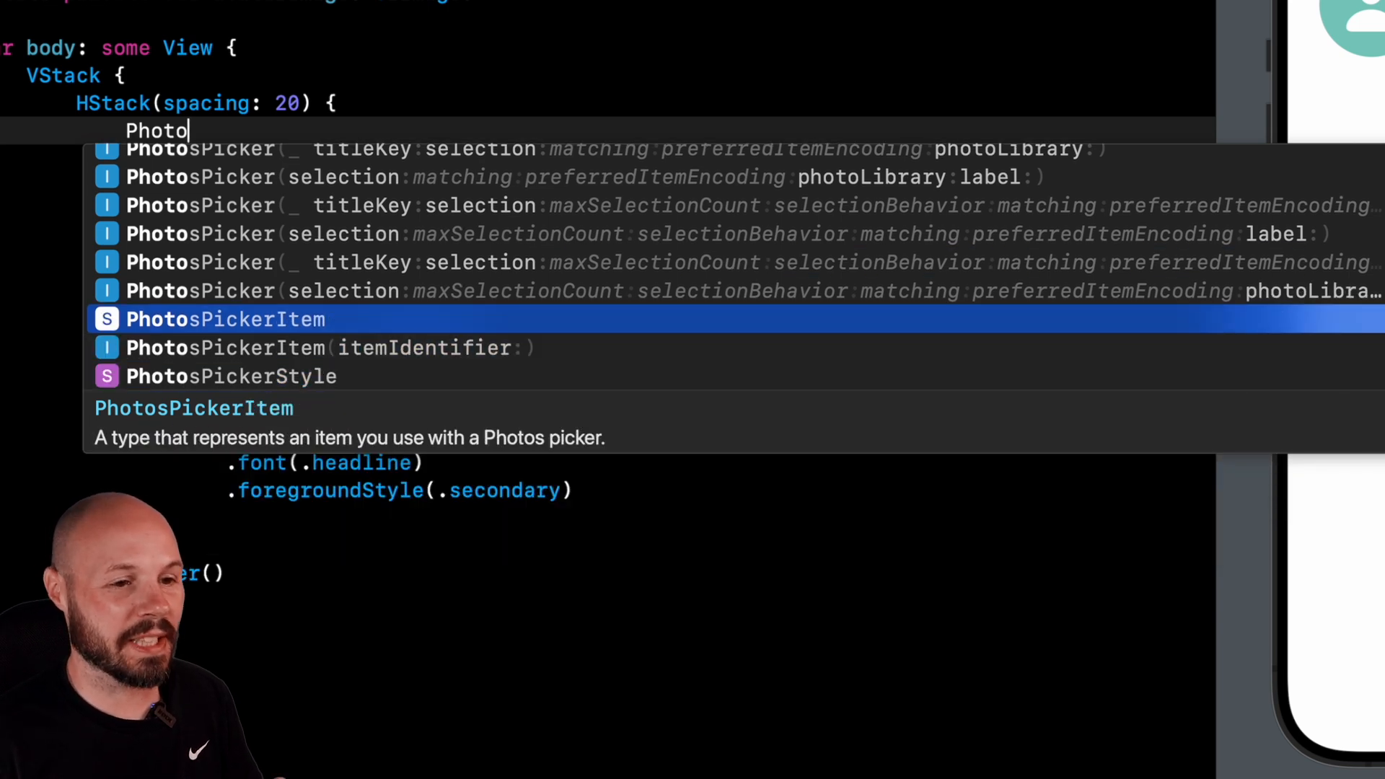
key(up)
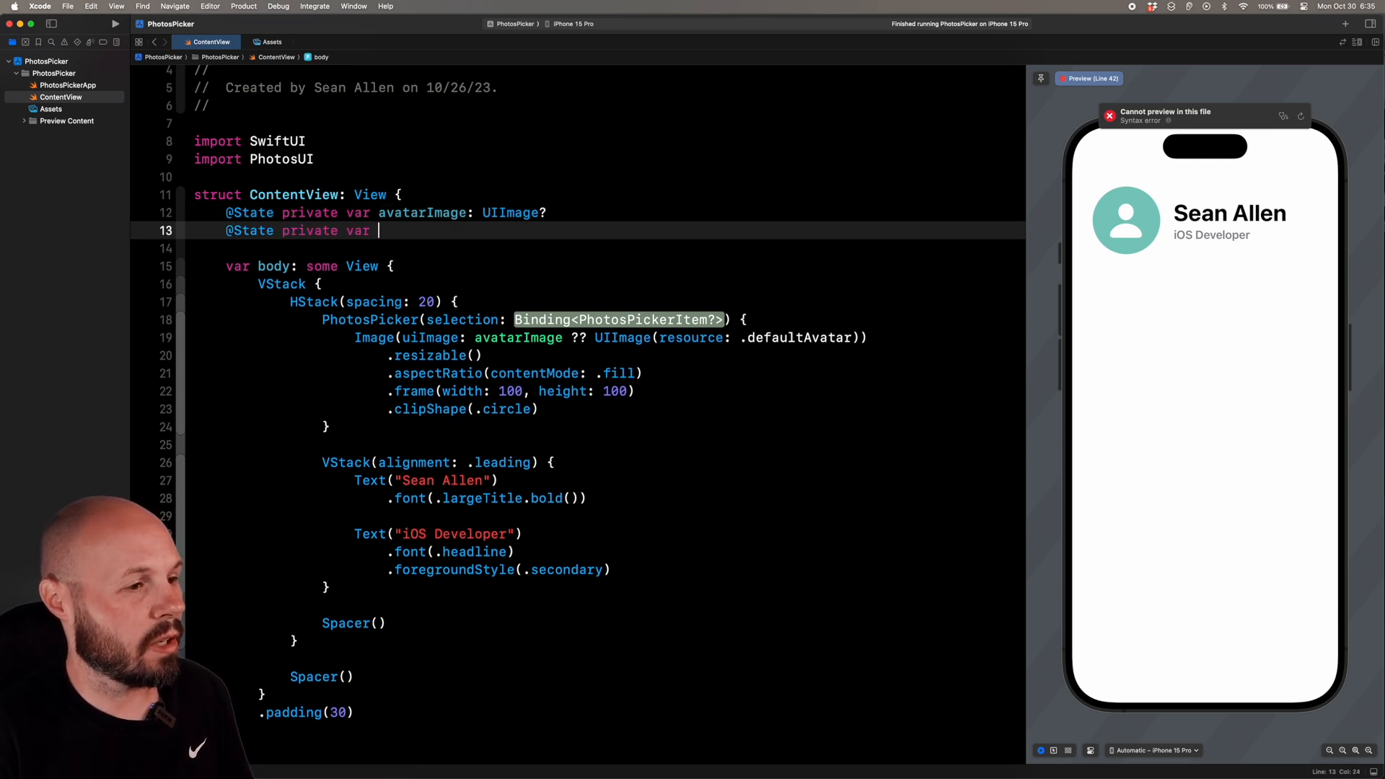
text(photosPickerItem)
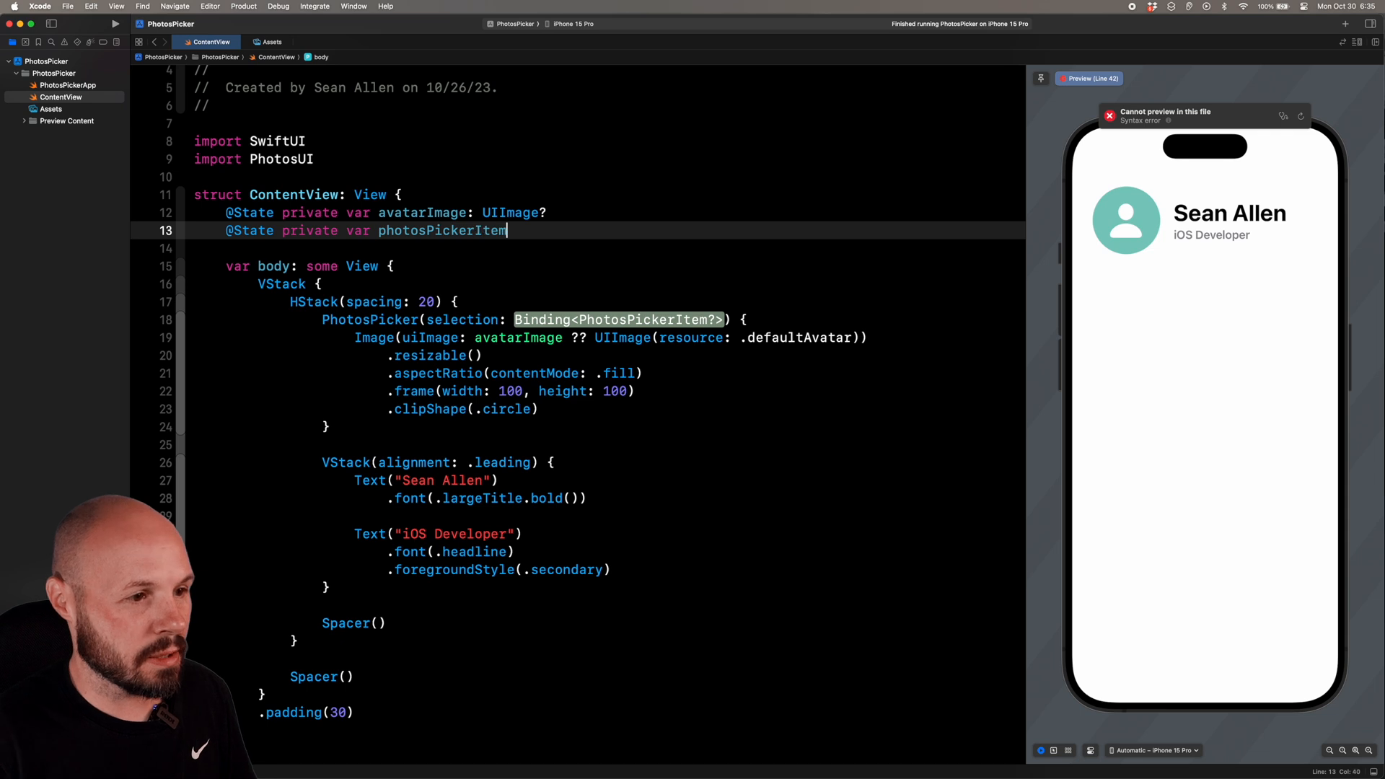
text(: PhotosPickerItem?)
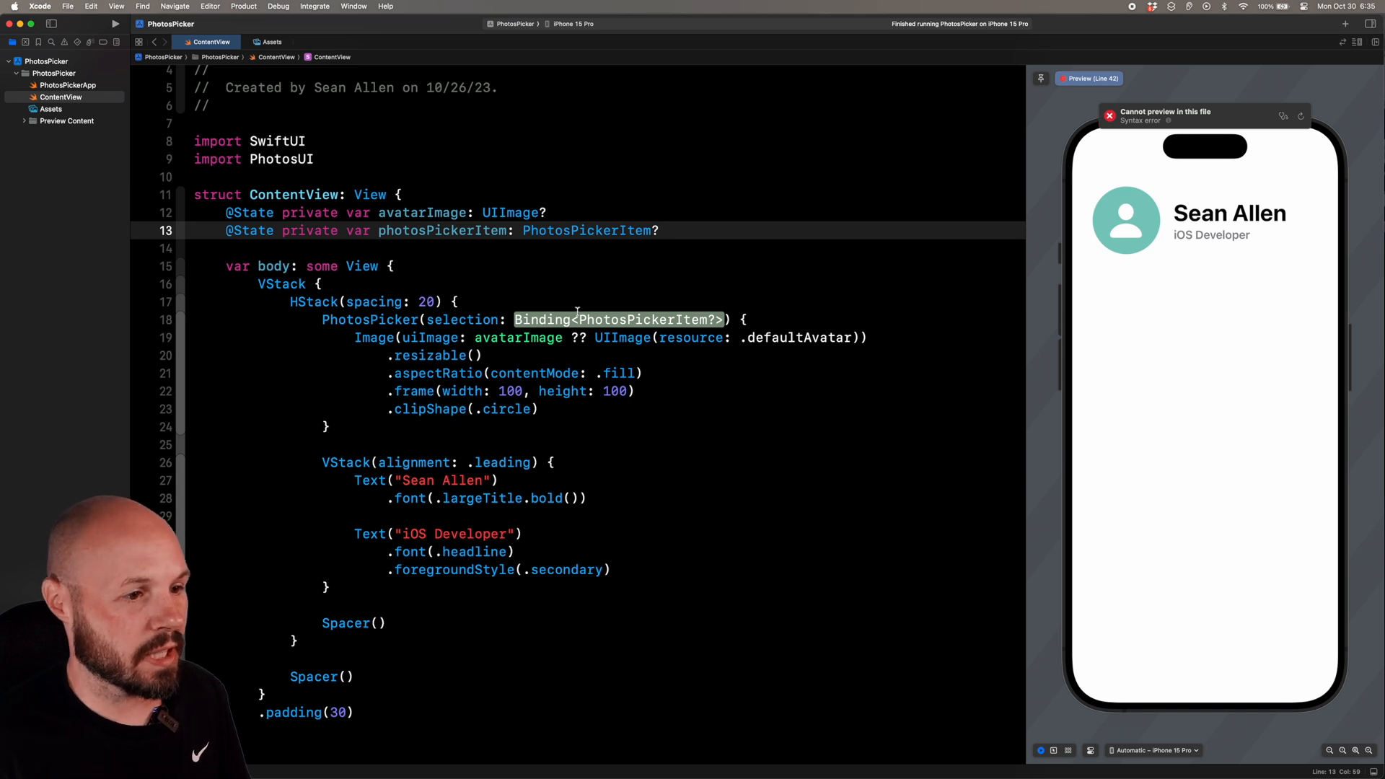
text($p)
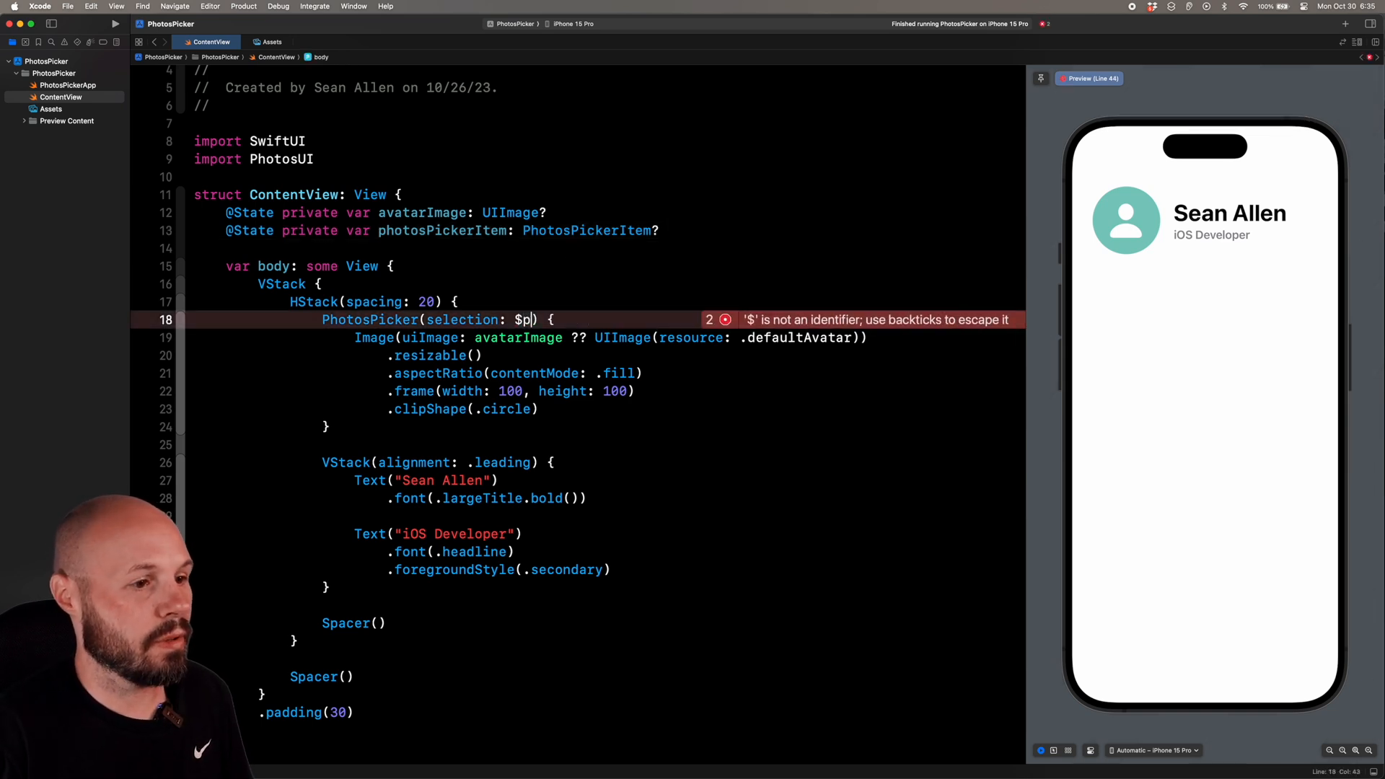
text(hotosPickerItem, matching: .images)
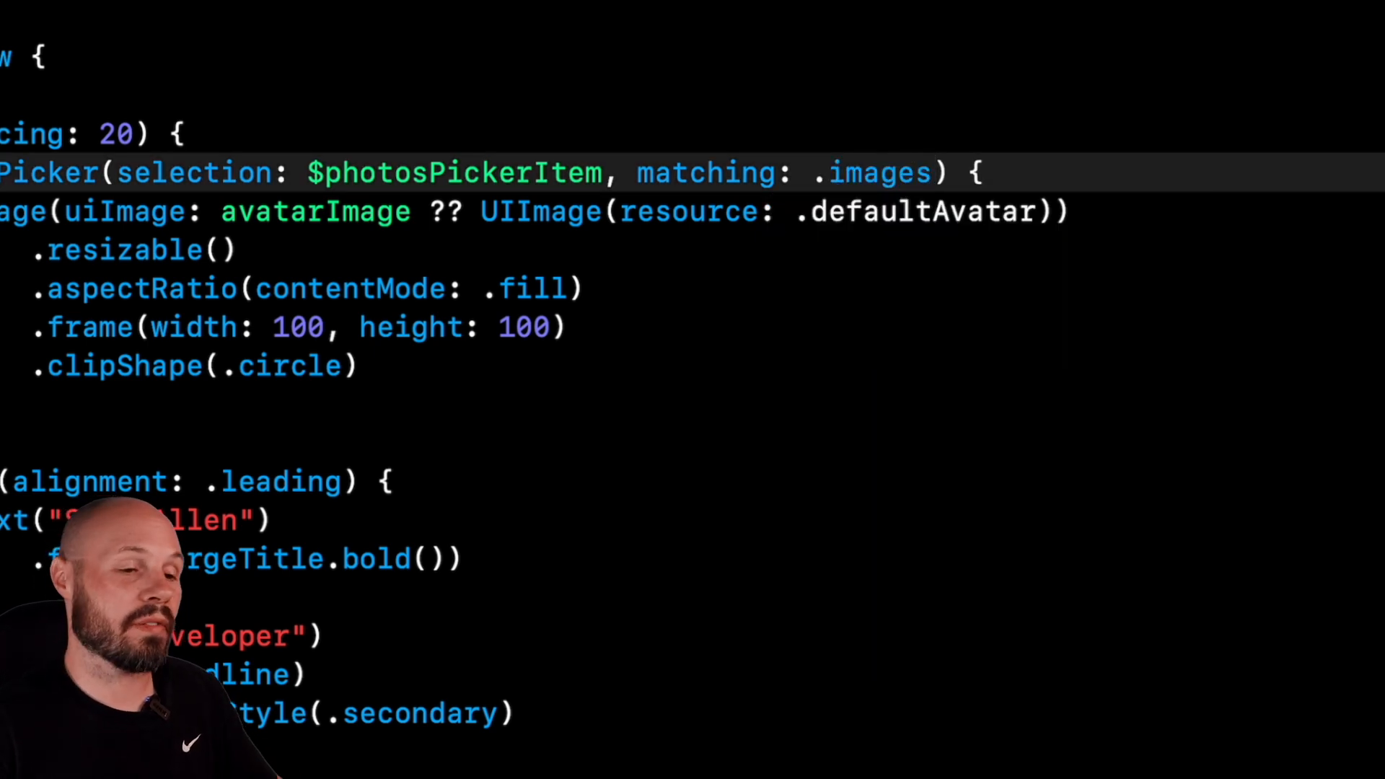
text(vi)
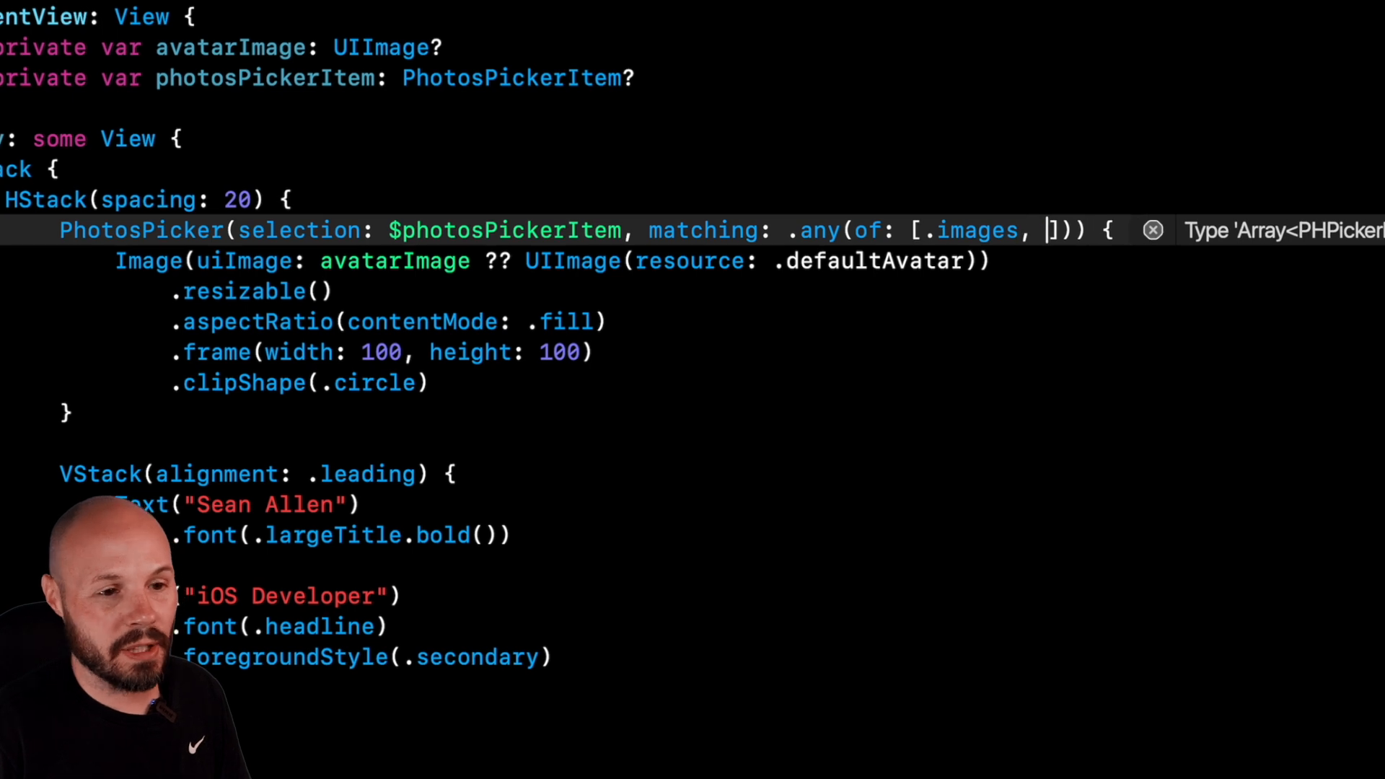
text(vi)
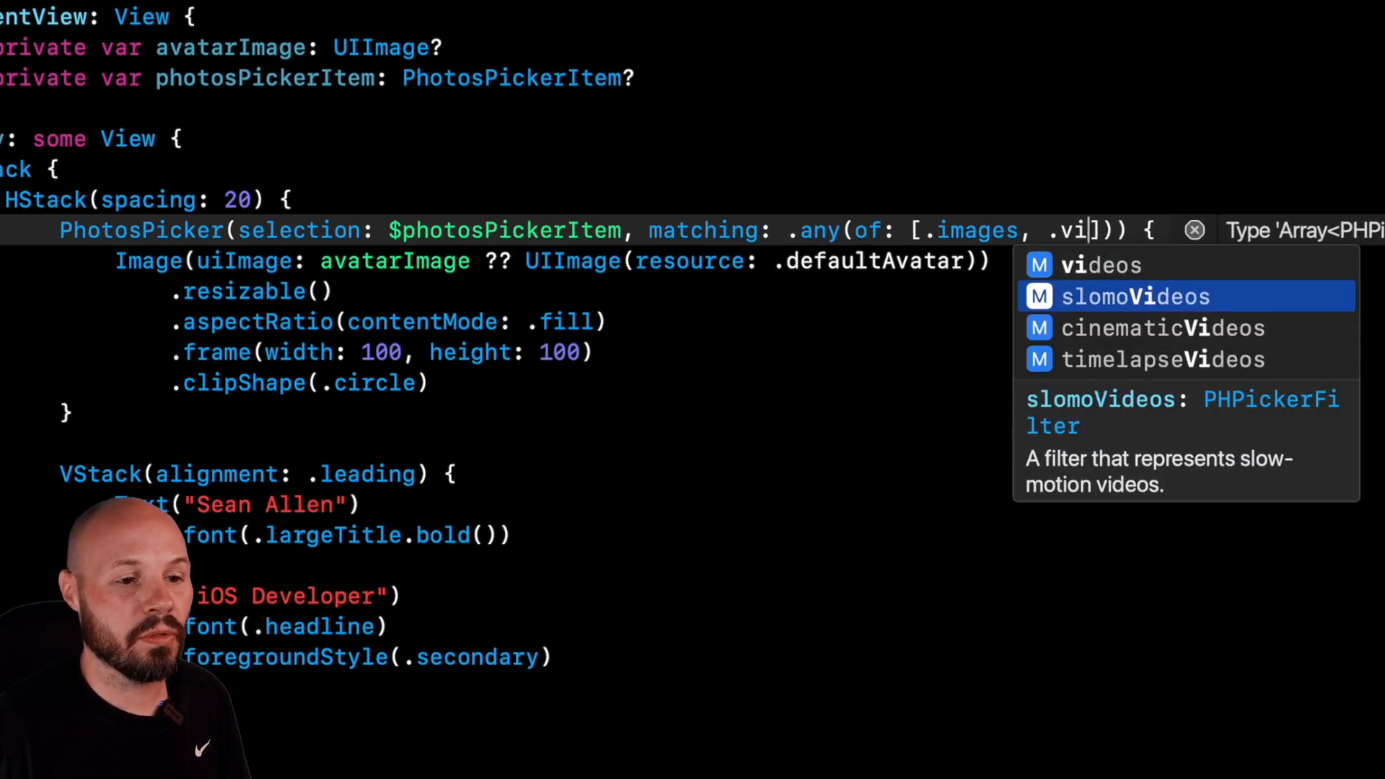
key(Backspace)
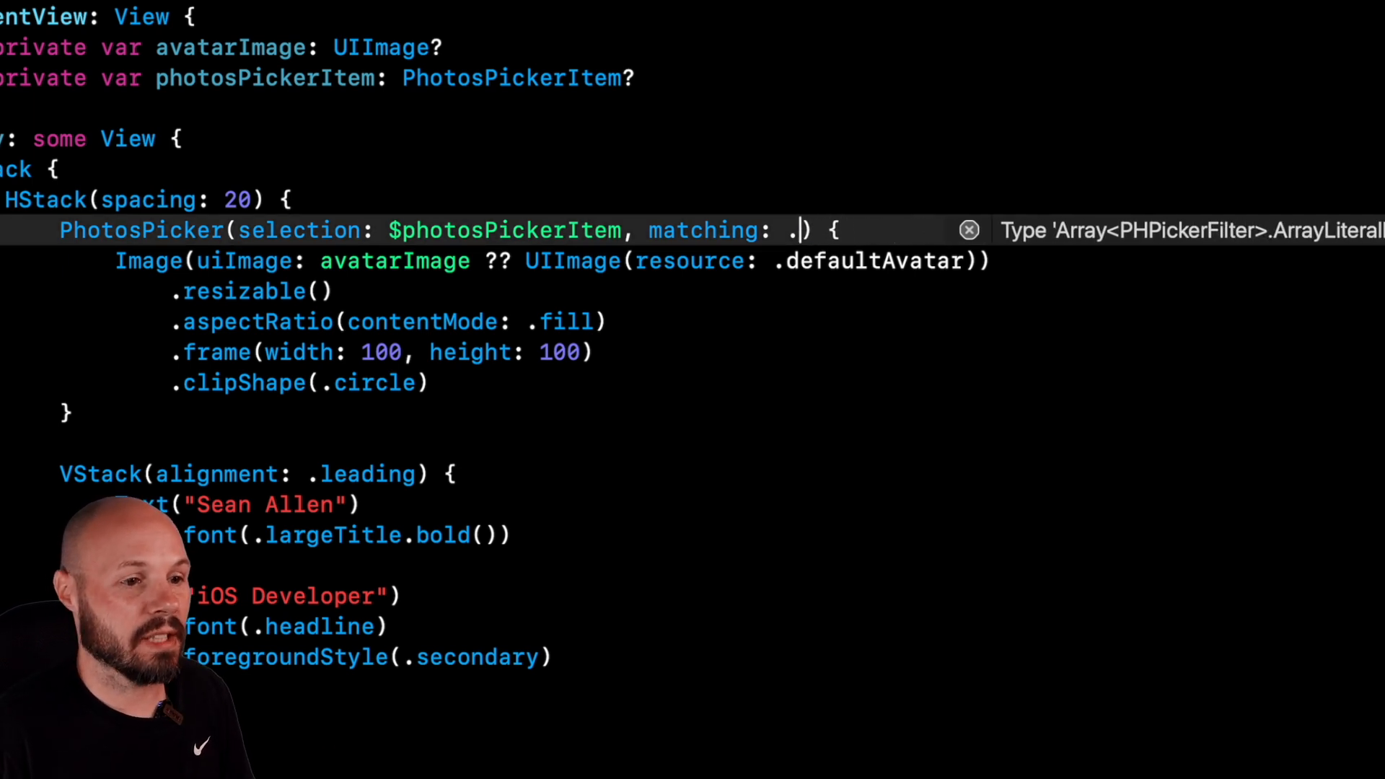
text(not)
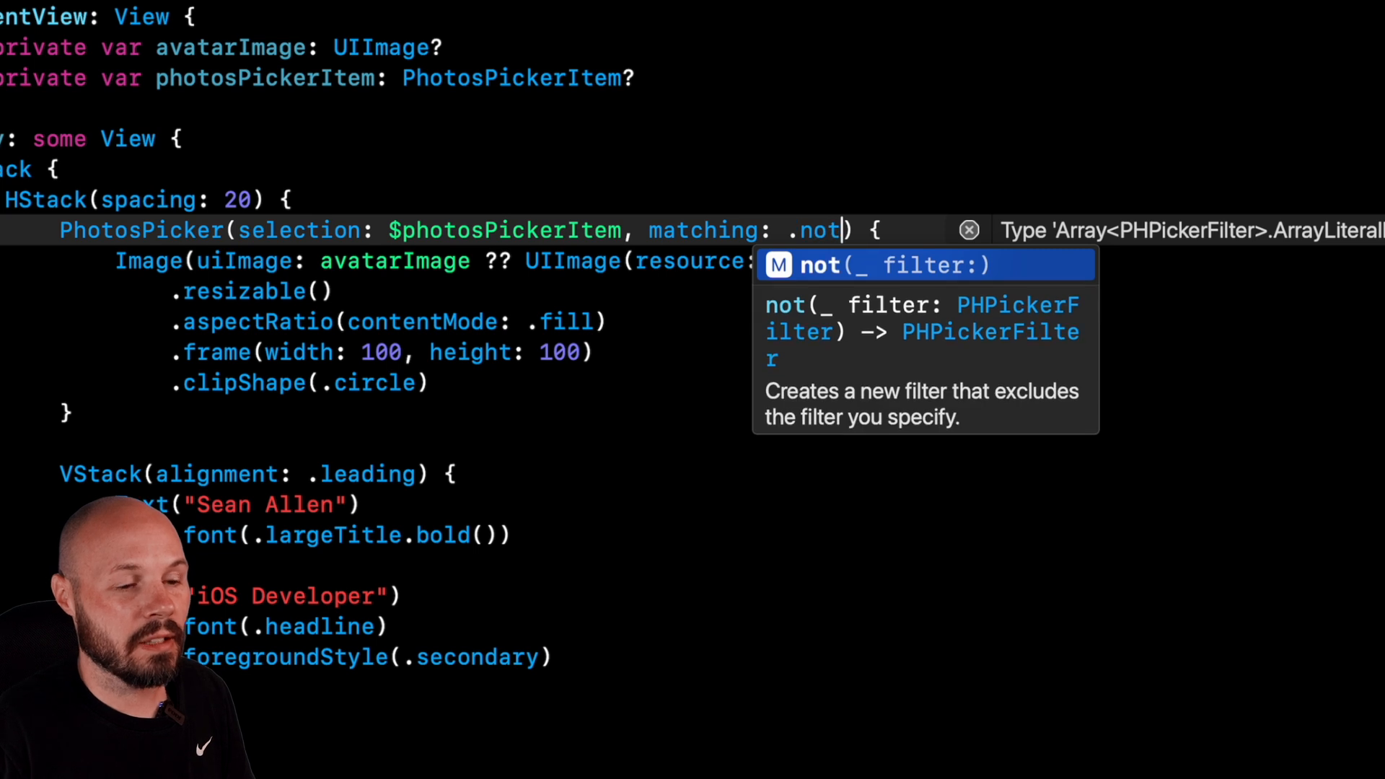
text((.screenshots)
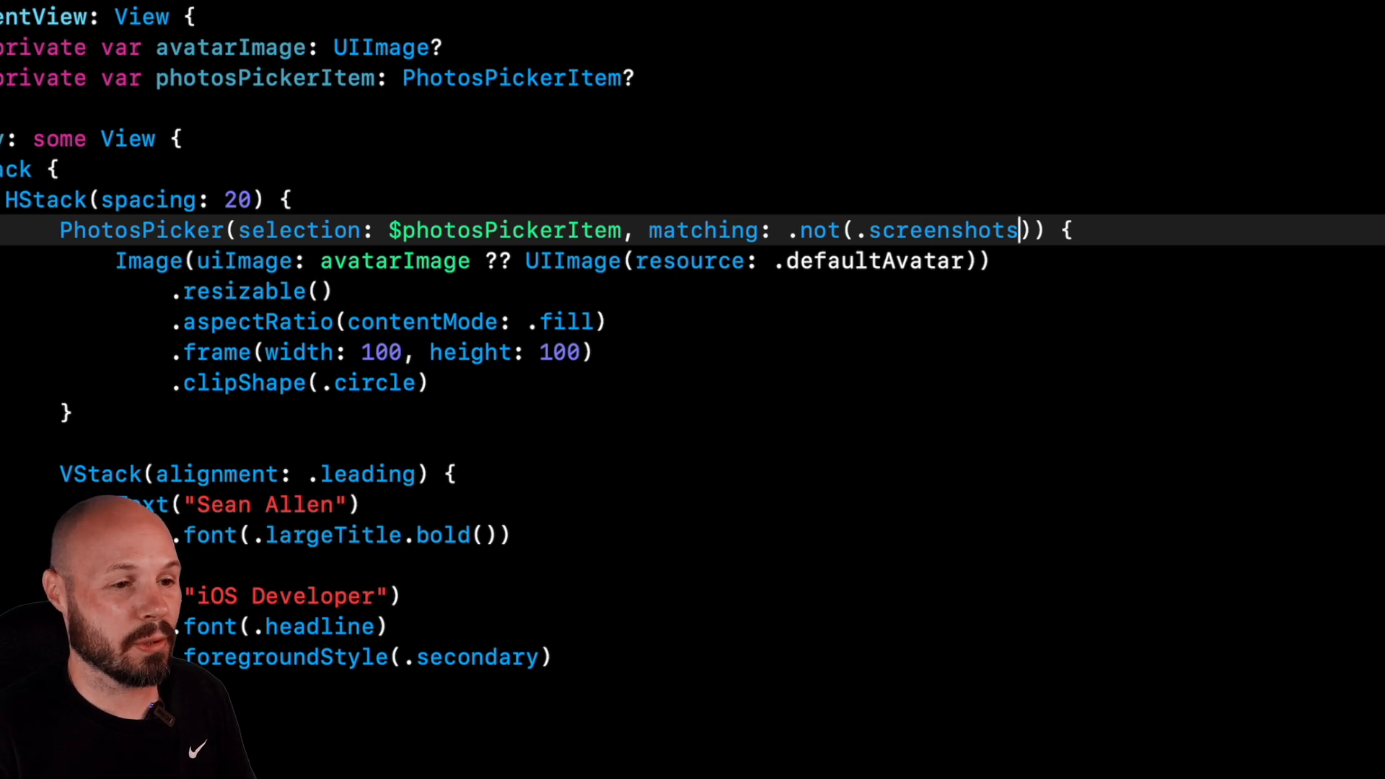
key(Backspace)
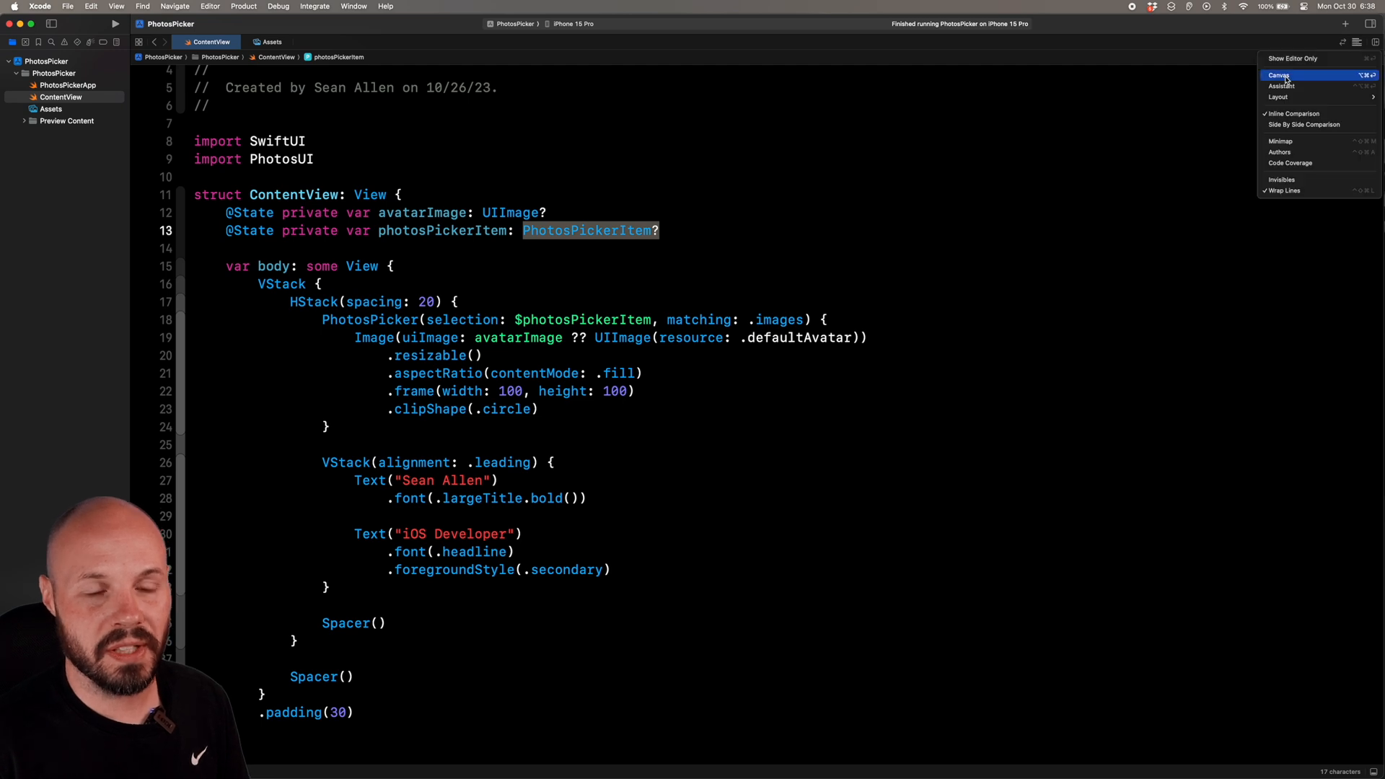
Step: Show the preview canvas again and open a line after .padding(30) for a new modifier
click(1279, 75)
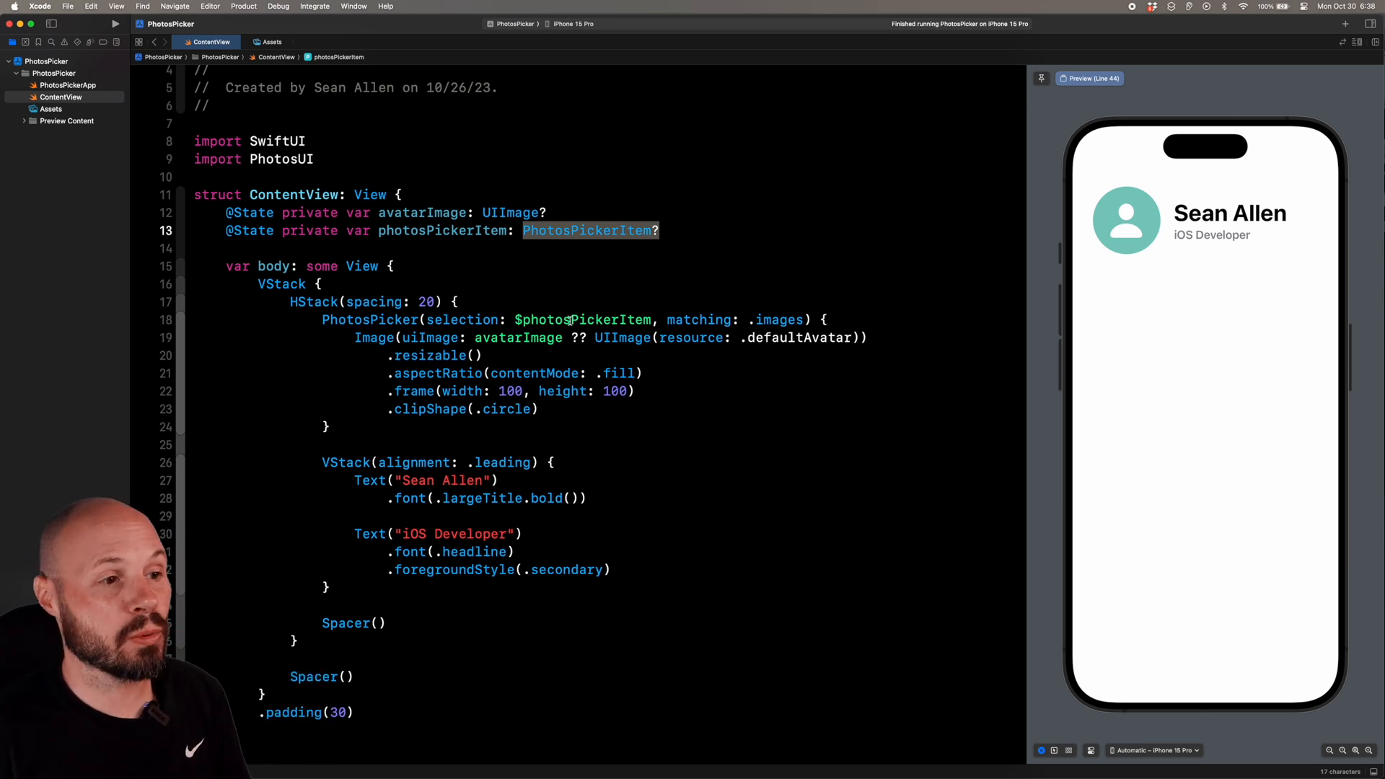
click(513, 214)
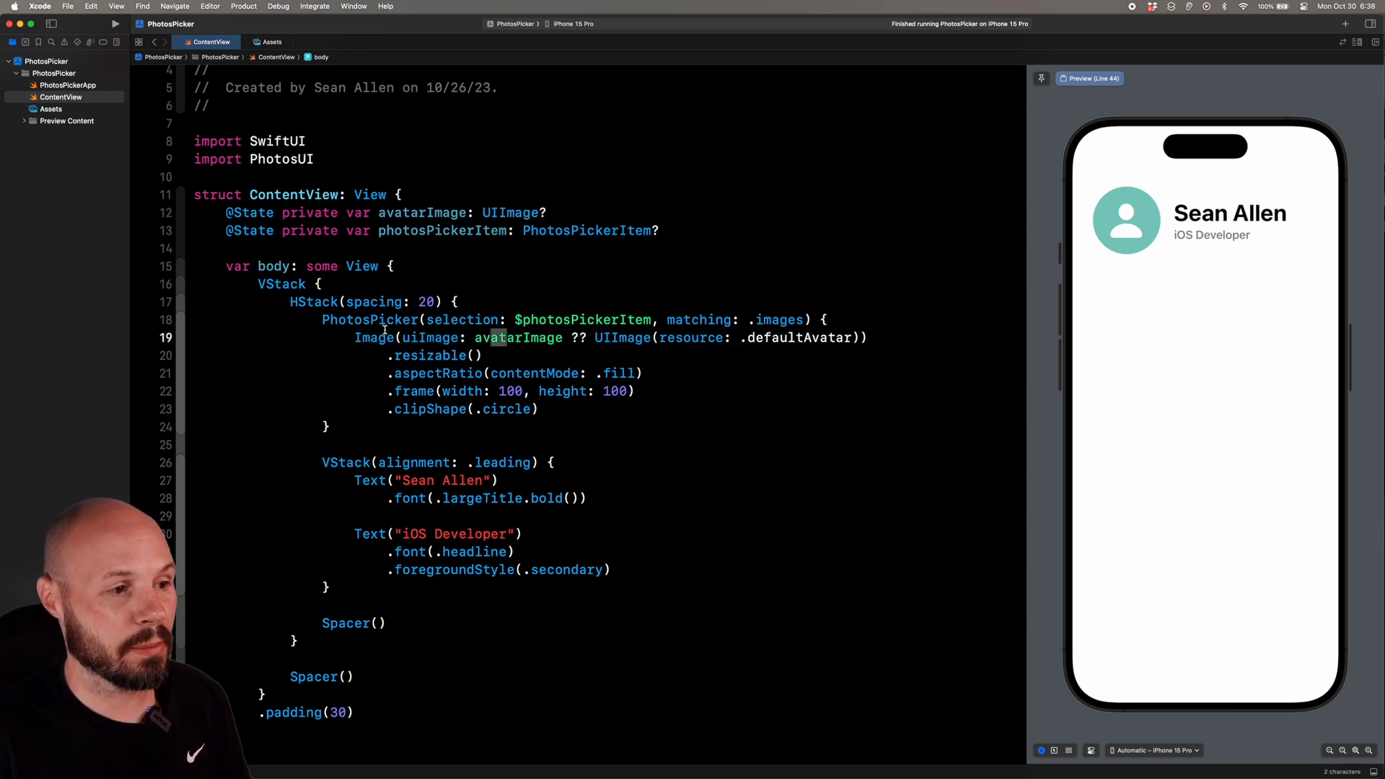
double_click(518, 337)
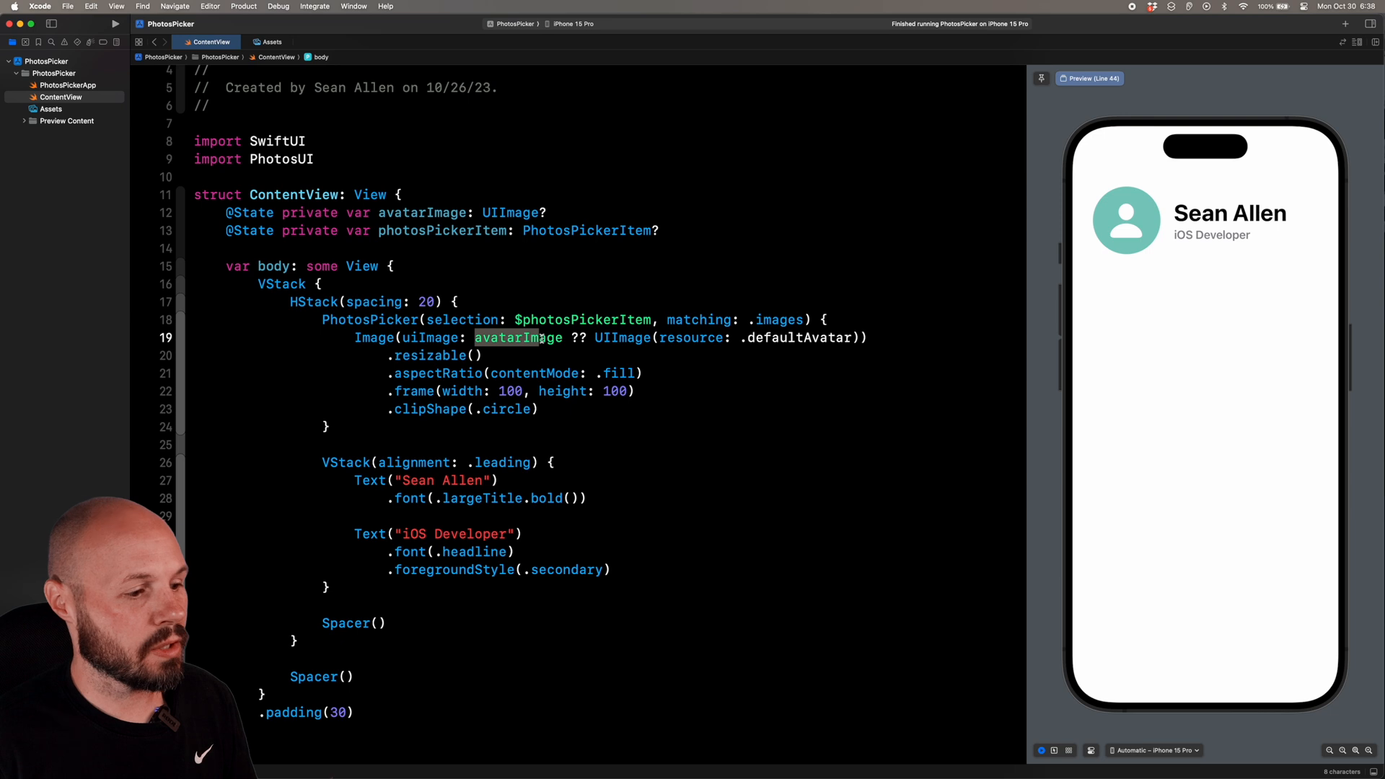
scroll(down, 3)
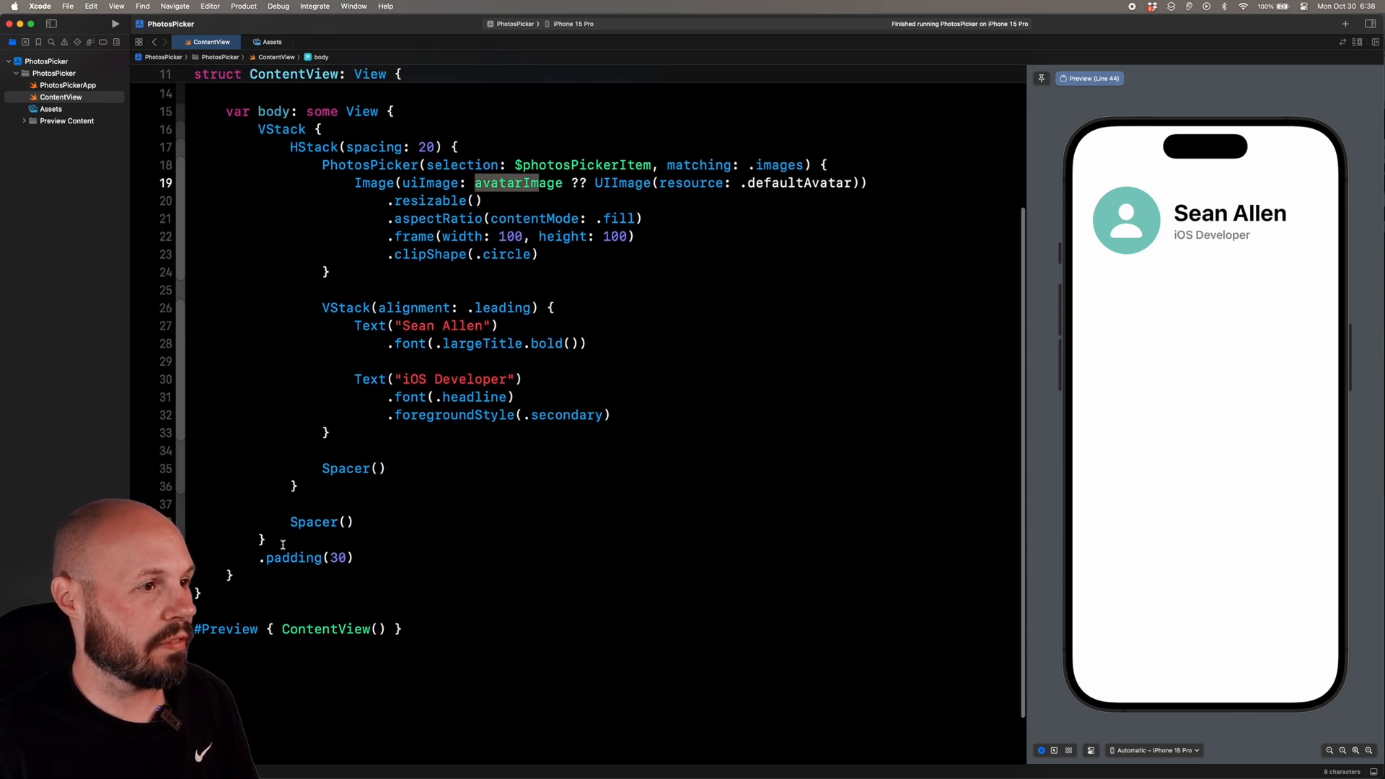
click(277, 540)
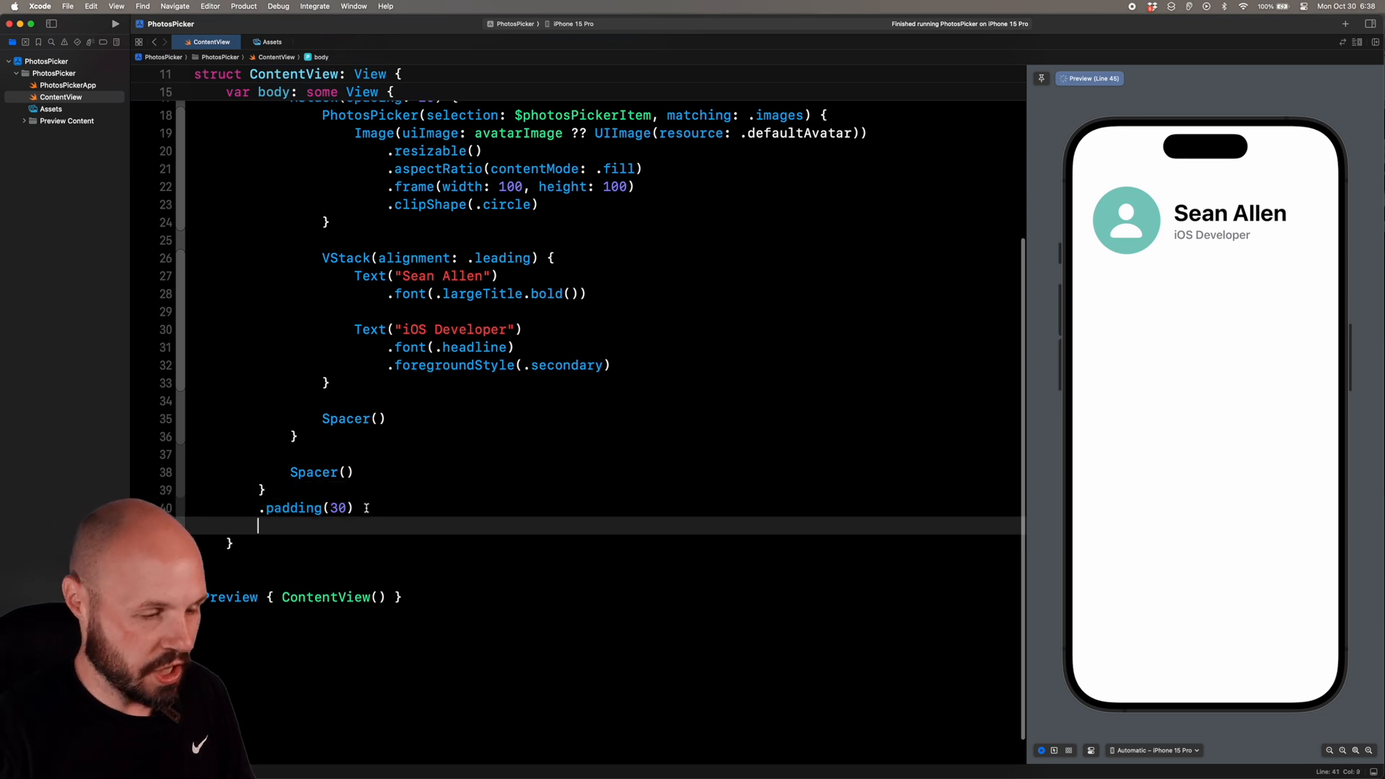
Step: Add .onChange(of: photosPickerItem) with its closure after the padding modifier
text(.onChange(of: , action: (Equatable, Equatable) -> Void)
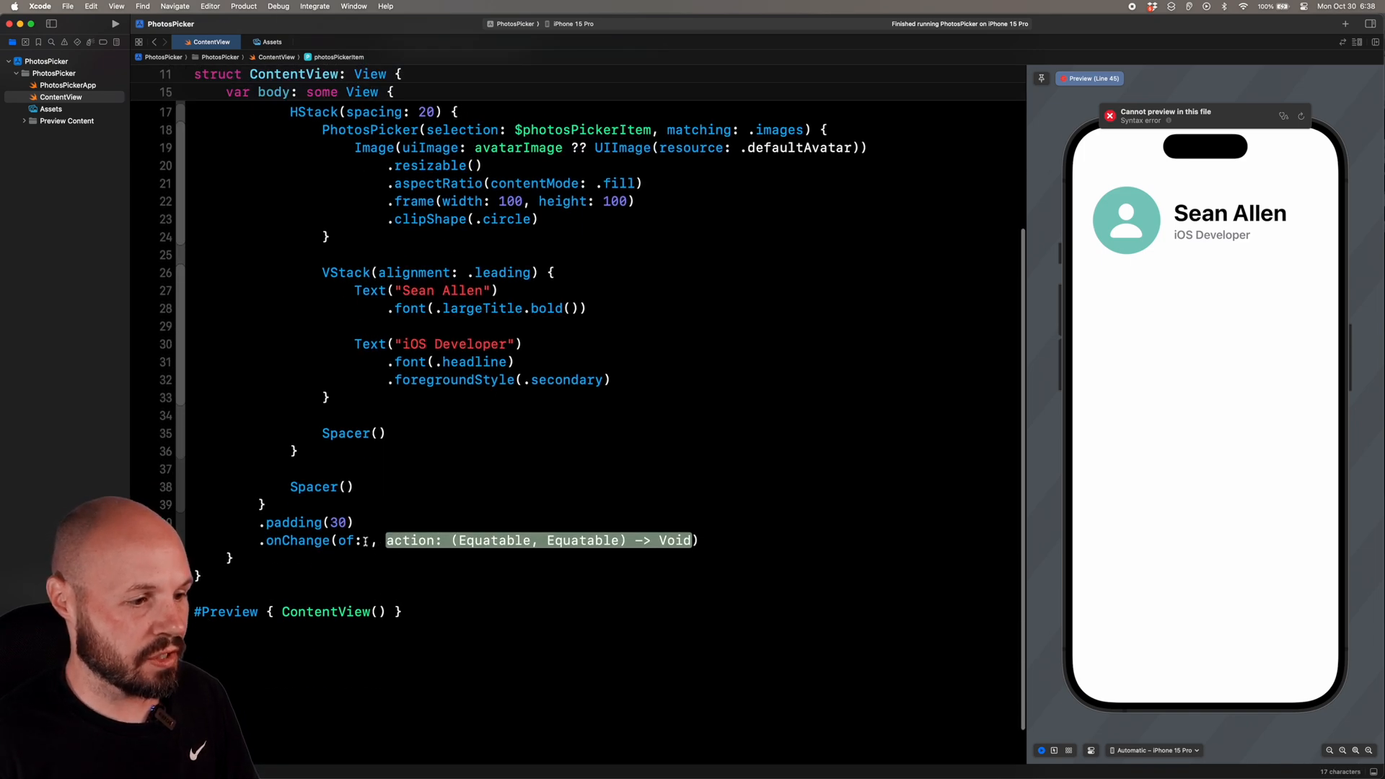
text(photosPickerItem) { _)
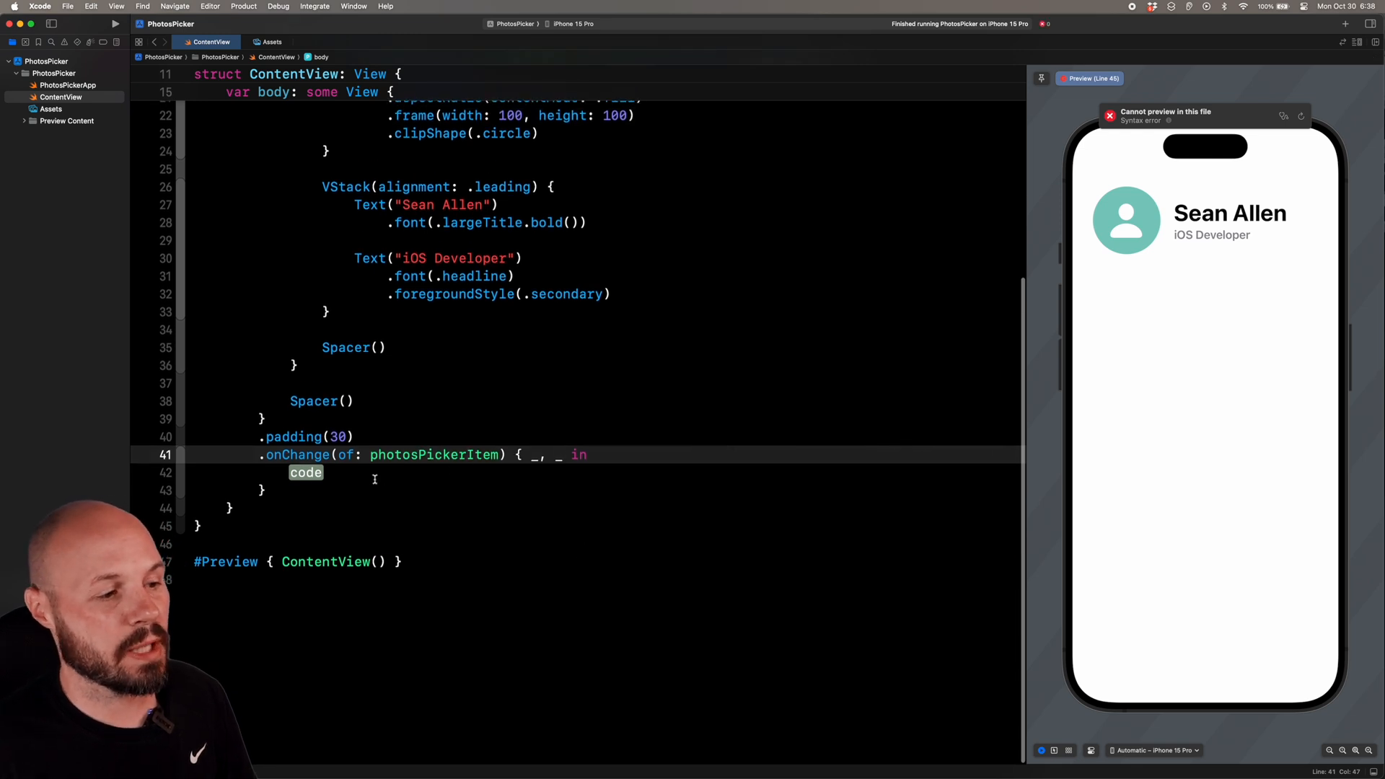
double_click(306, 472)
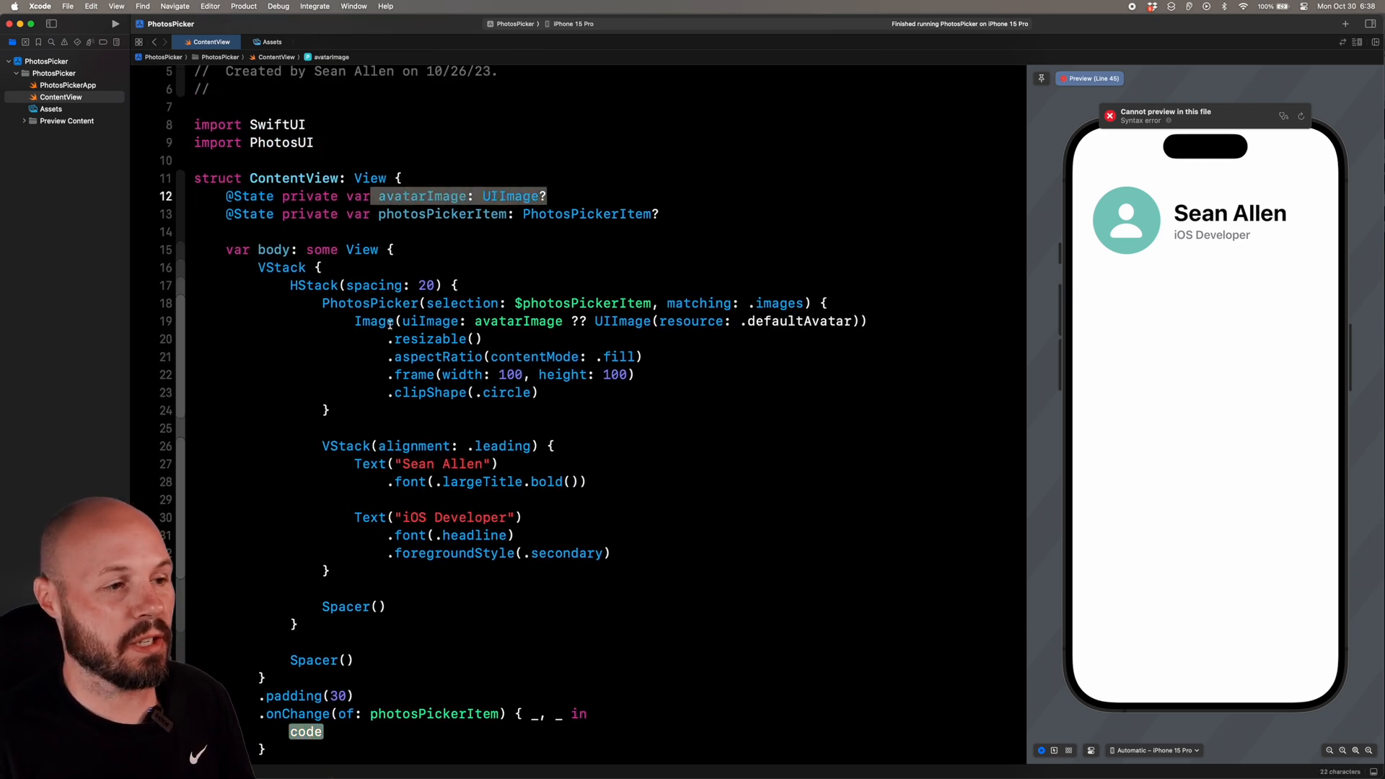
scroll(down, 3)
text(if let photosPickerItem)
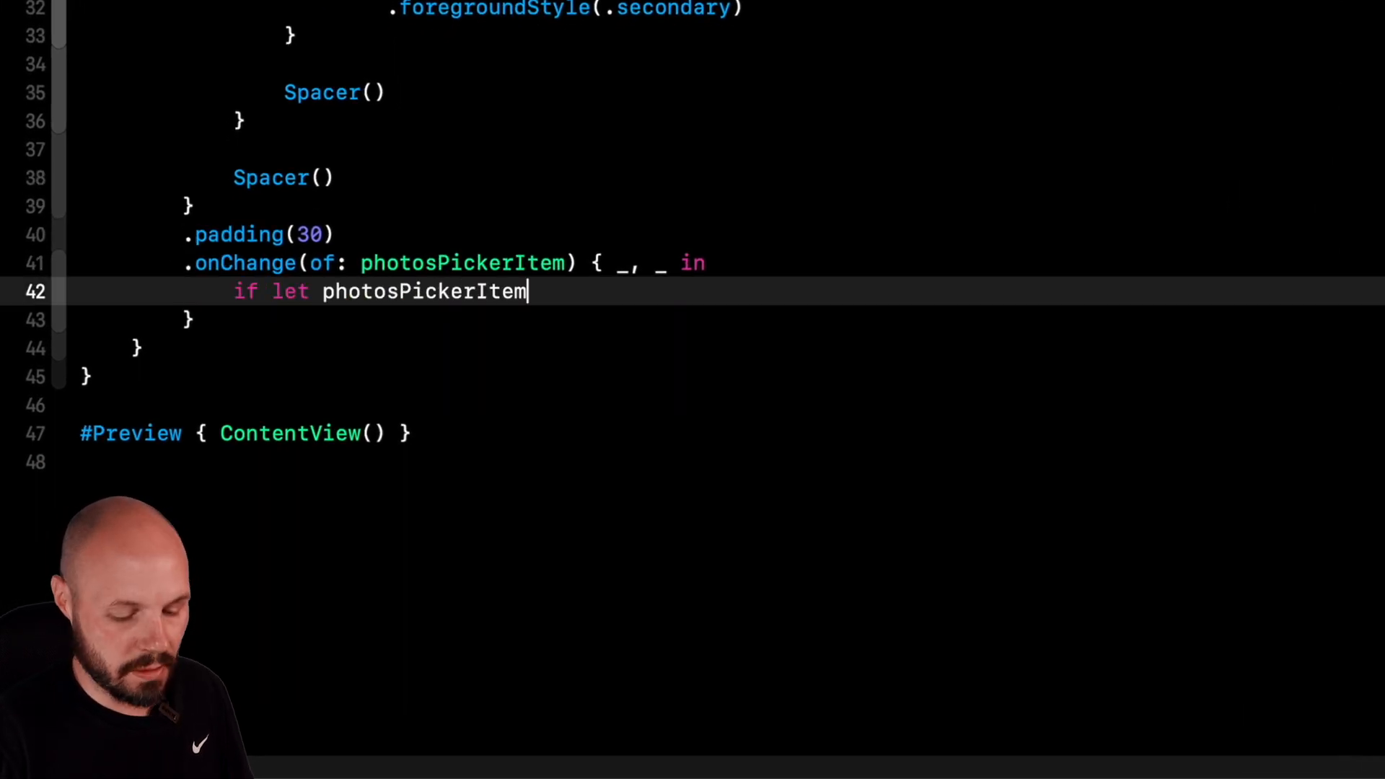
Step: Add let data = try? await photosPickerItem.loadTransferable(type: Data.self) to the if-let condition
text(,)
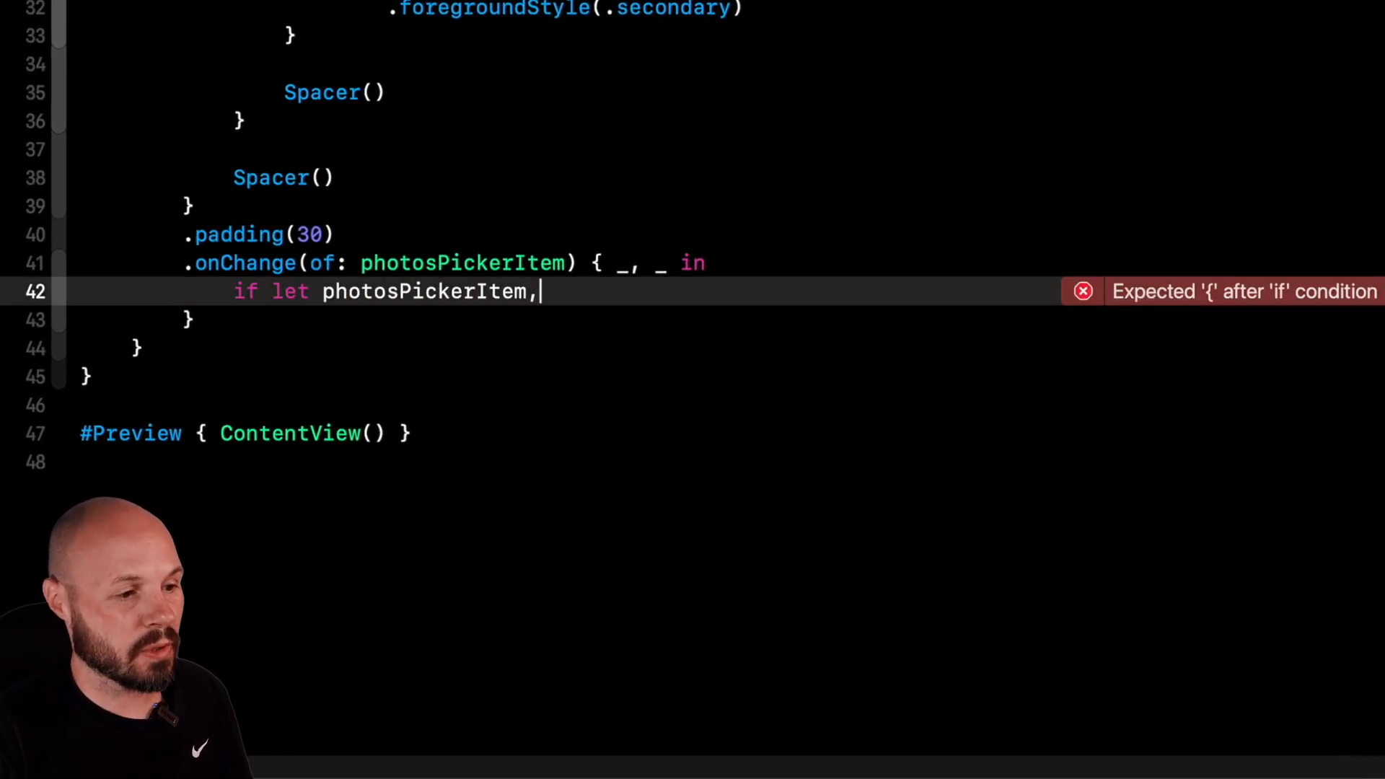
text(let data)
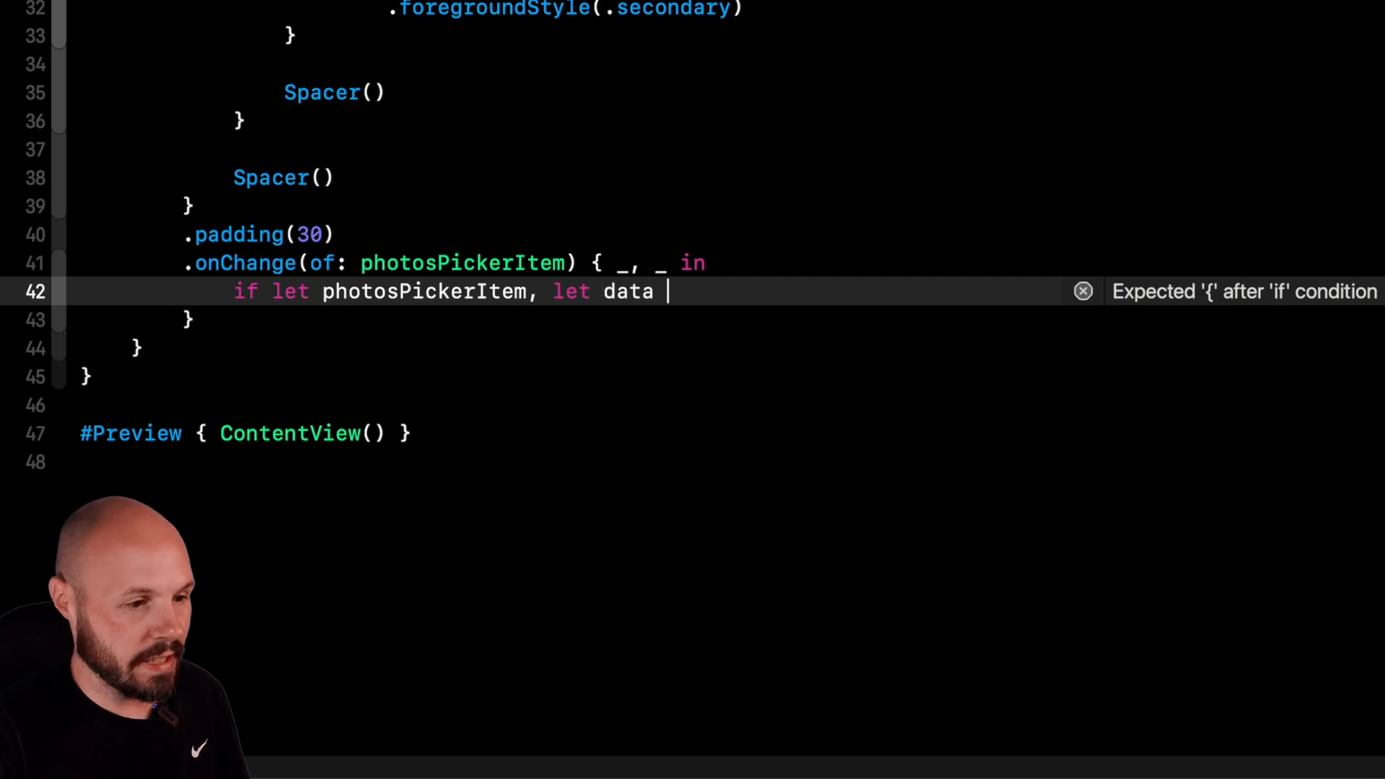
text(=)
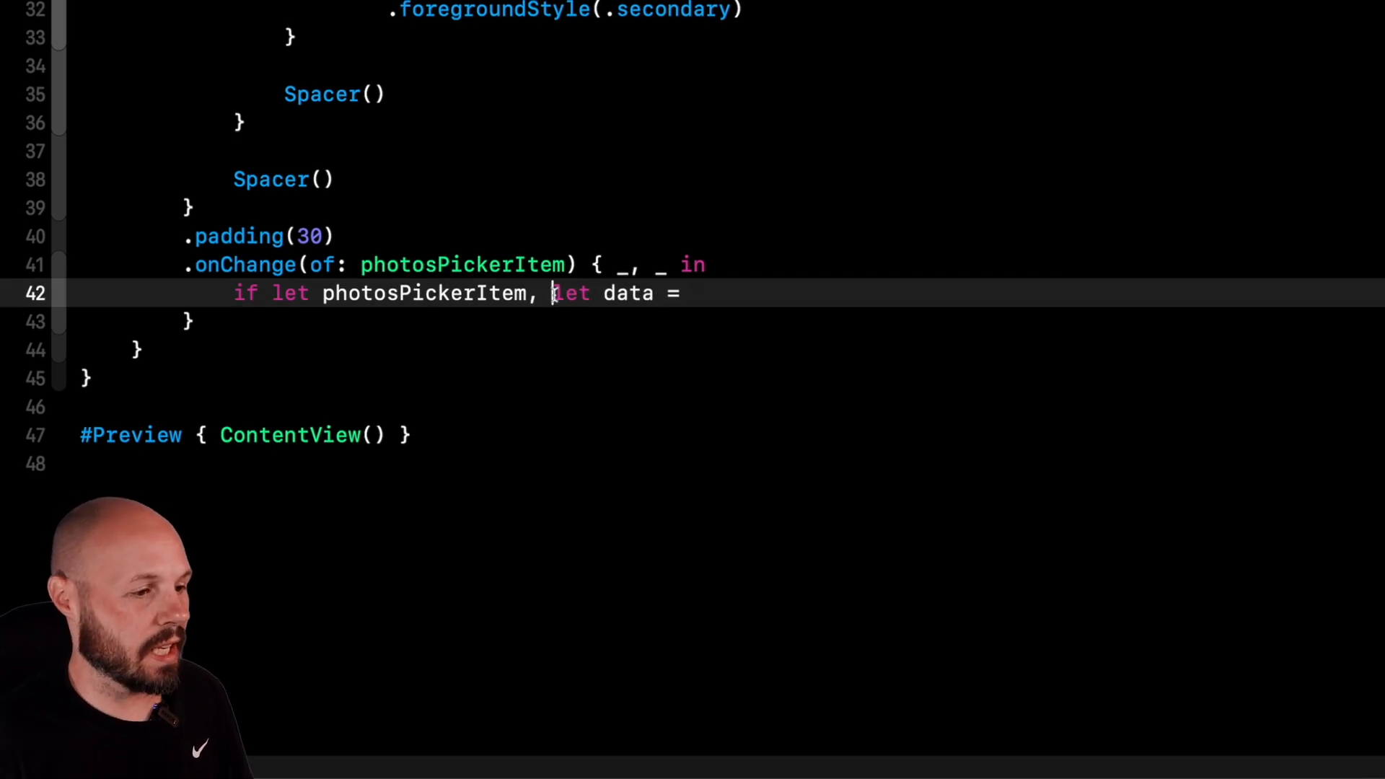
key(enter)
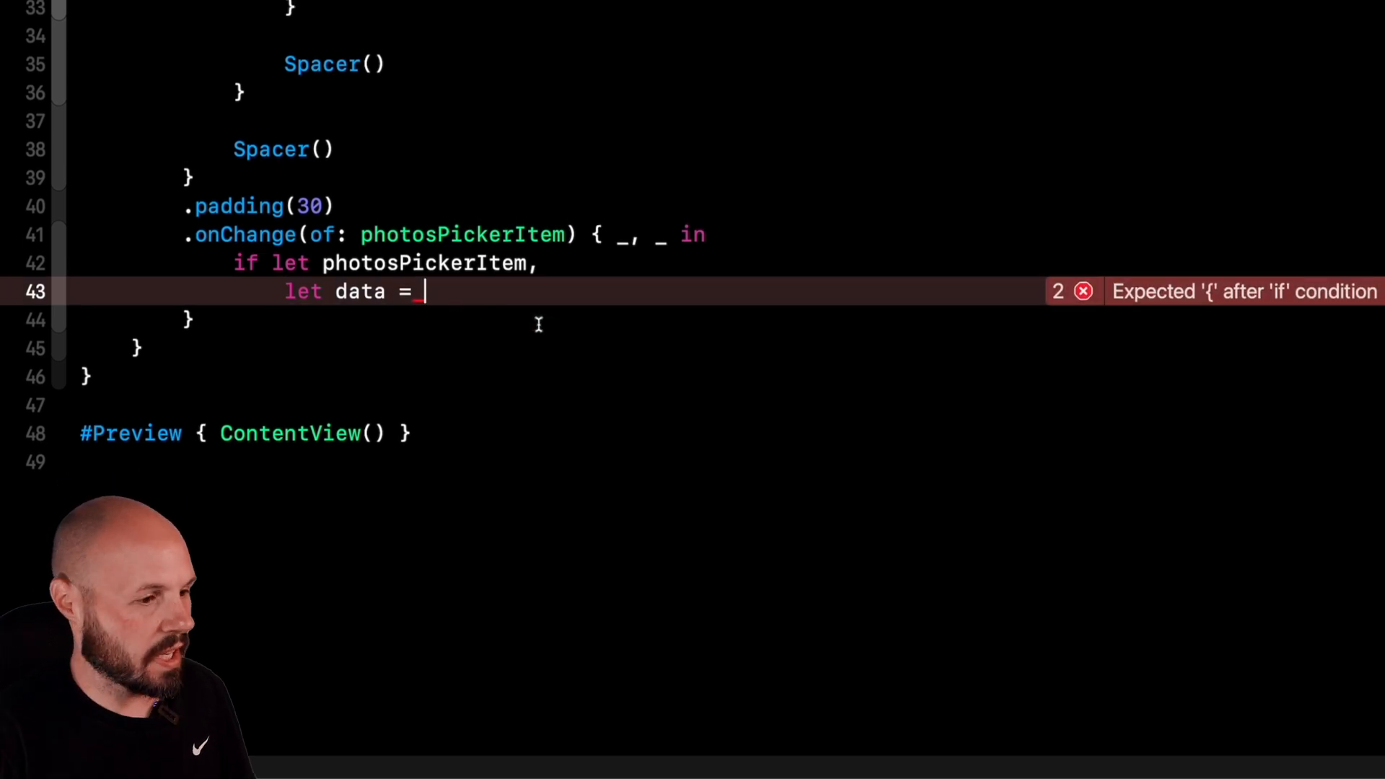
text(try? await p)
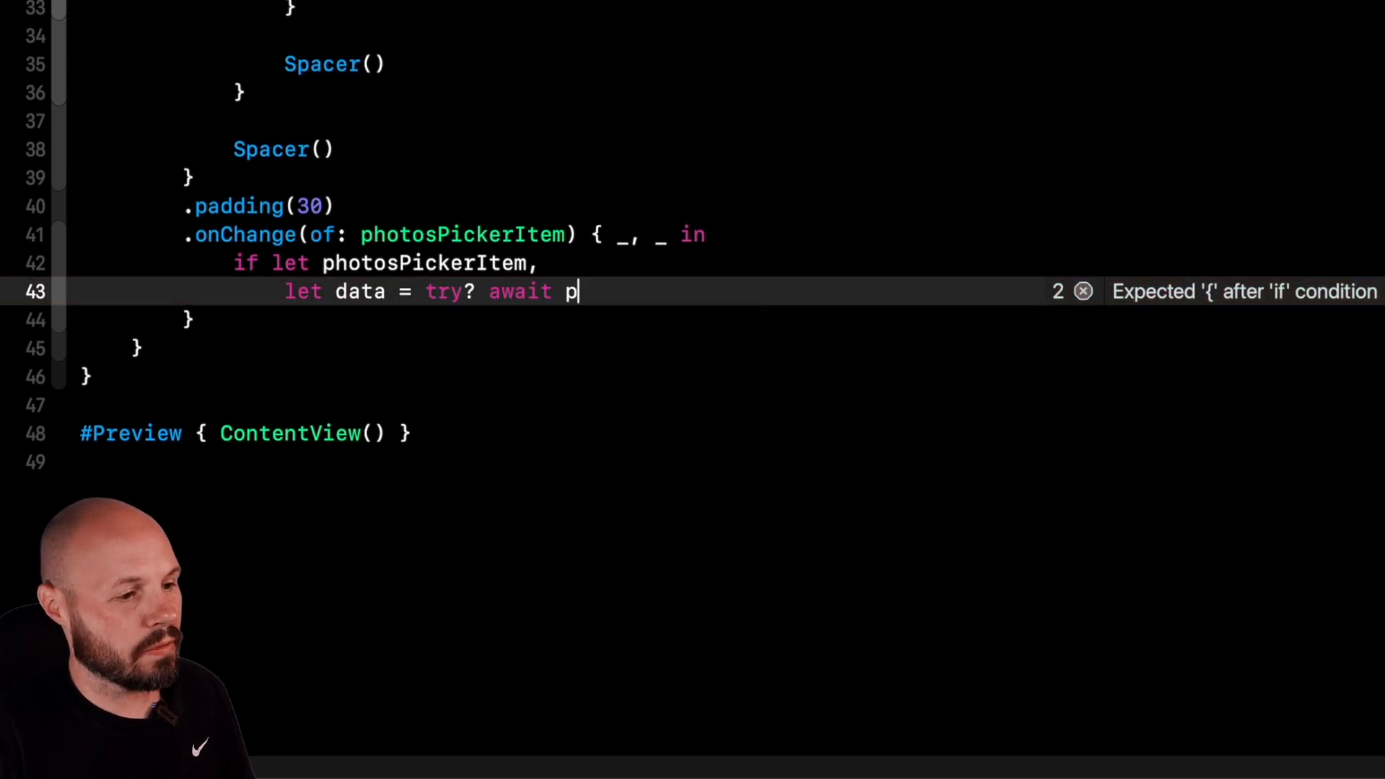
text(hotosPickerItem)
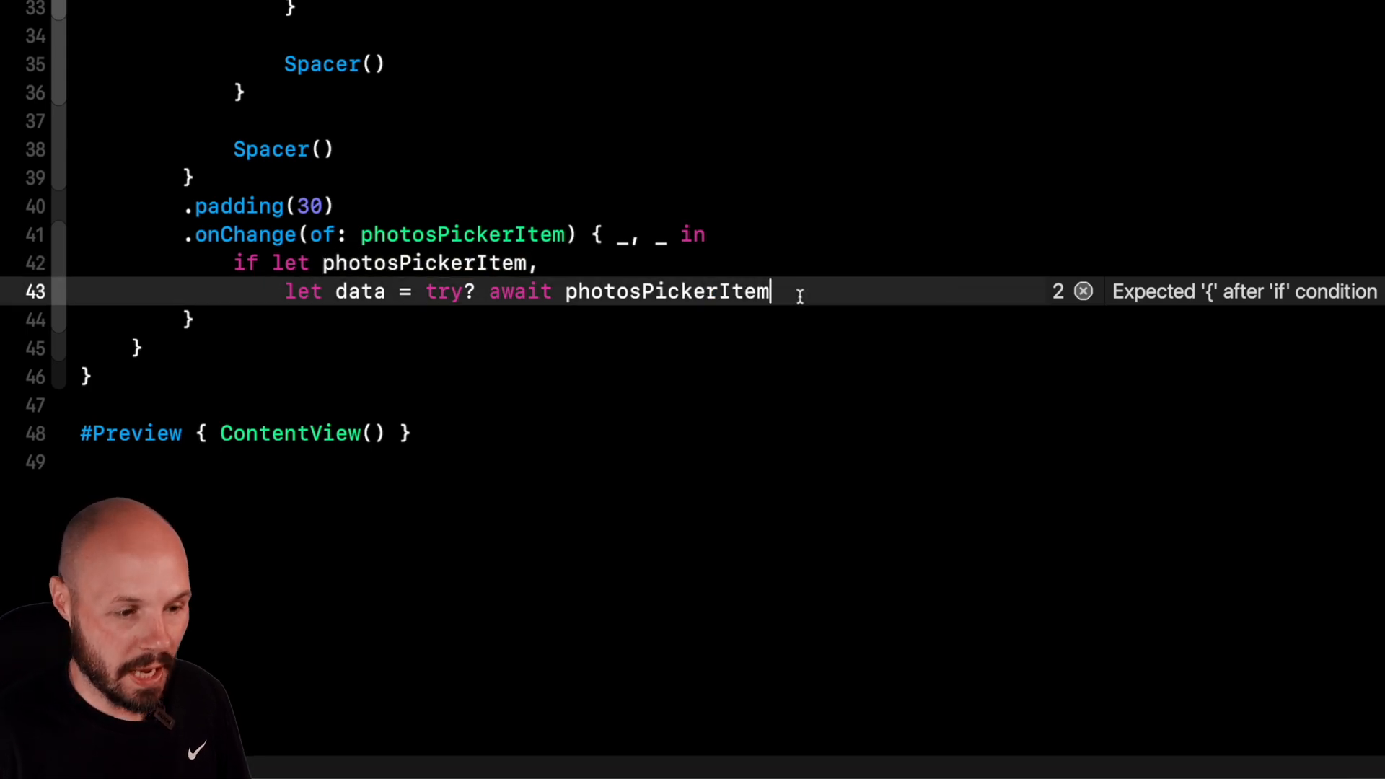
text(.loa)
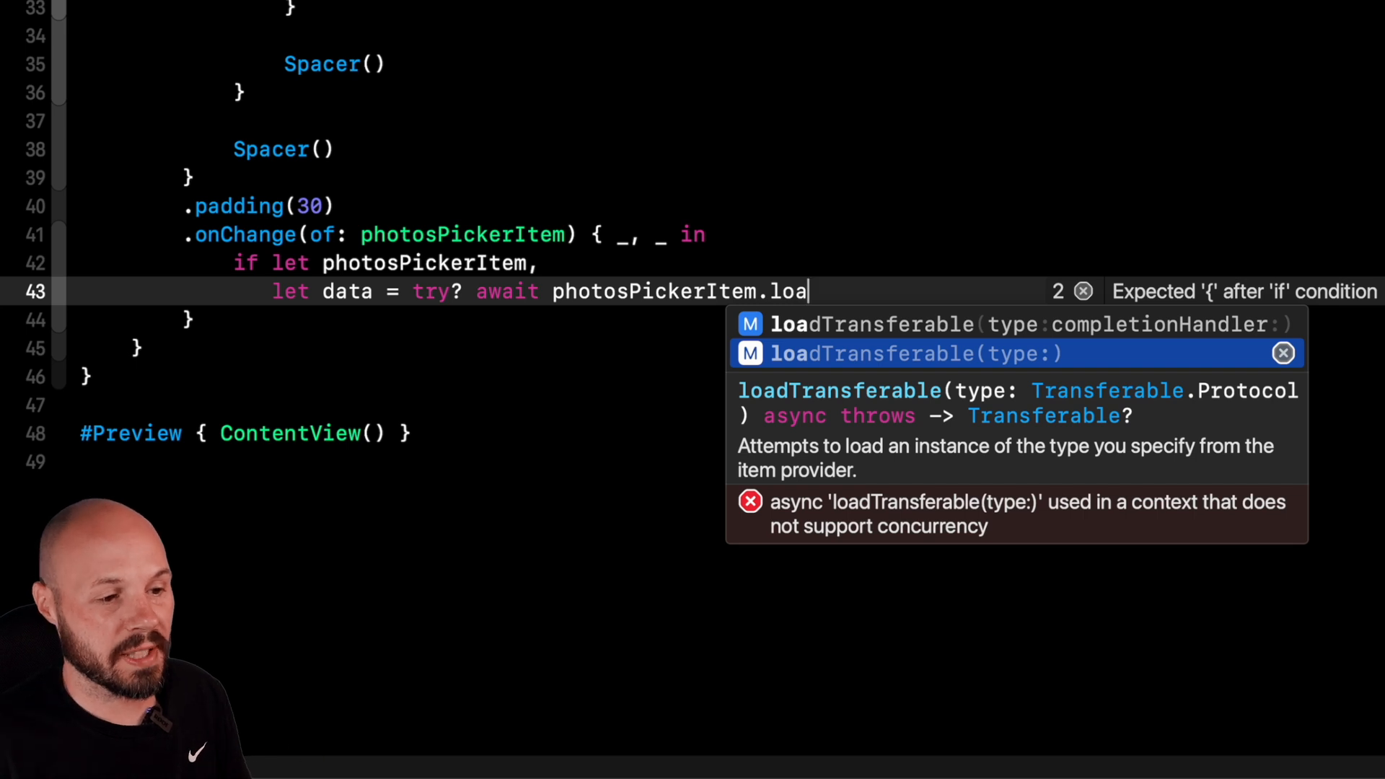
click(900, 354)
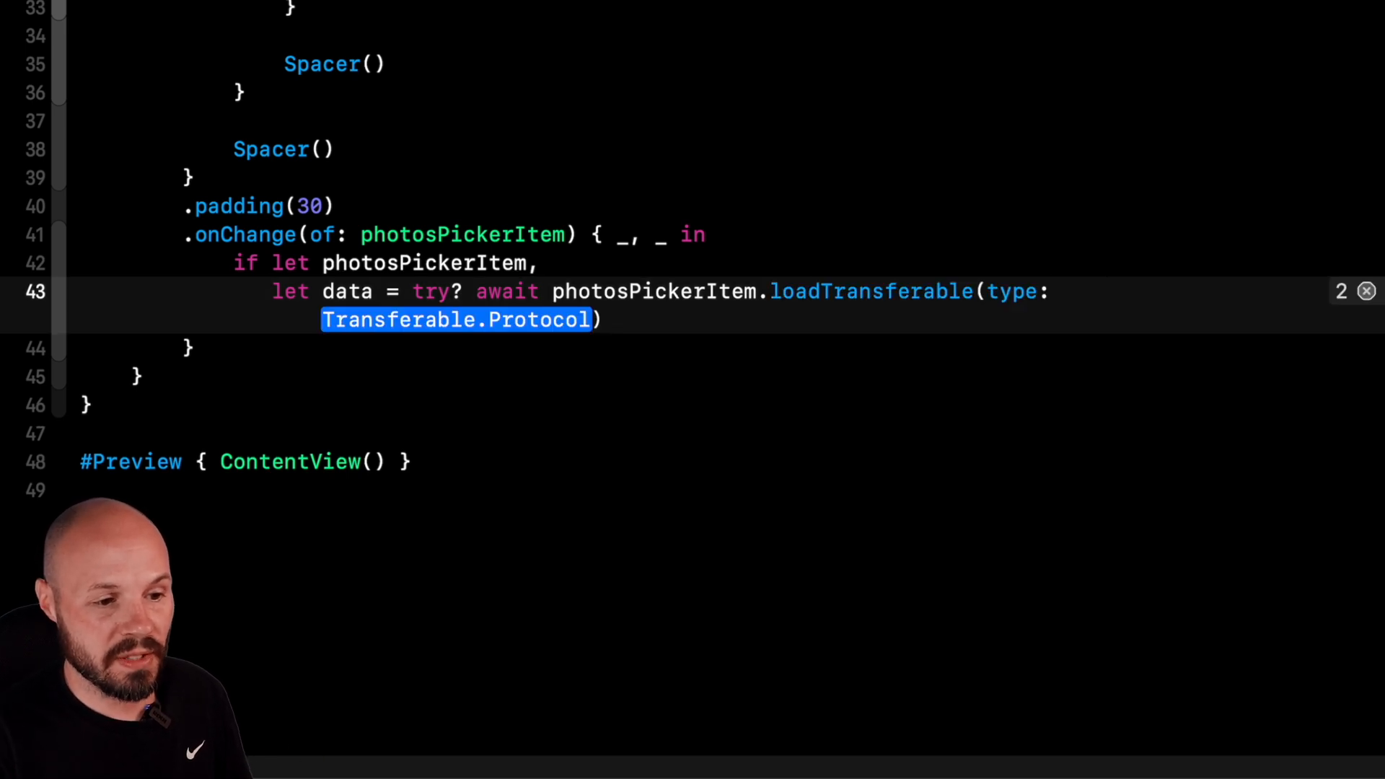
text(Data.self)
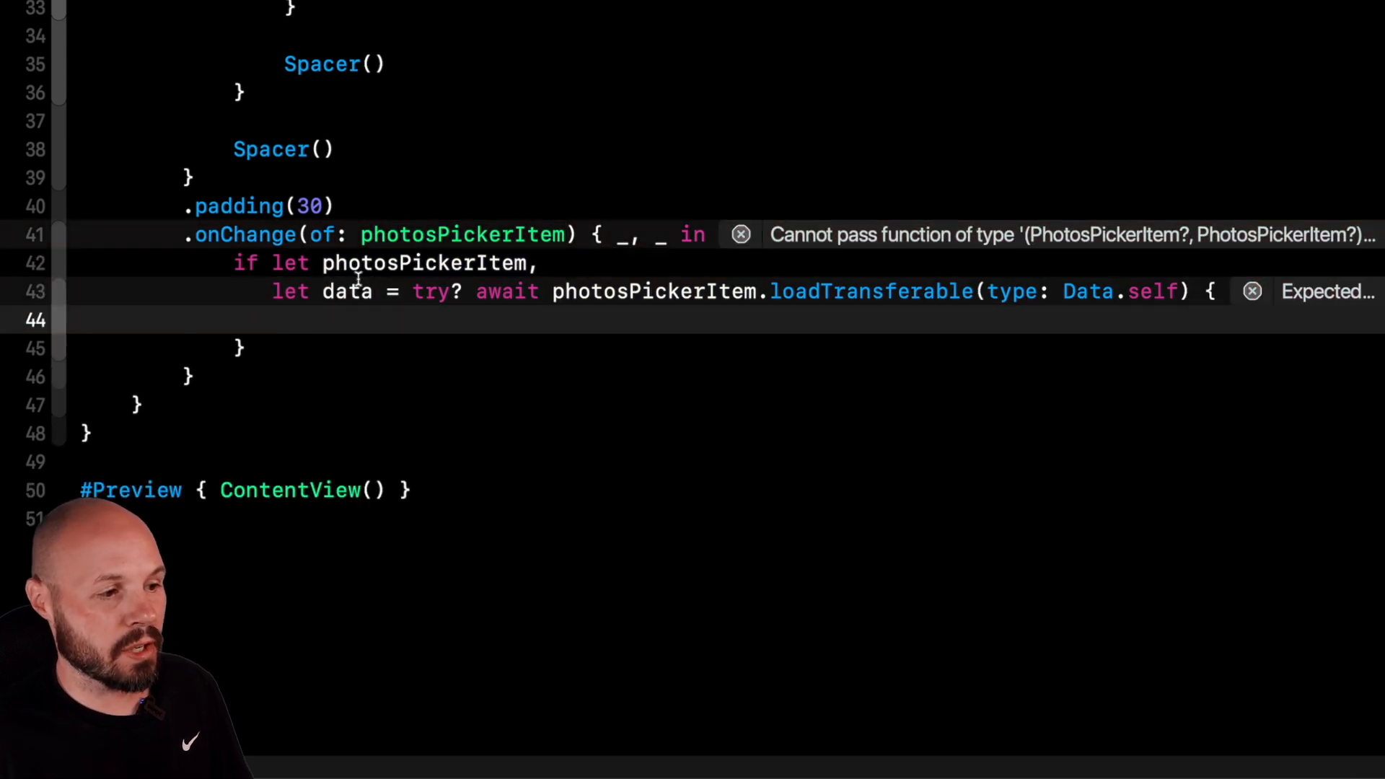
Step: Review the optional PhotosPickerItem property and the try? await load expression
double_click(424, 263)
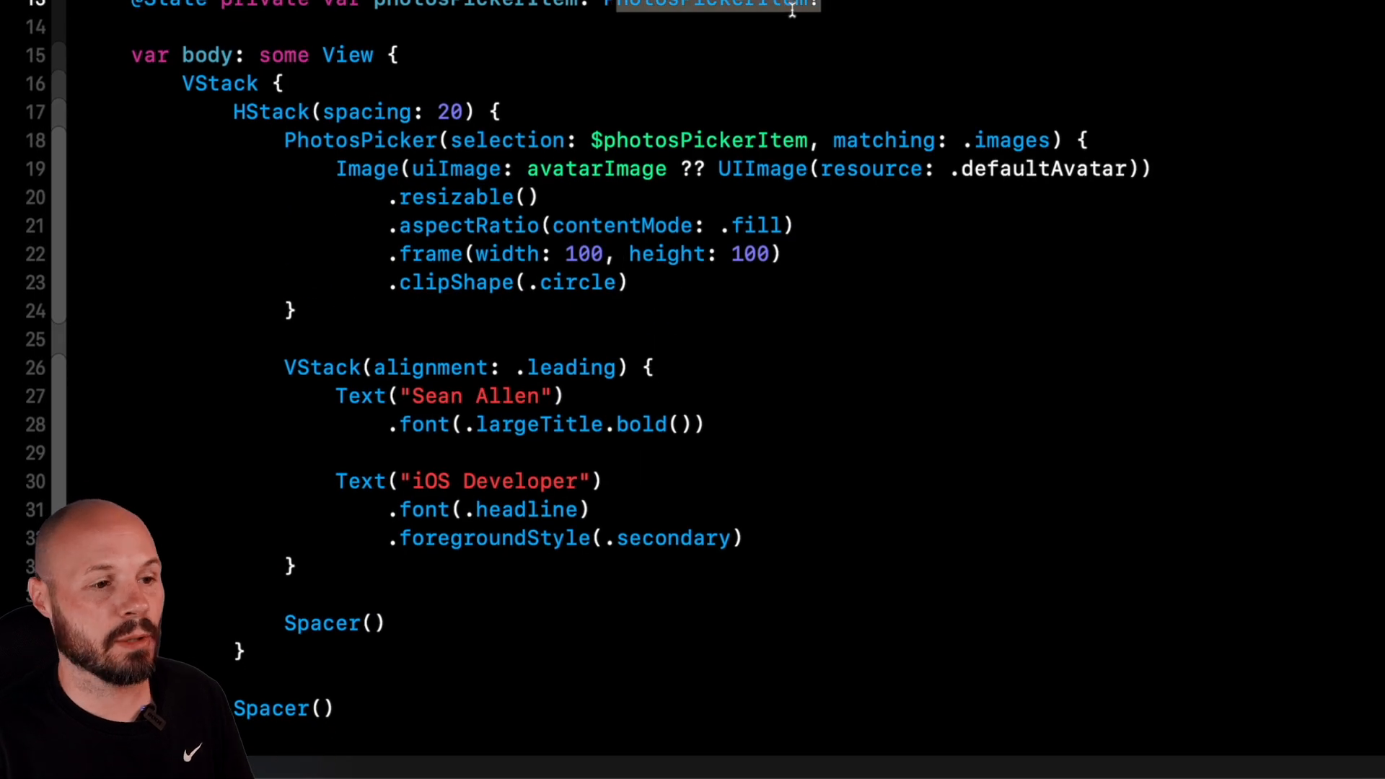
scroll(down, 3)
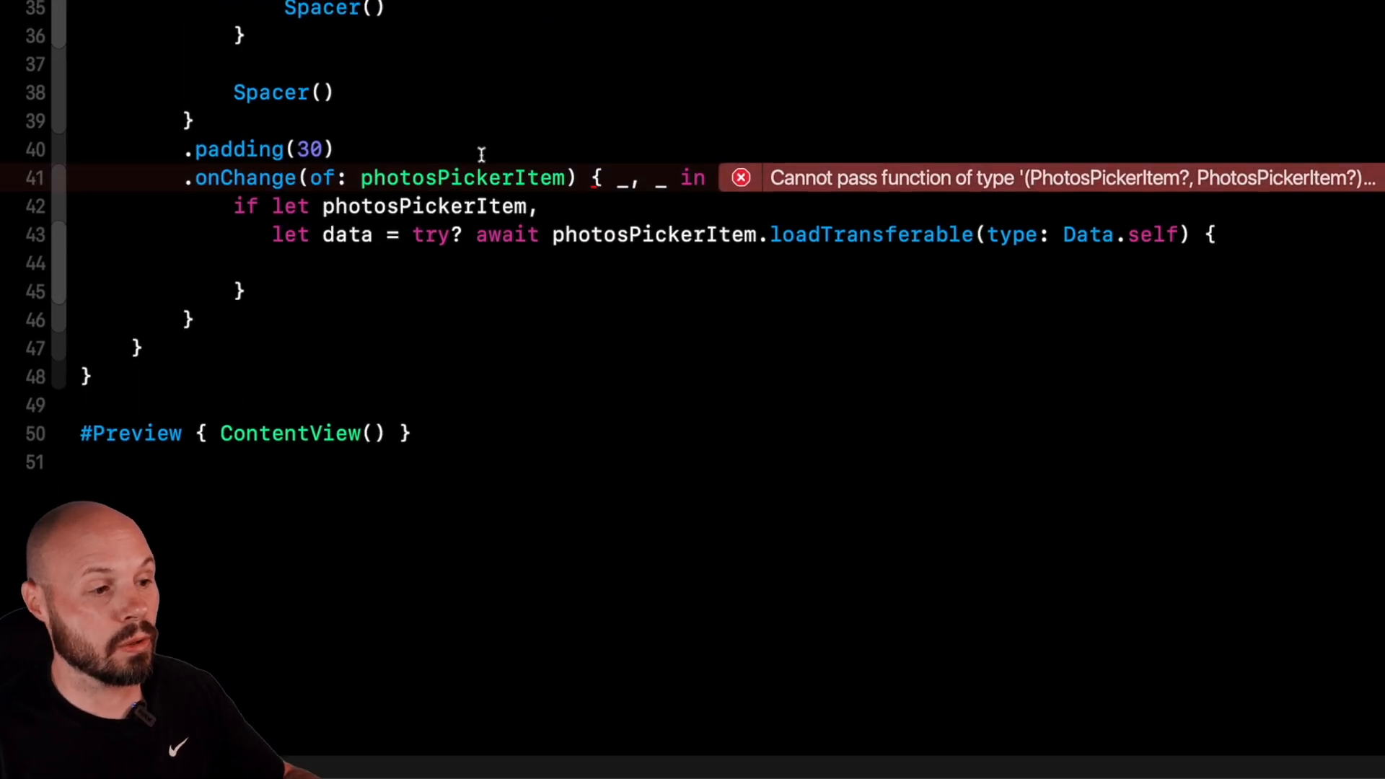
double_click(407, 206)
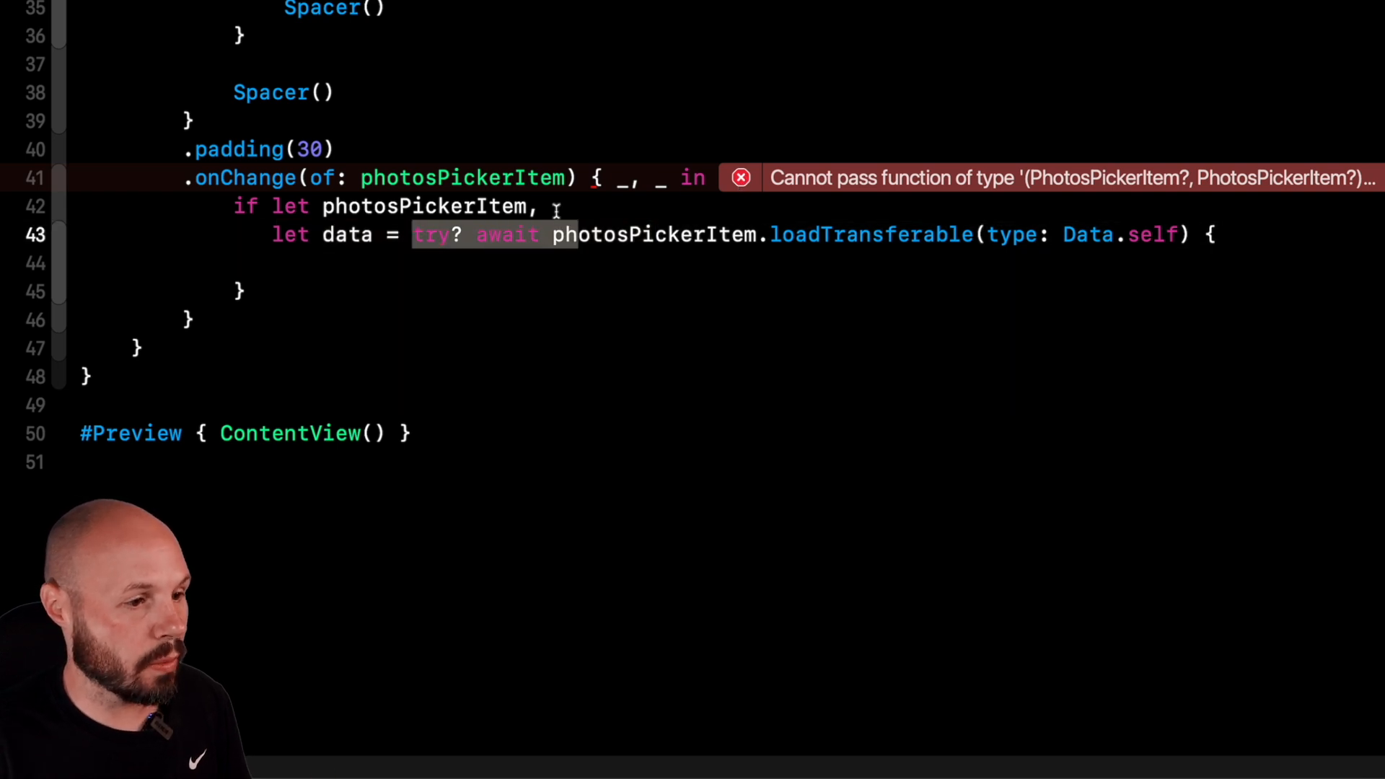
Step: Wrap the load in Task { } and assign UIImage(data: data) to avatarImage via a nested if-let
text(Task {)
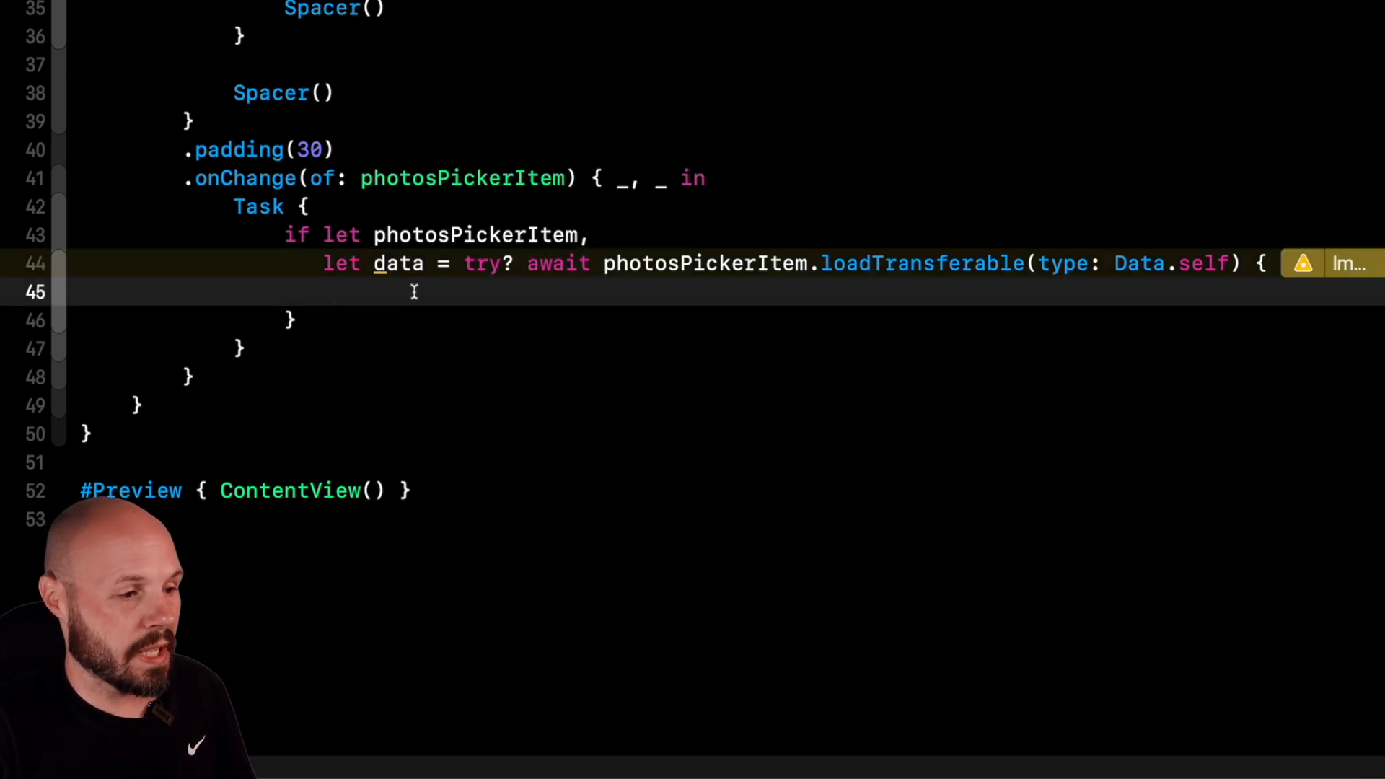
text(if let image = UIImage(data: da)
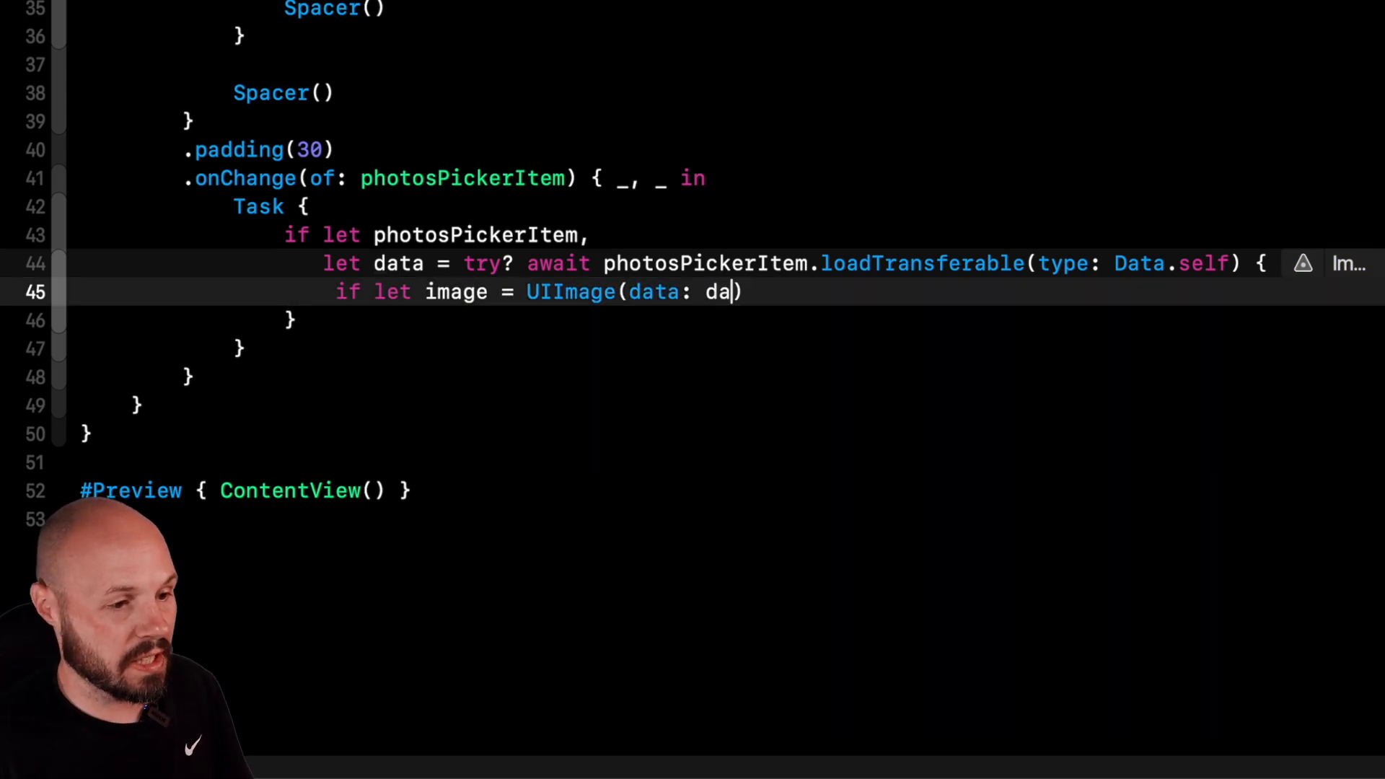
text(ta)
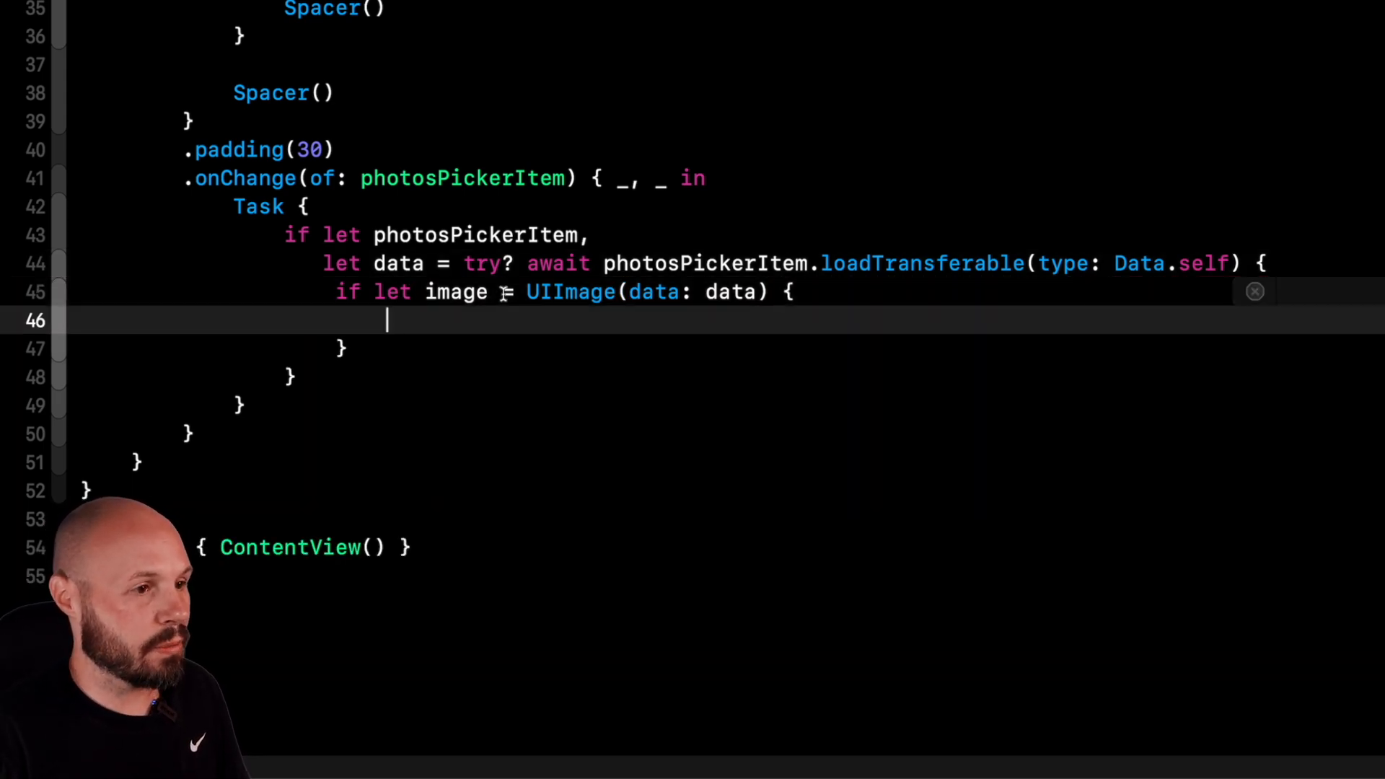
text(avatarImage =)
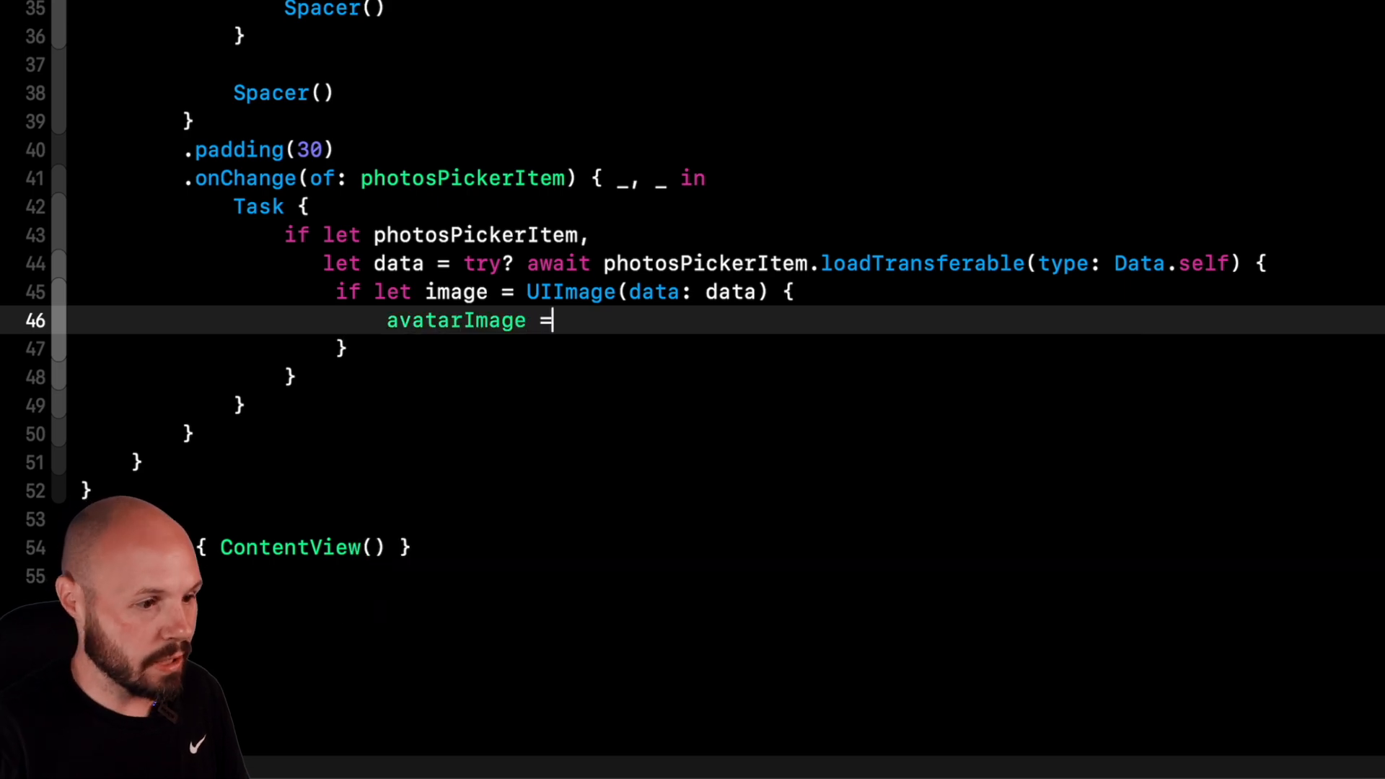
text(image)
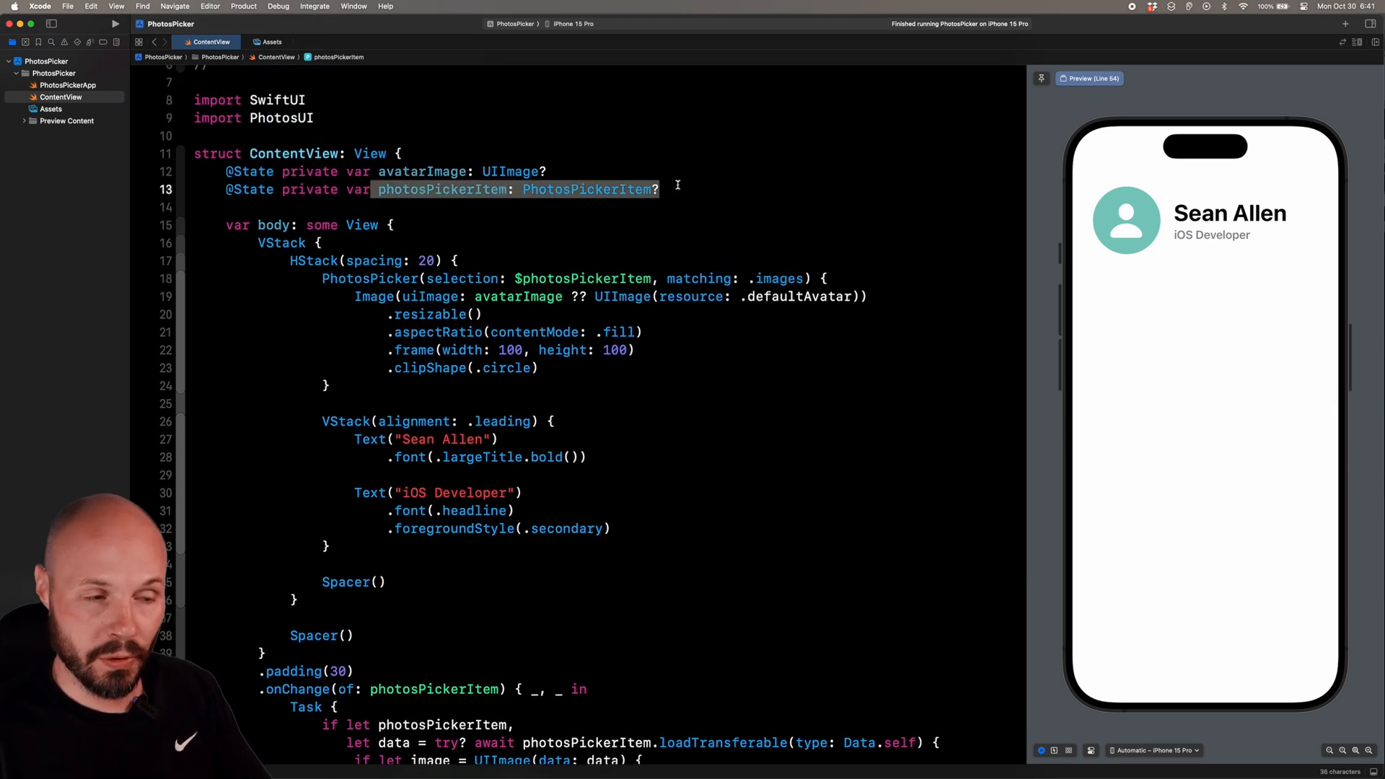
Step: Set photosPickerItem = nil after the if-let block inside the Task
scroll(down, 3)
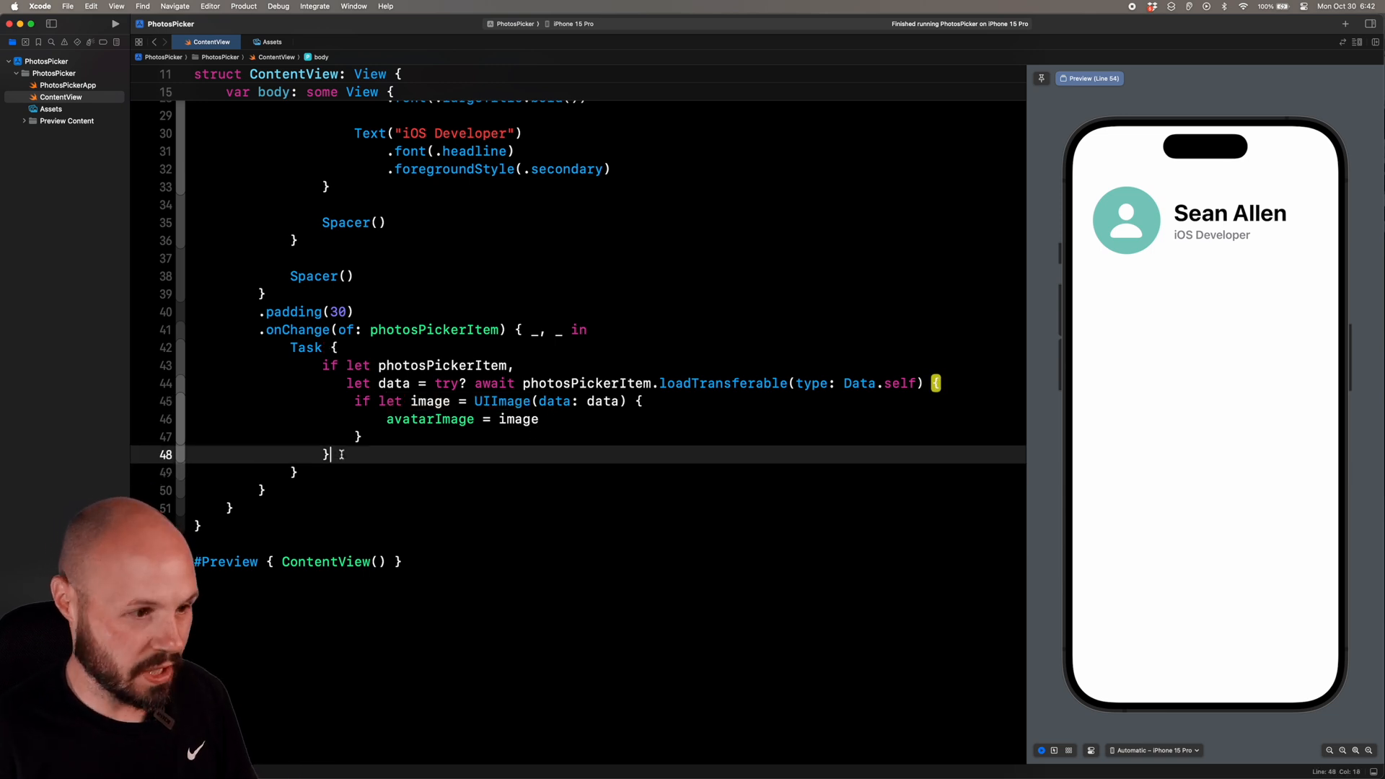
text(p)
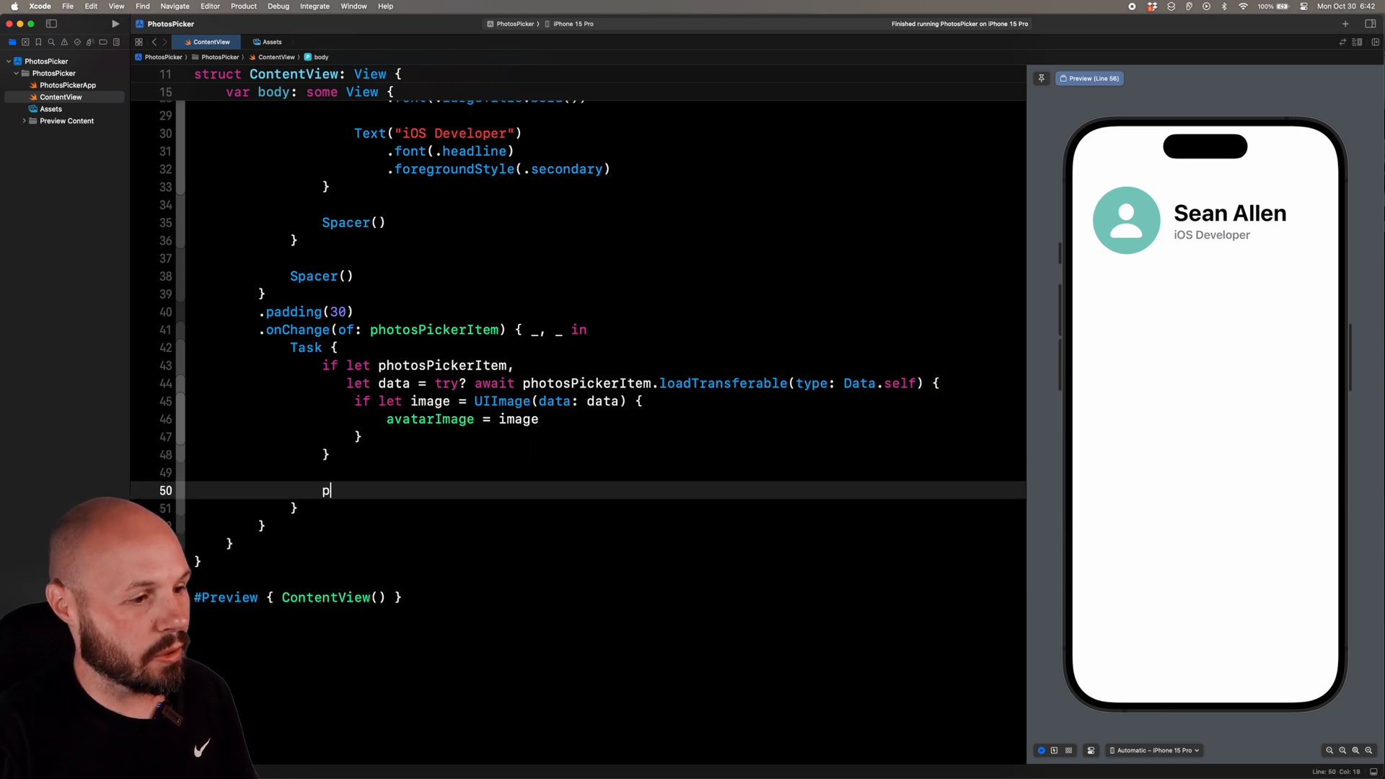
text(hotosPickerItem = nil)
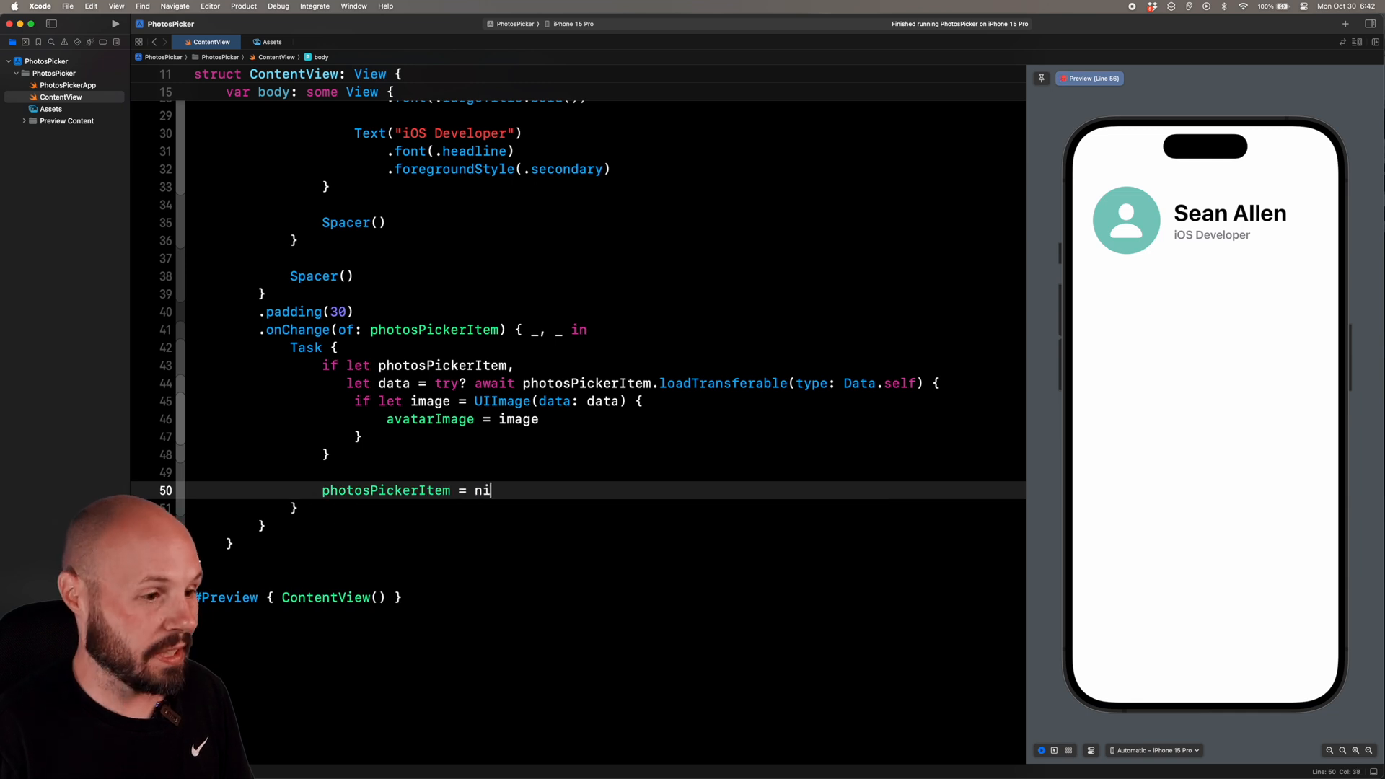
text(l)
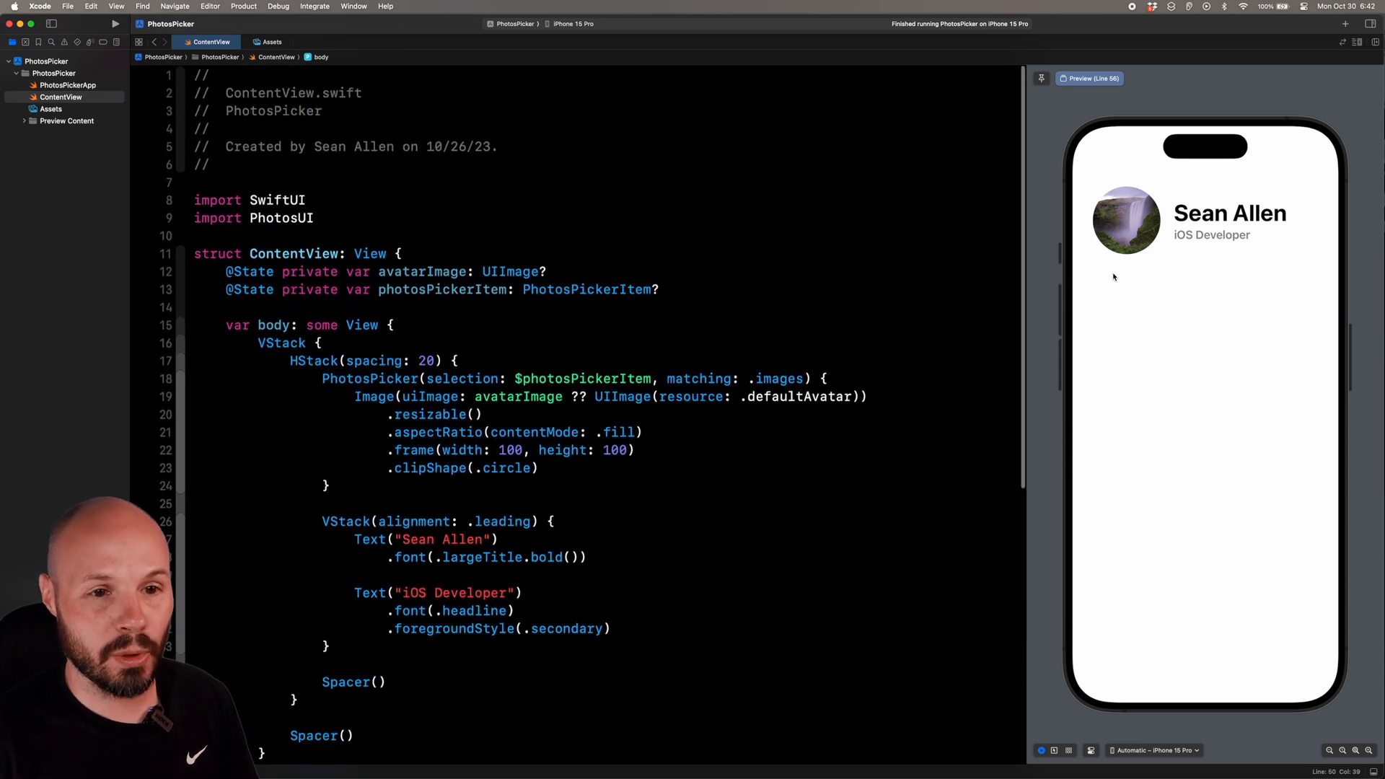
click(1127, 219)
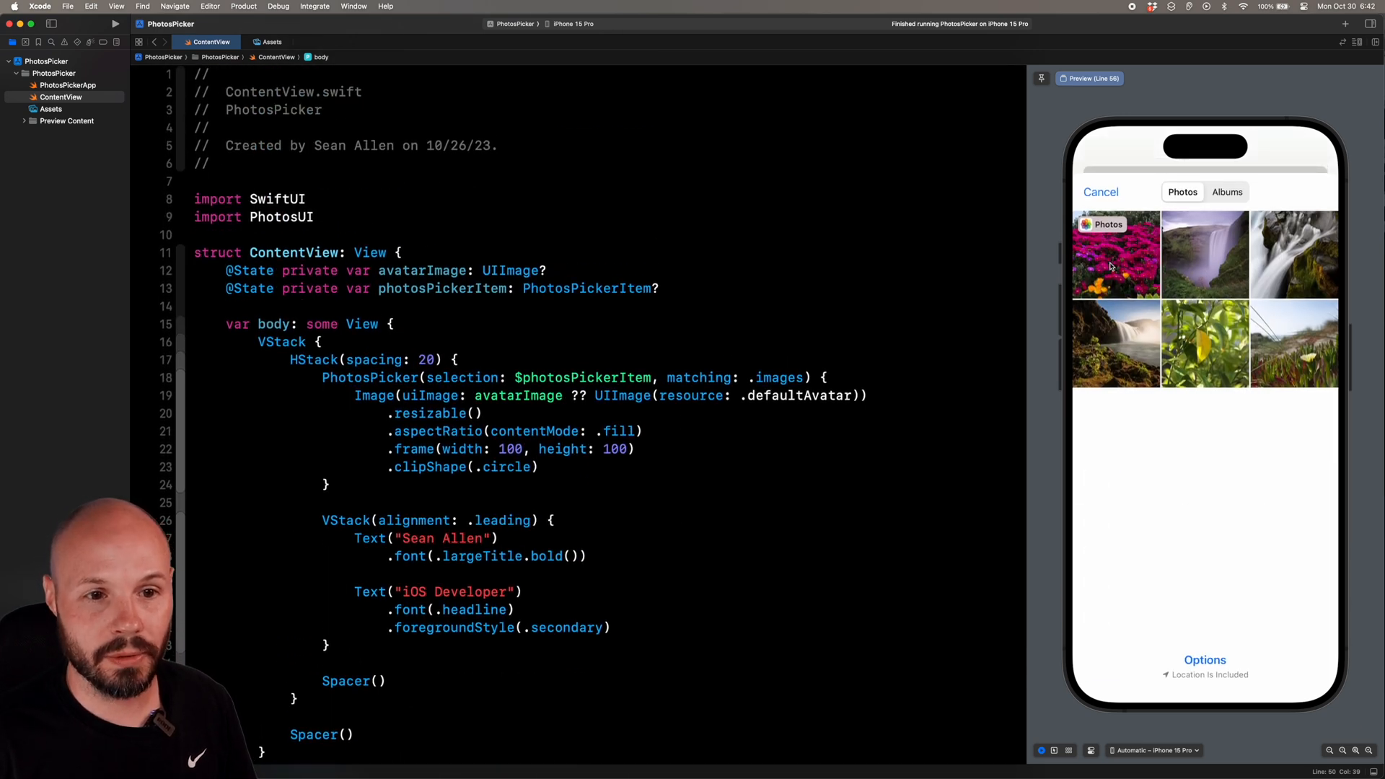
click(1116, 254)
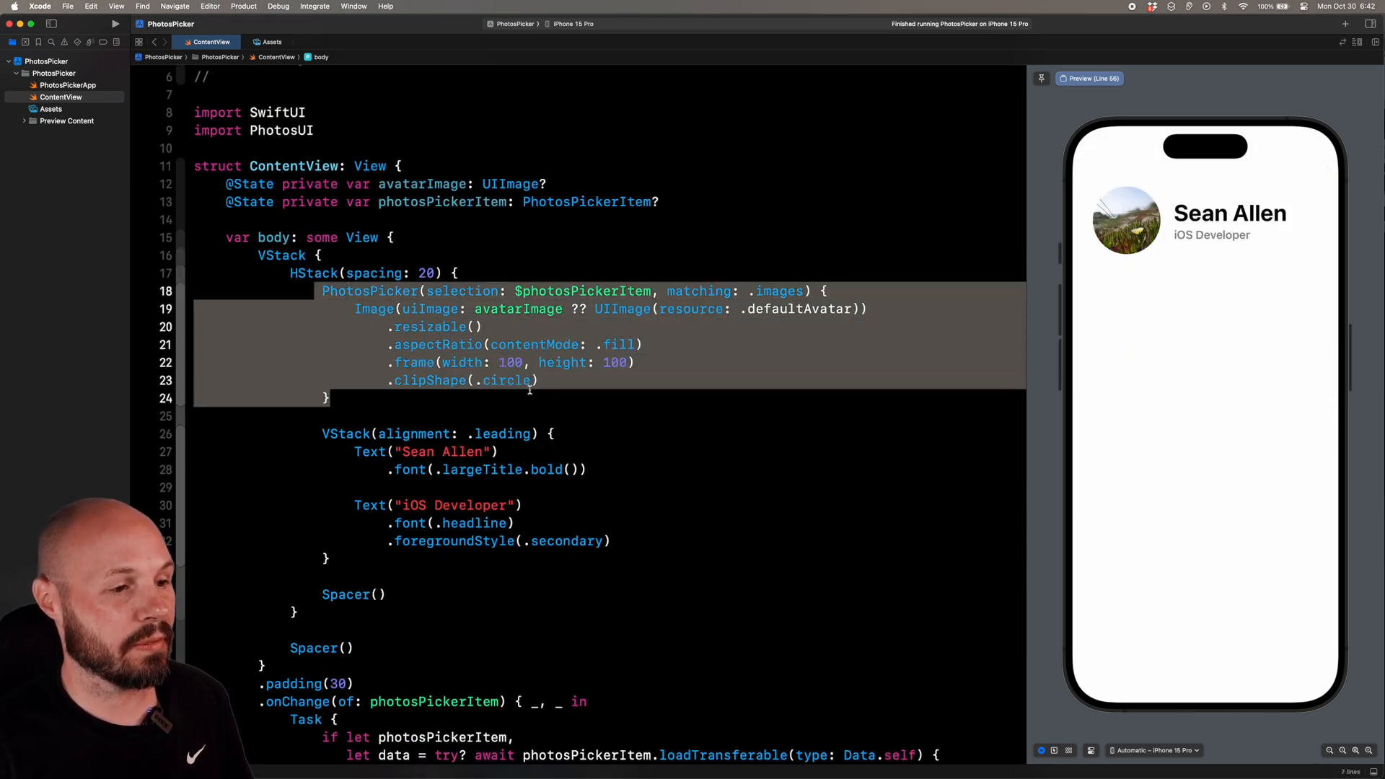
click(541, 380)
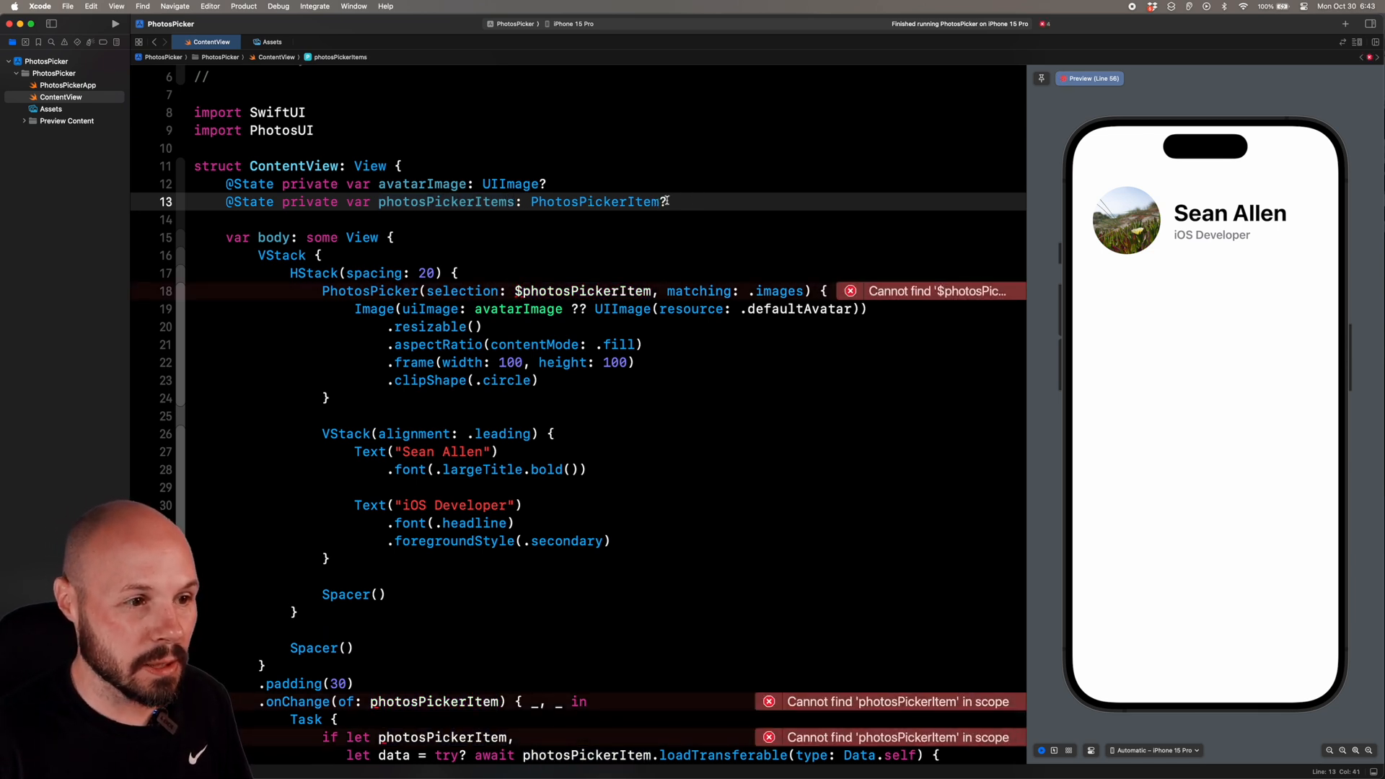
Step: Make photosPickerItems a [PhotosPickerItem] = [] array and avatarImage an images [UIImage] array
text(])
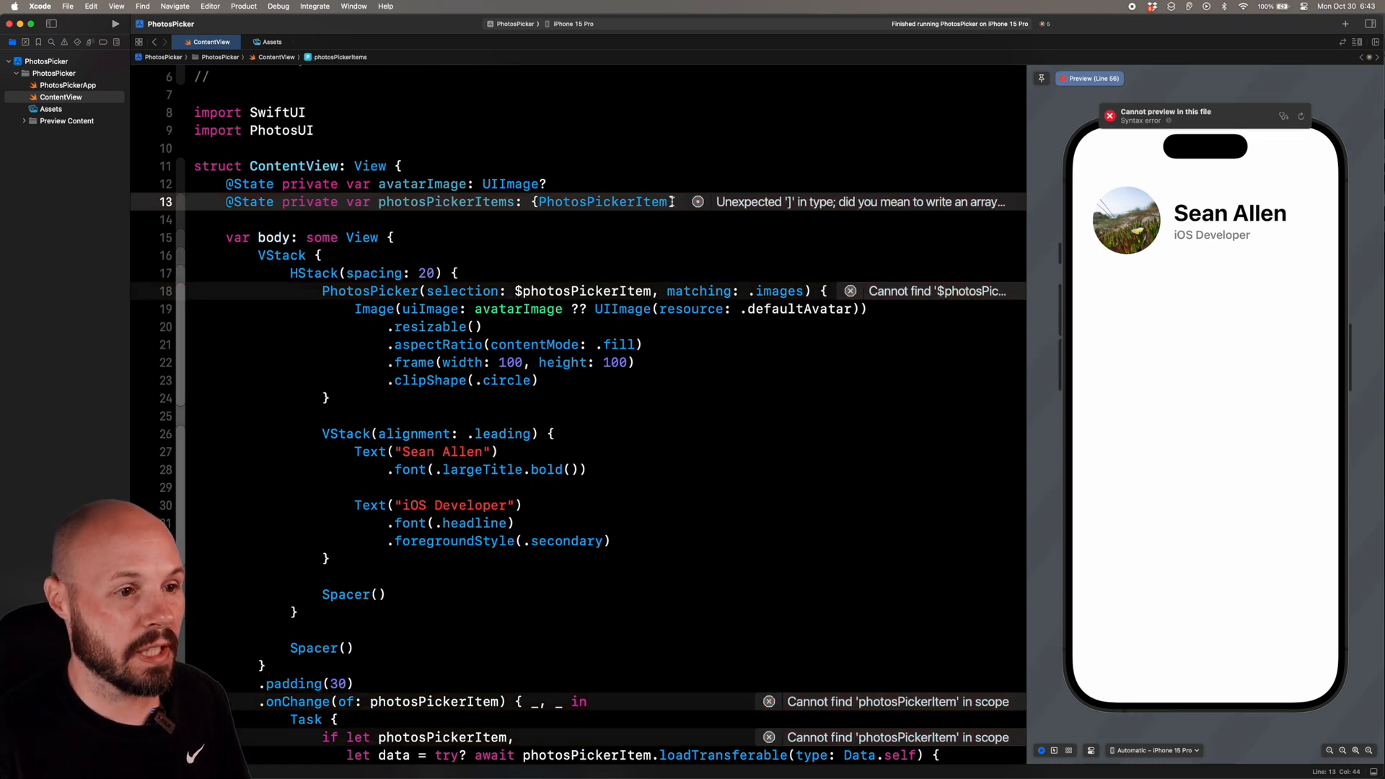
text(= [])
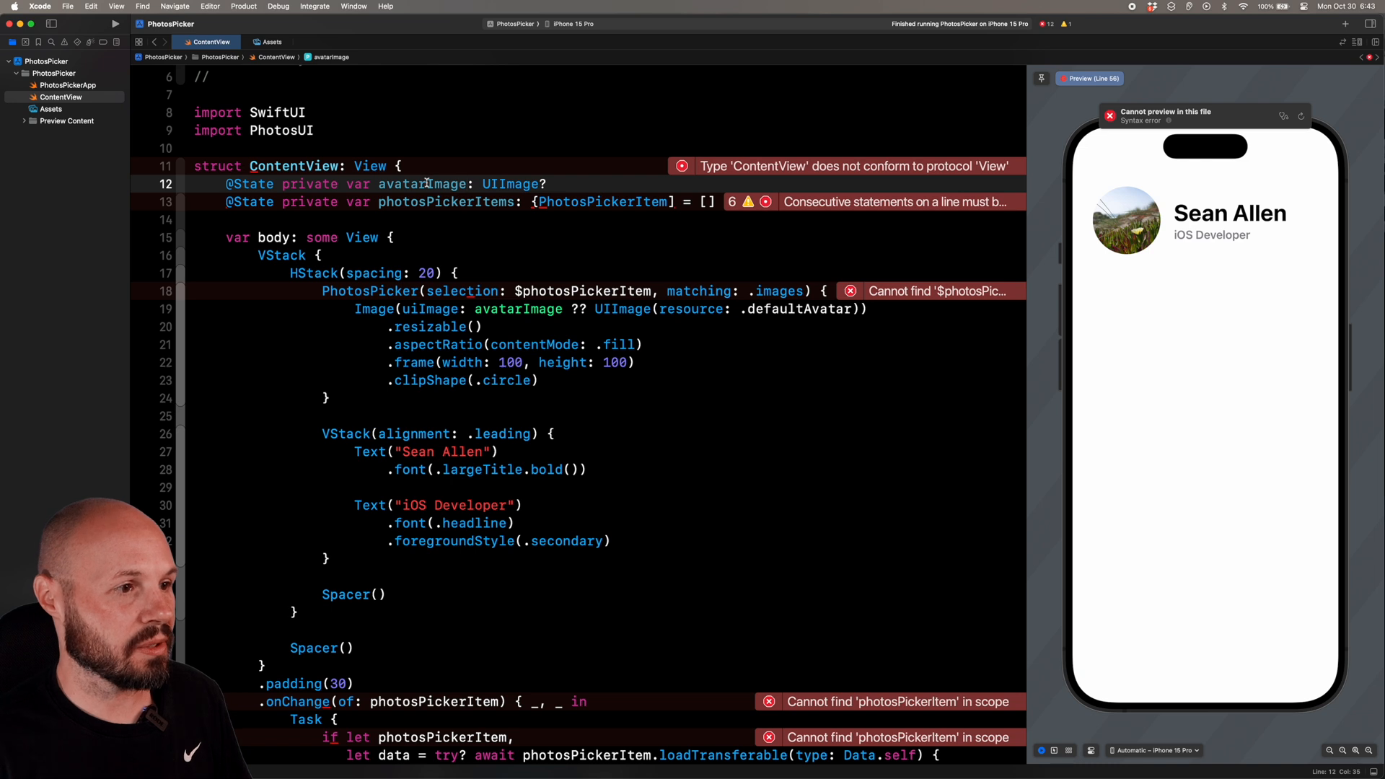
text(image)
click(577, 291)
text(s)
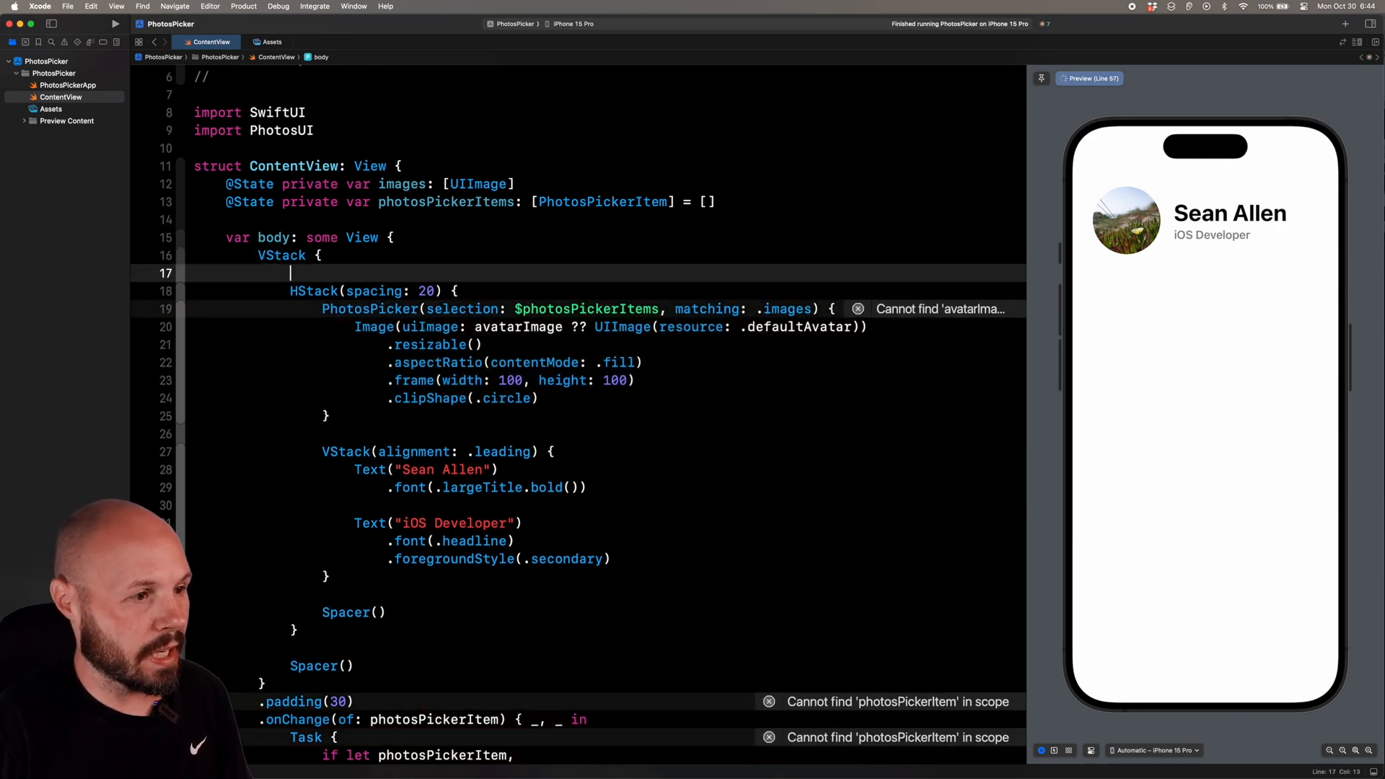
Step: Insert PhotosPicker("Select Photos", selection: $photosPickerItems, maxSelectionCount: 5, selectionBehavior: .ordered) above the HStack
text(Phot)
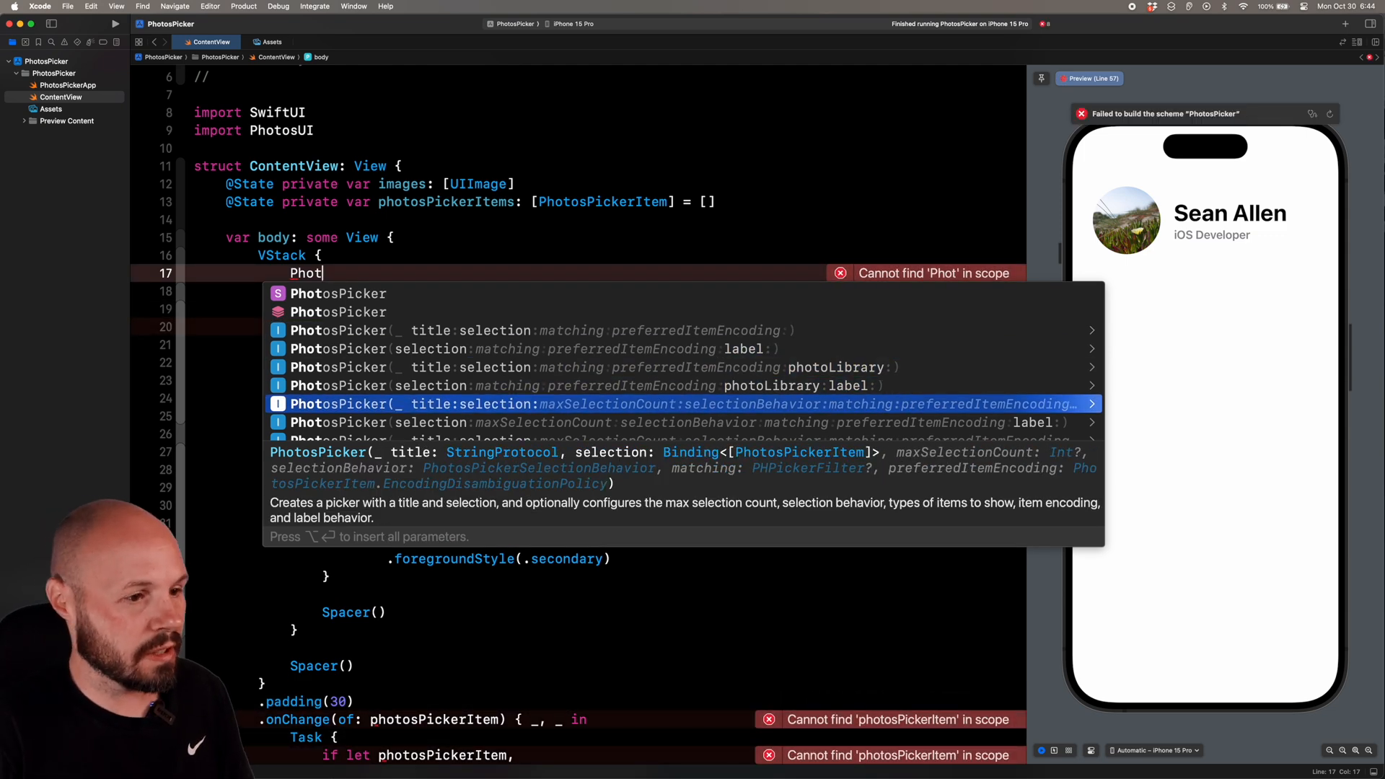
text(max)
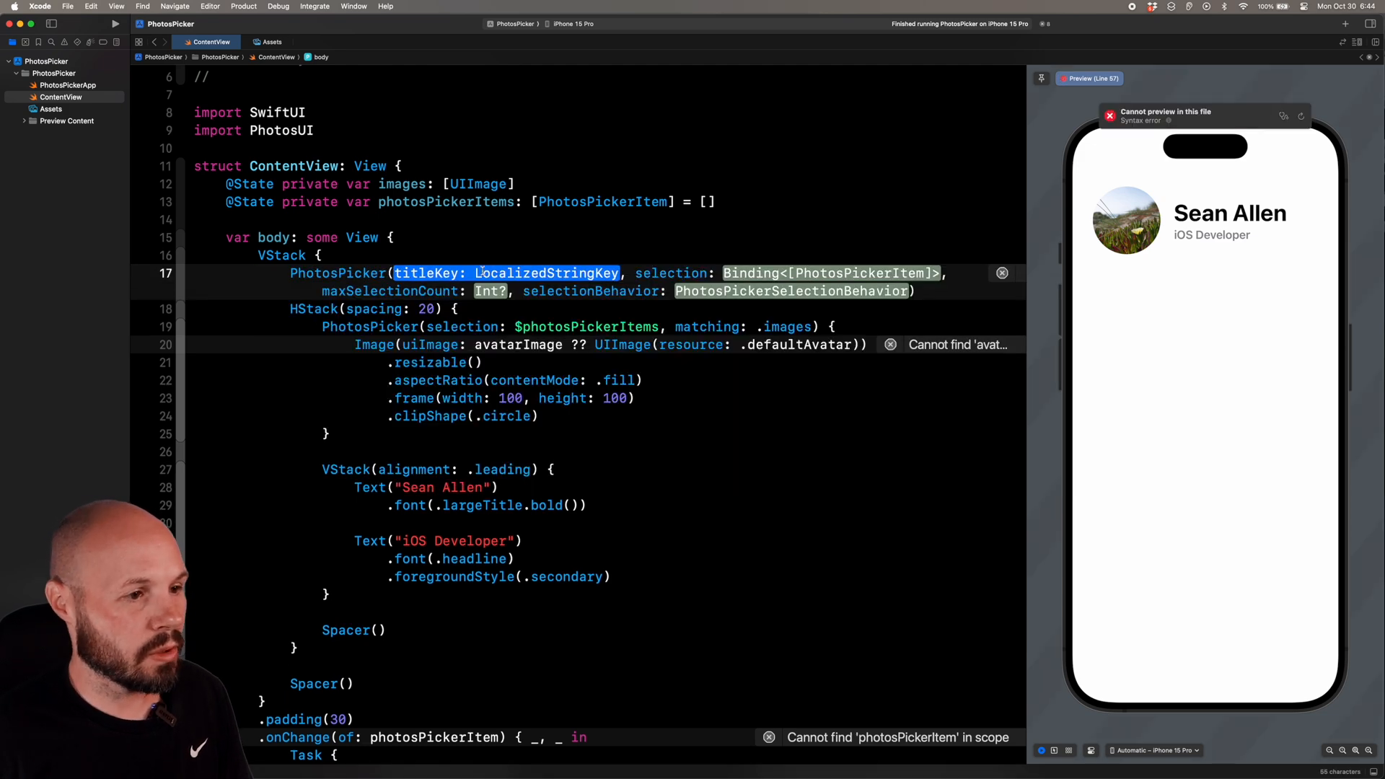
text("Select P)
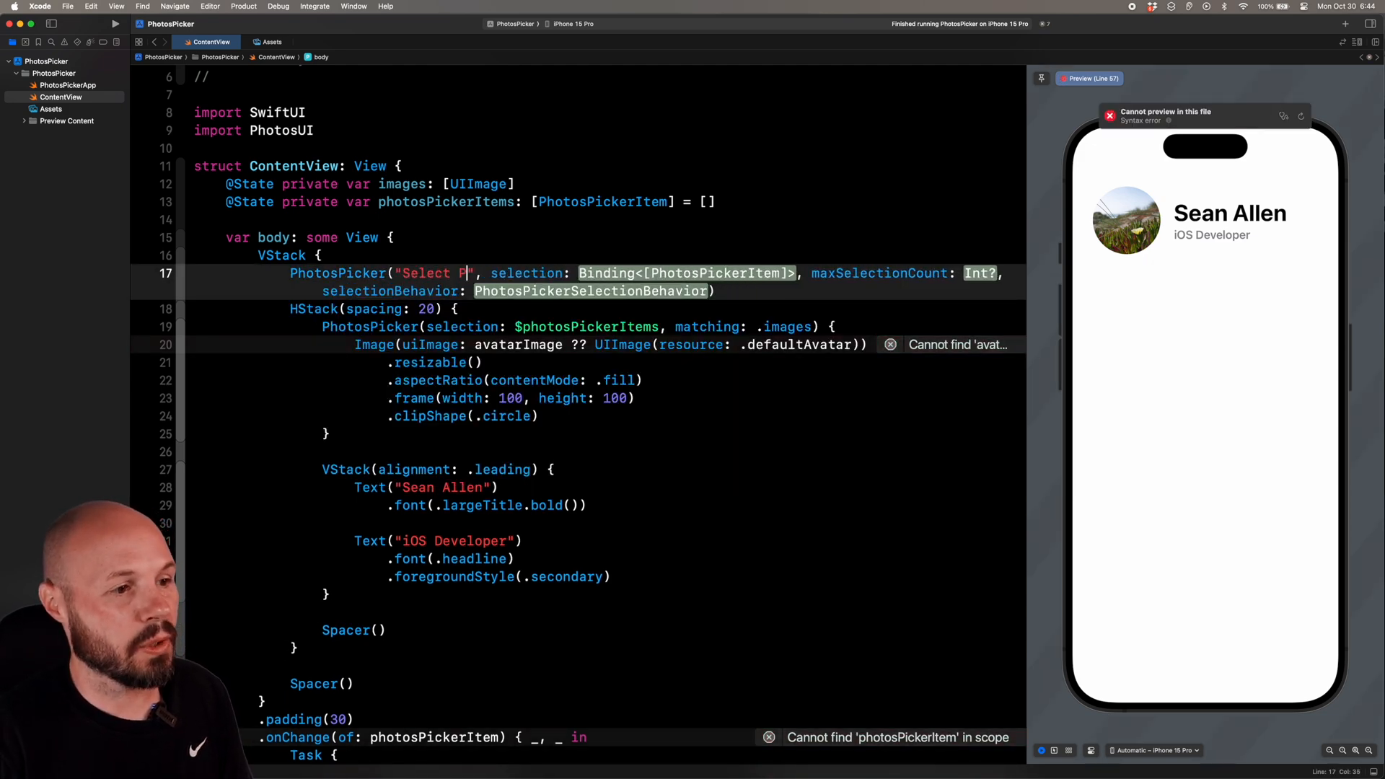
text(hotos)
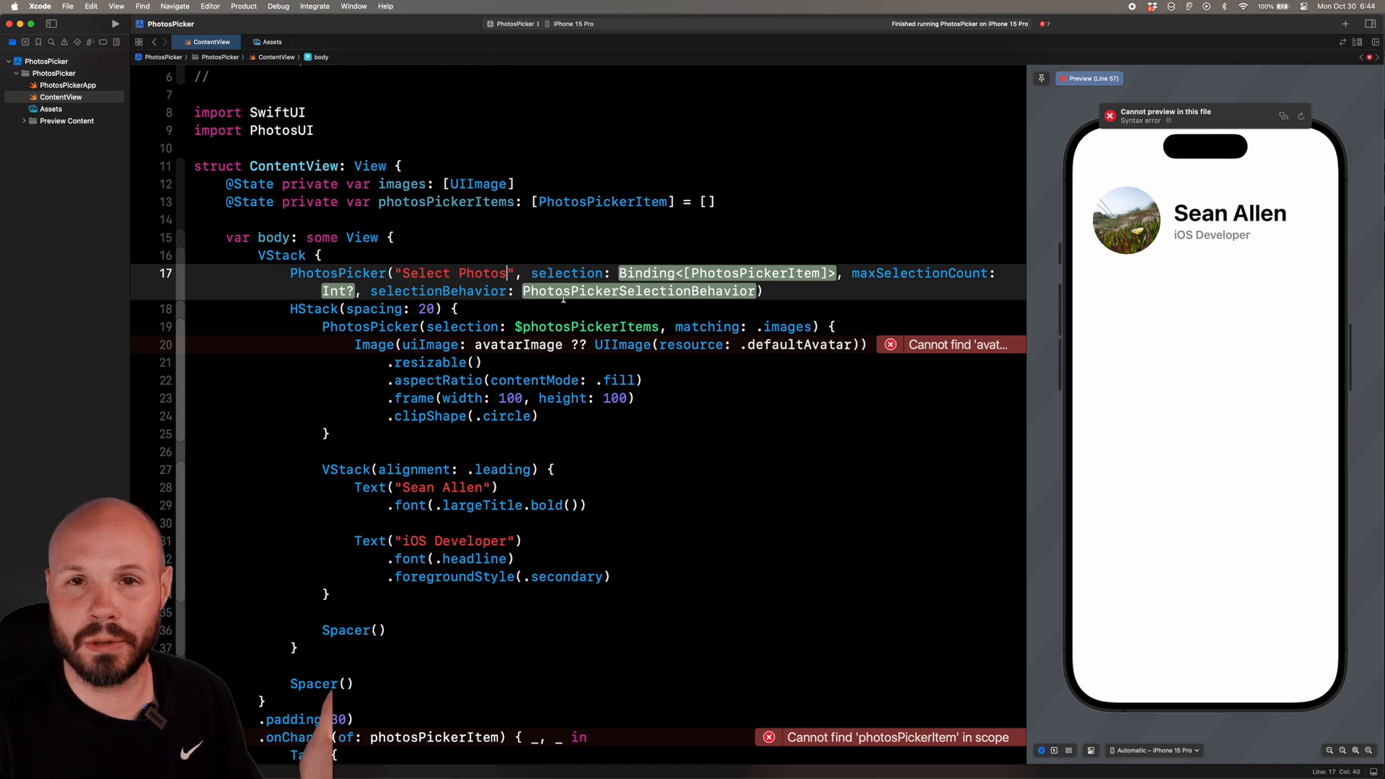
double_click(726, 273)
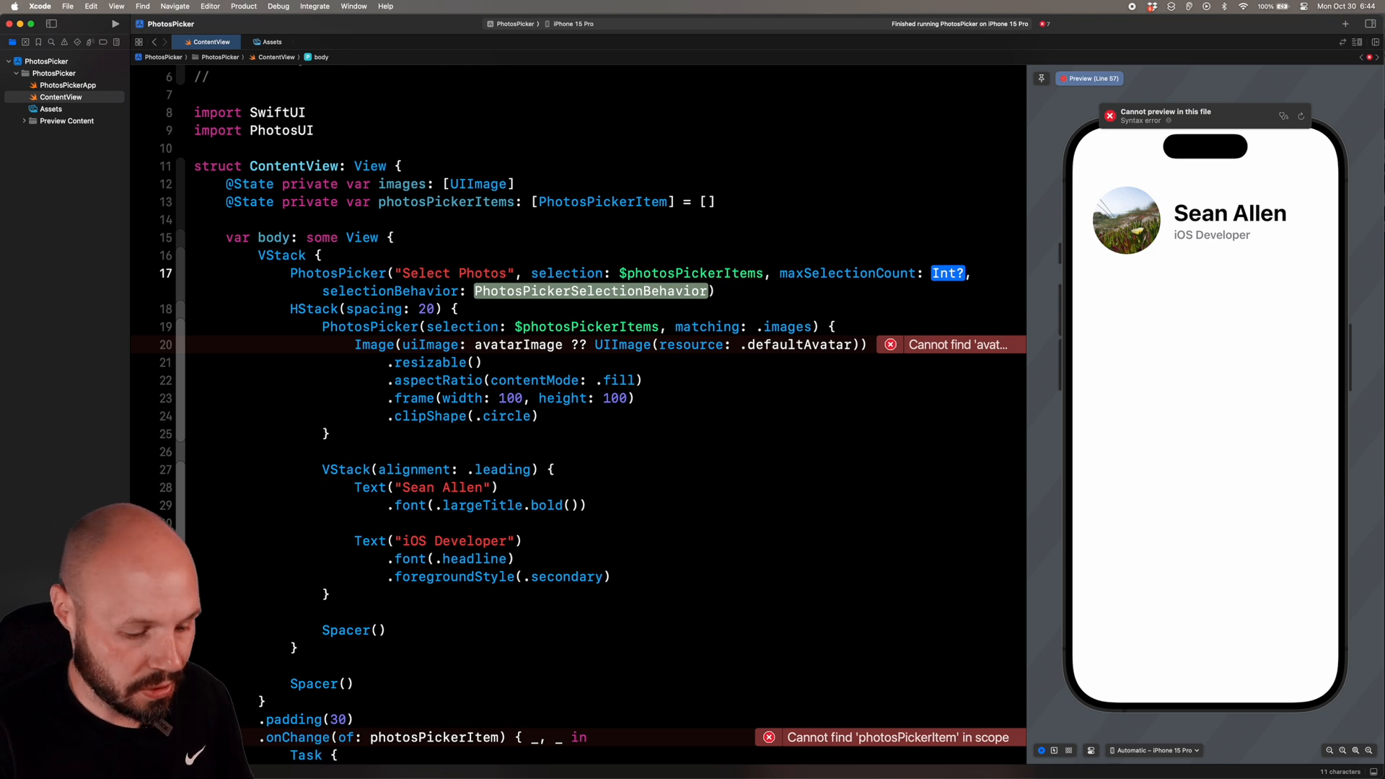
text(5)
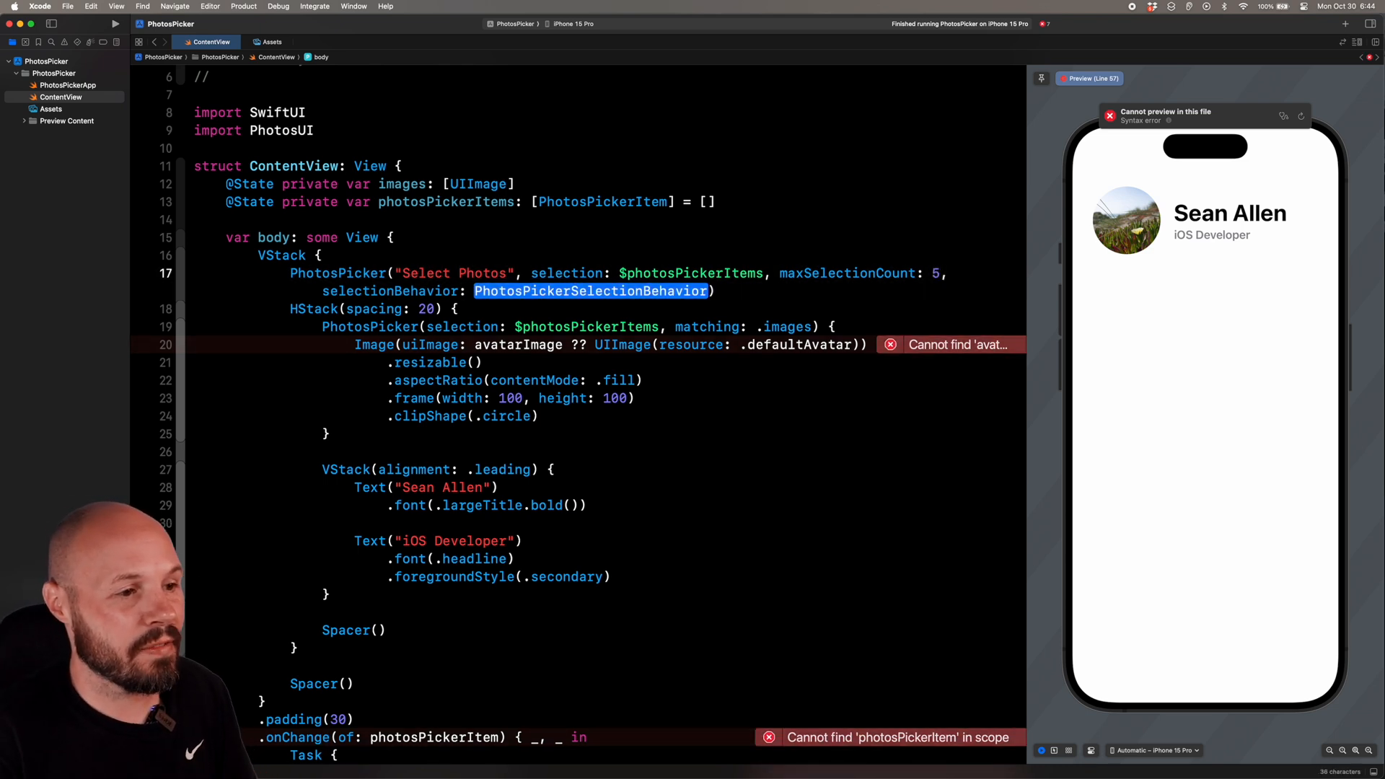
text(.ordered)
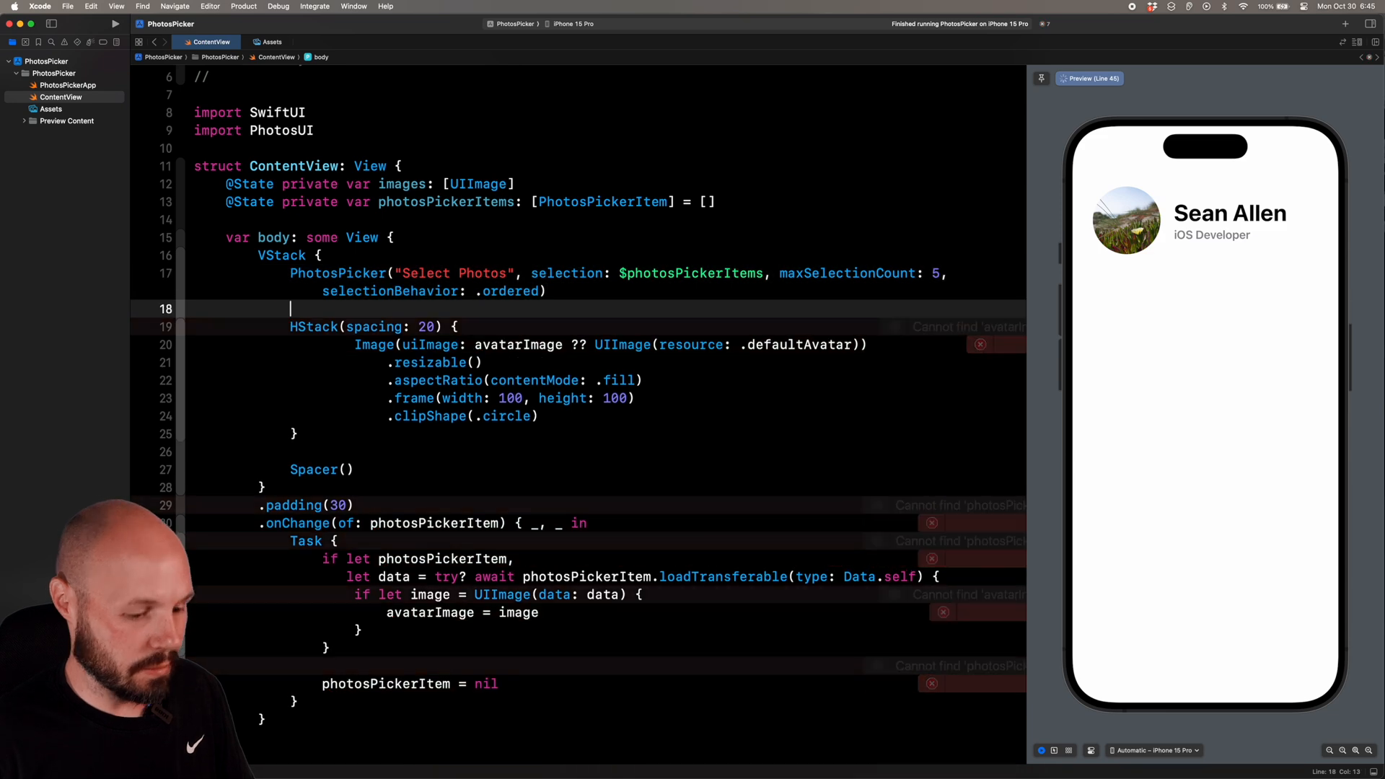
Step: Wrap the HStack in ScrollView(.horizontal) with ForEach(0..<images.count, id: \.self) rendering Image(uiImage: images[i])
text(ScrollView(.horizontal) {)
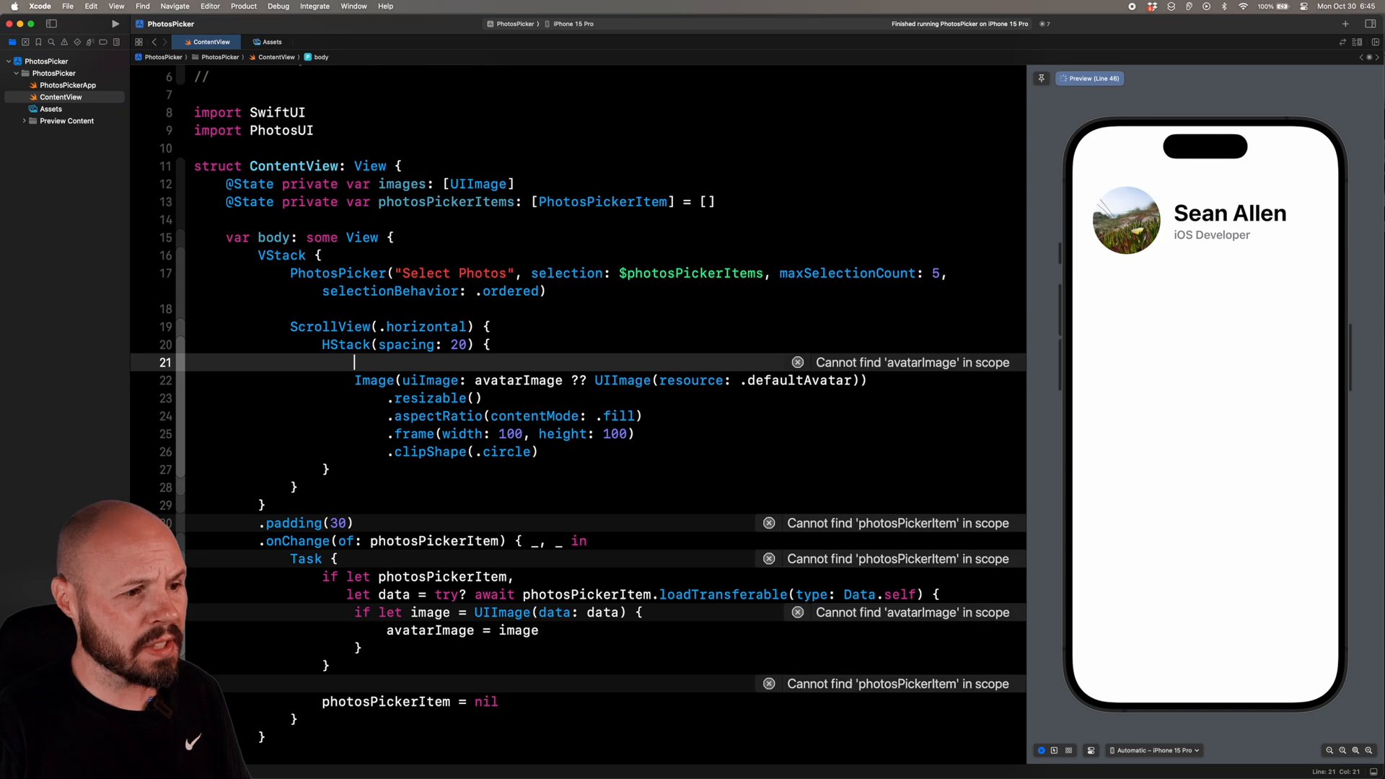
text(ForEach)
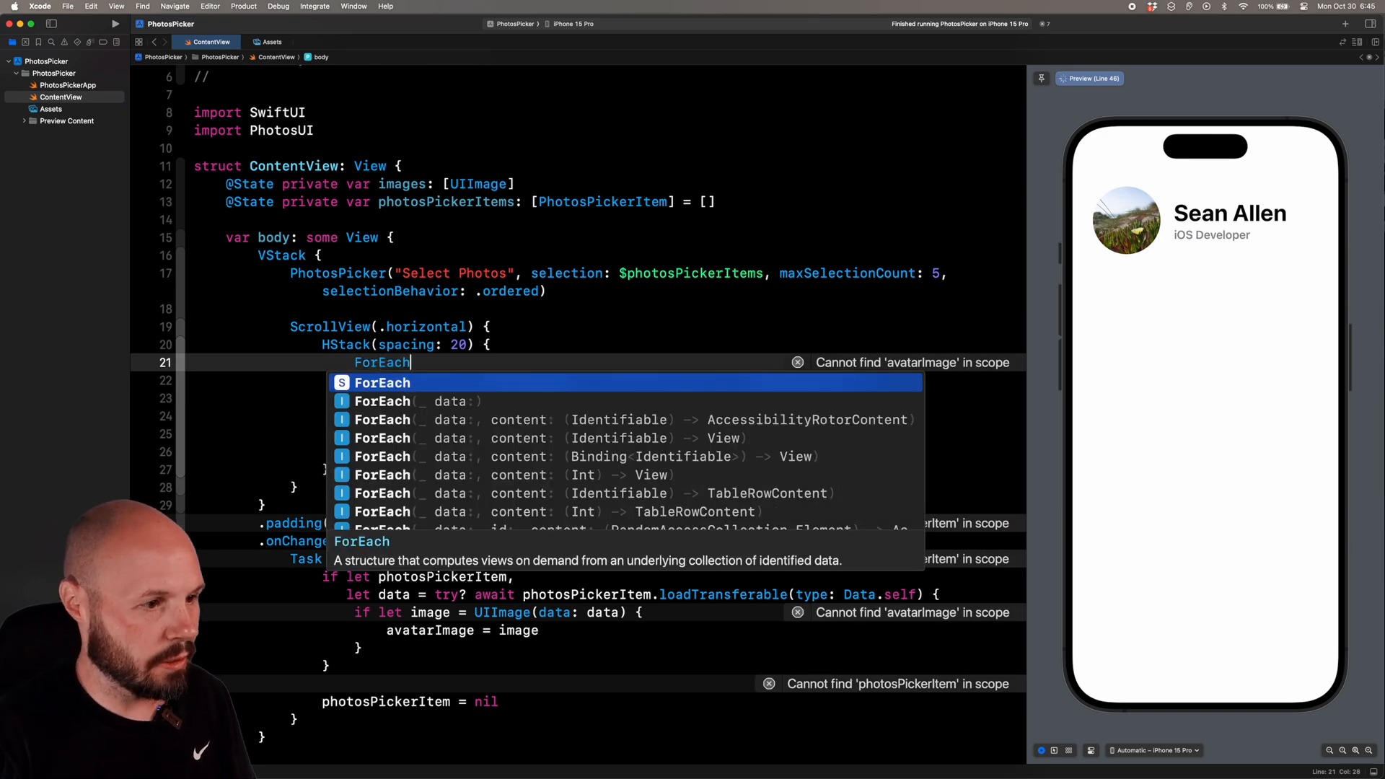
text((0..<)
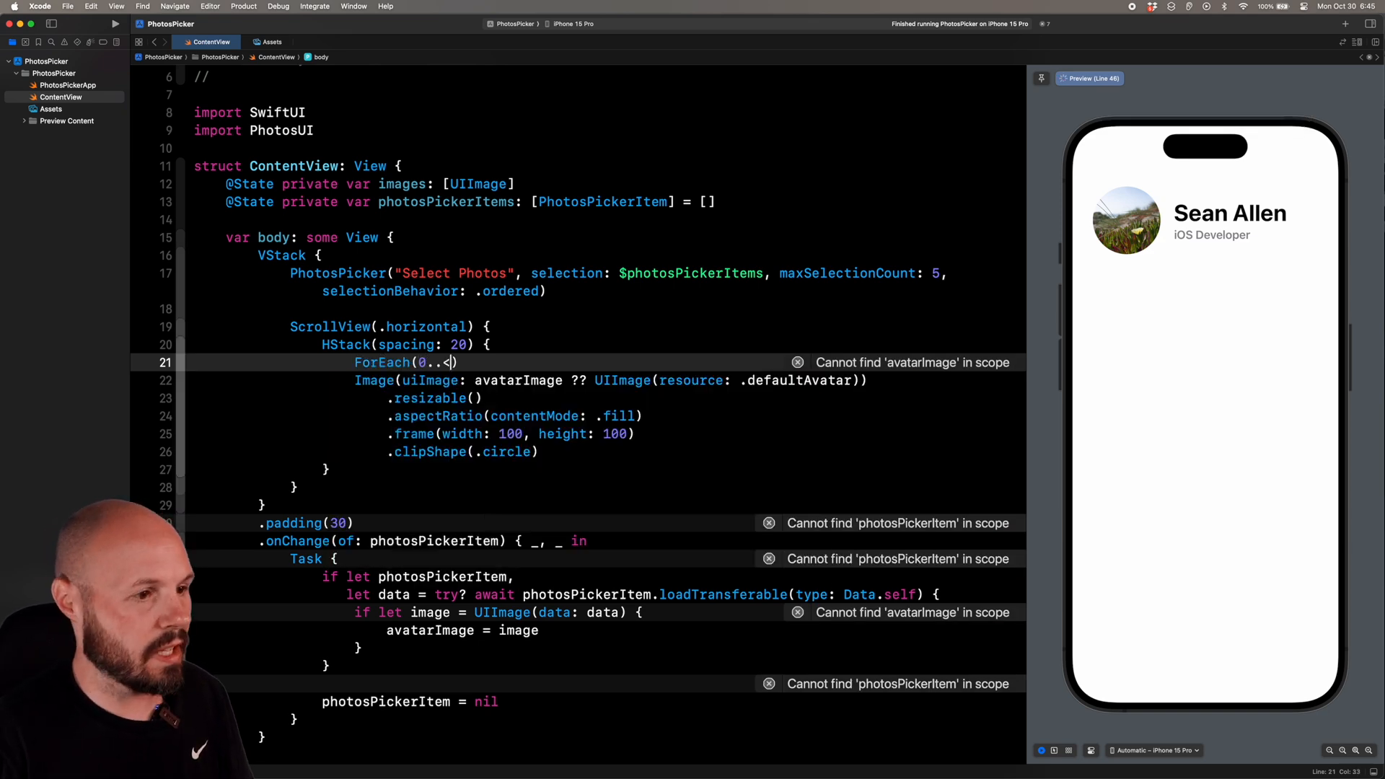
text(images.count)
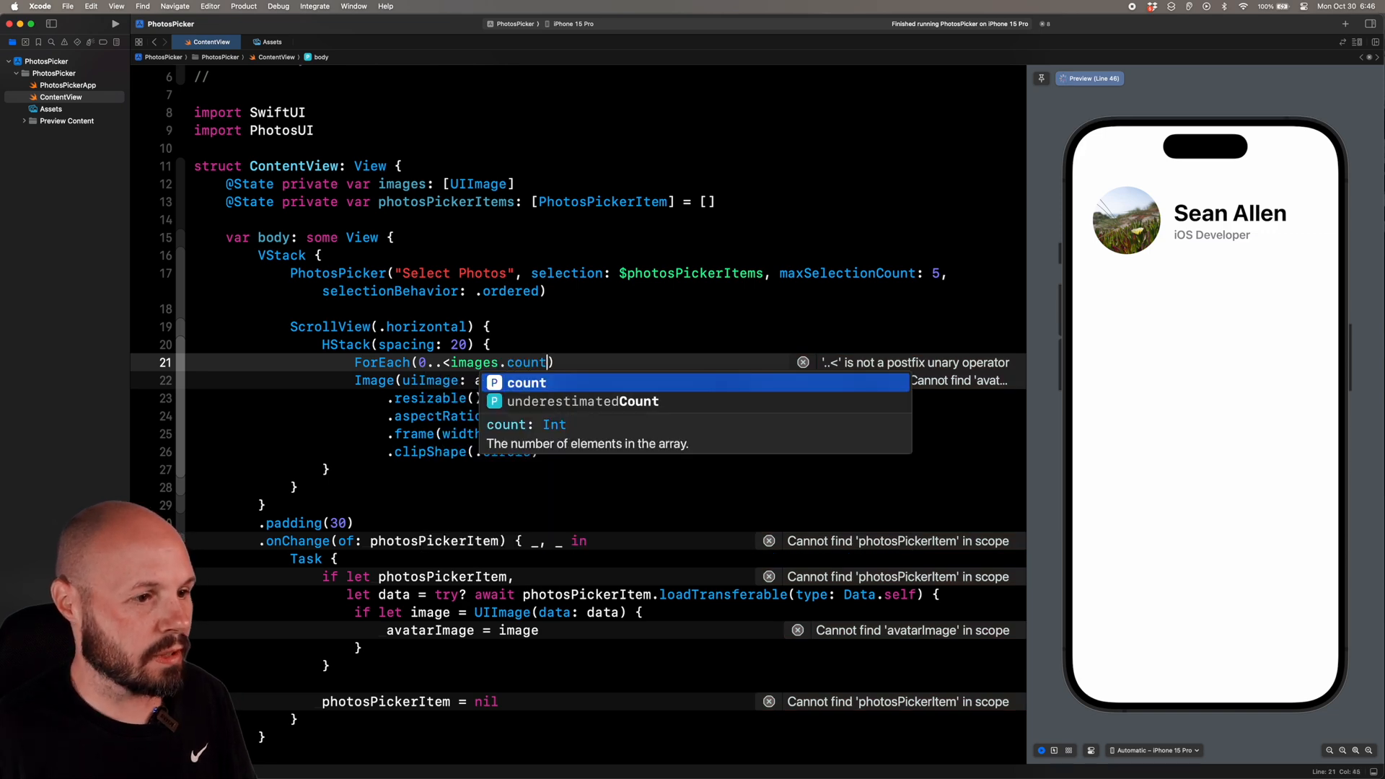
text(, id: \.self) { i in)
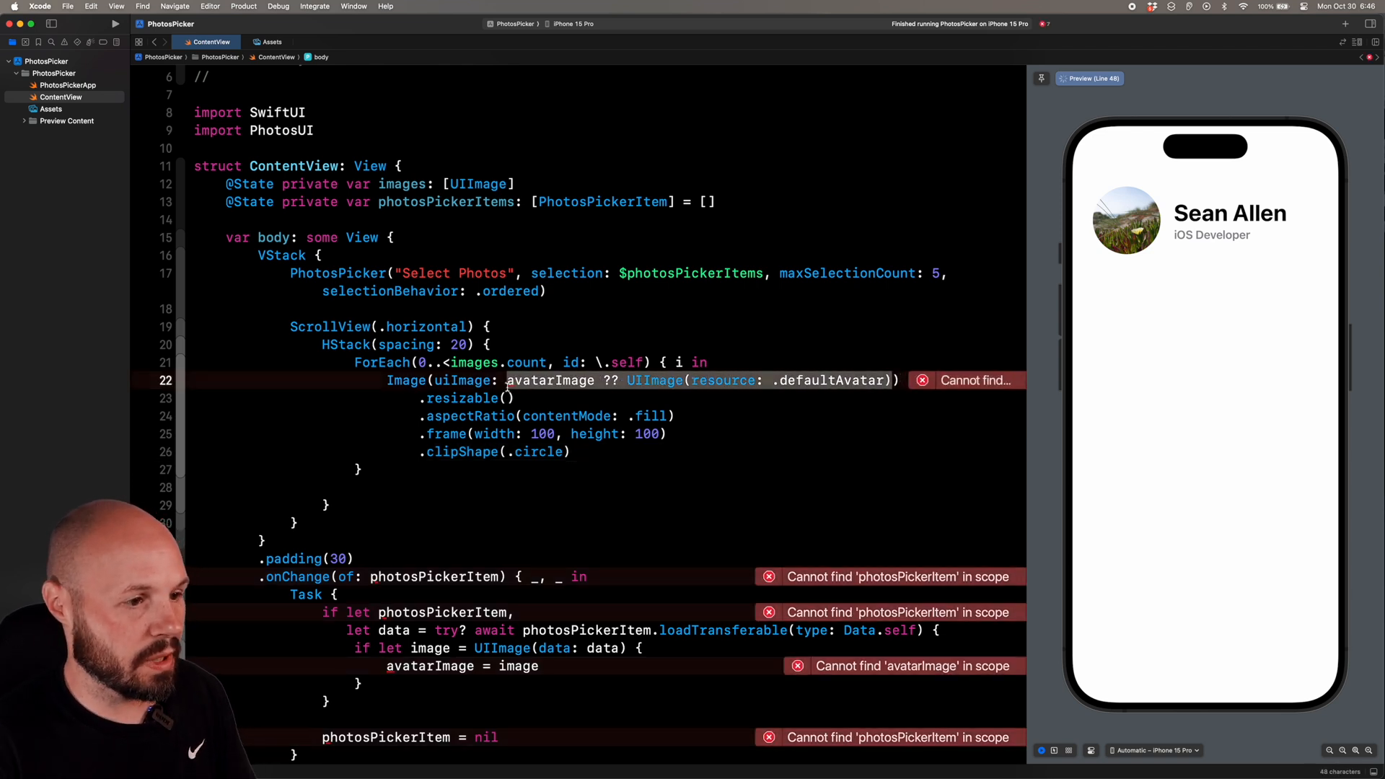
text(images))
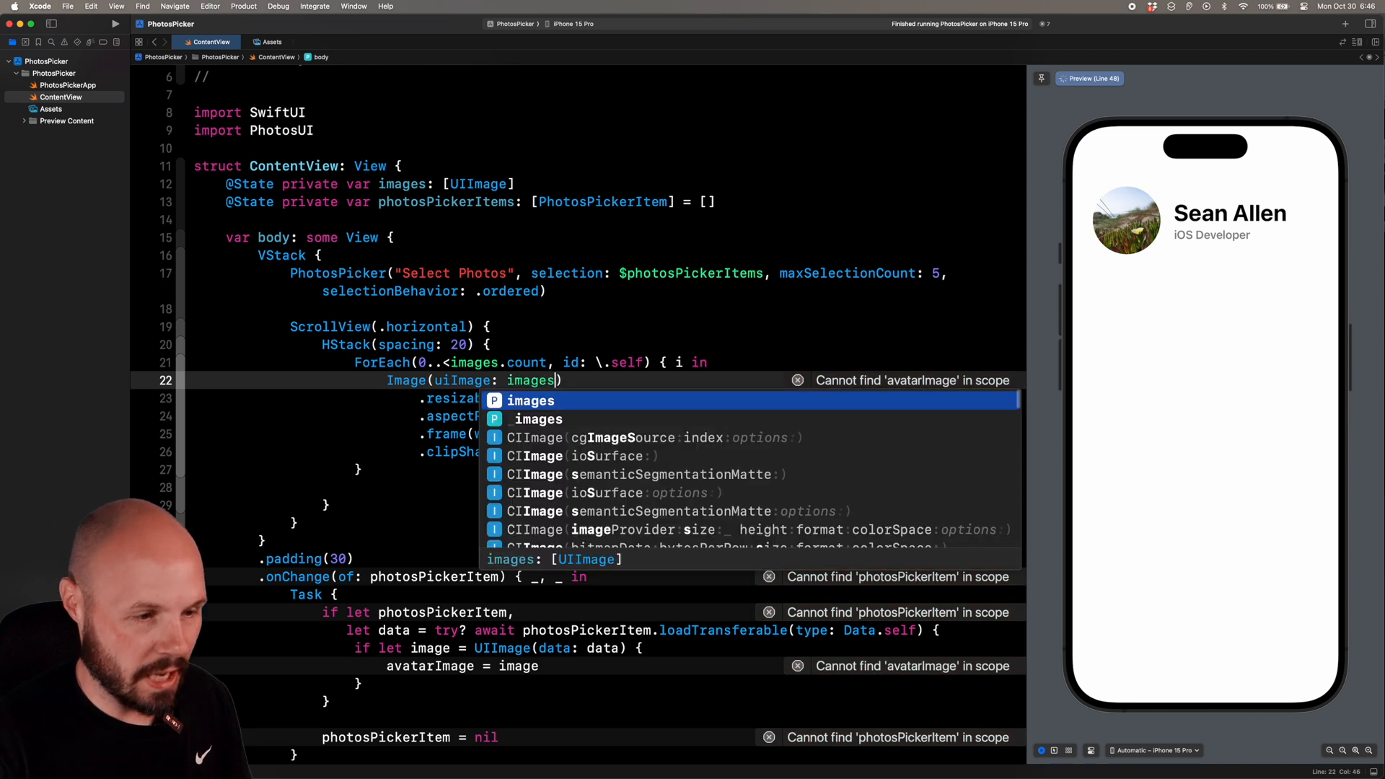
text([i])
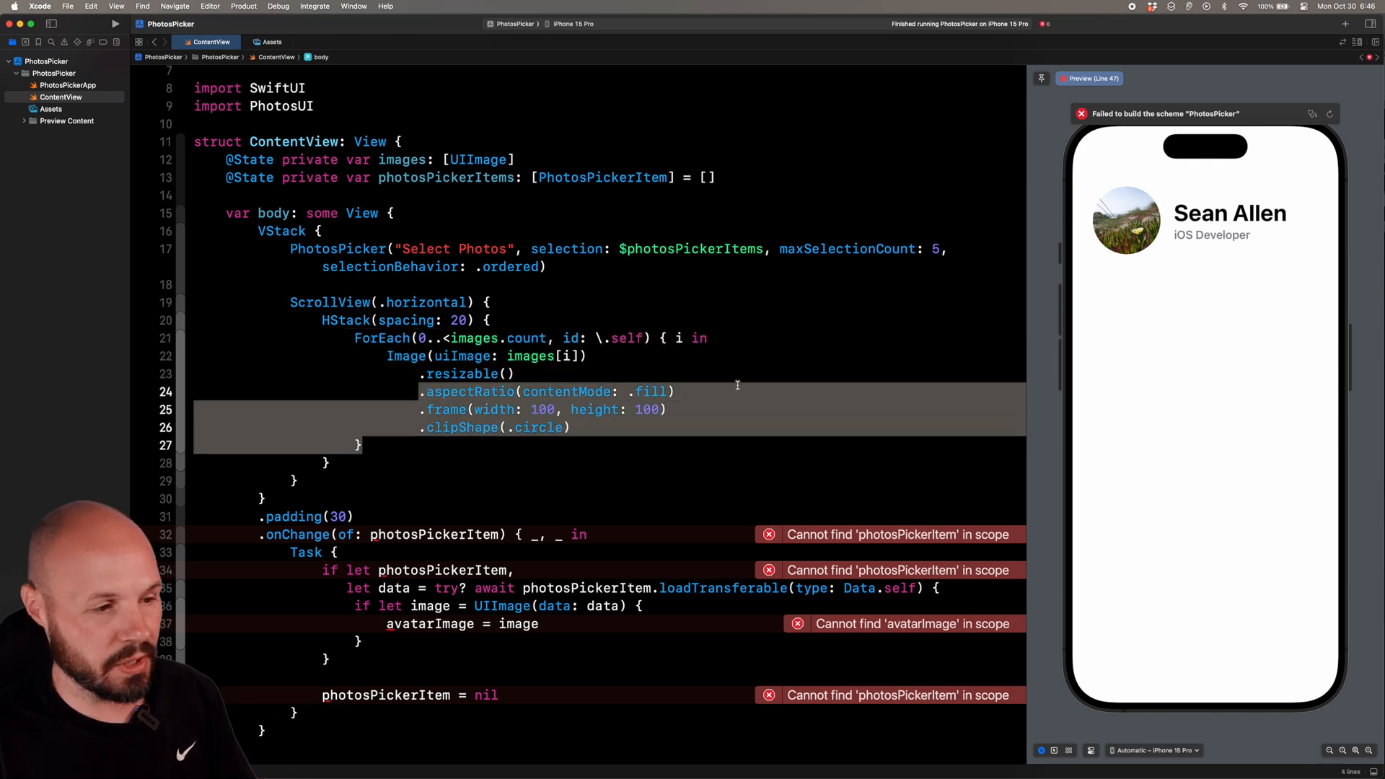
Step: Change .onChange(of:) to photosPickerItems and delete the 'if let photosPickerItem,' unwrap line
scroll(down, 3)
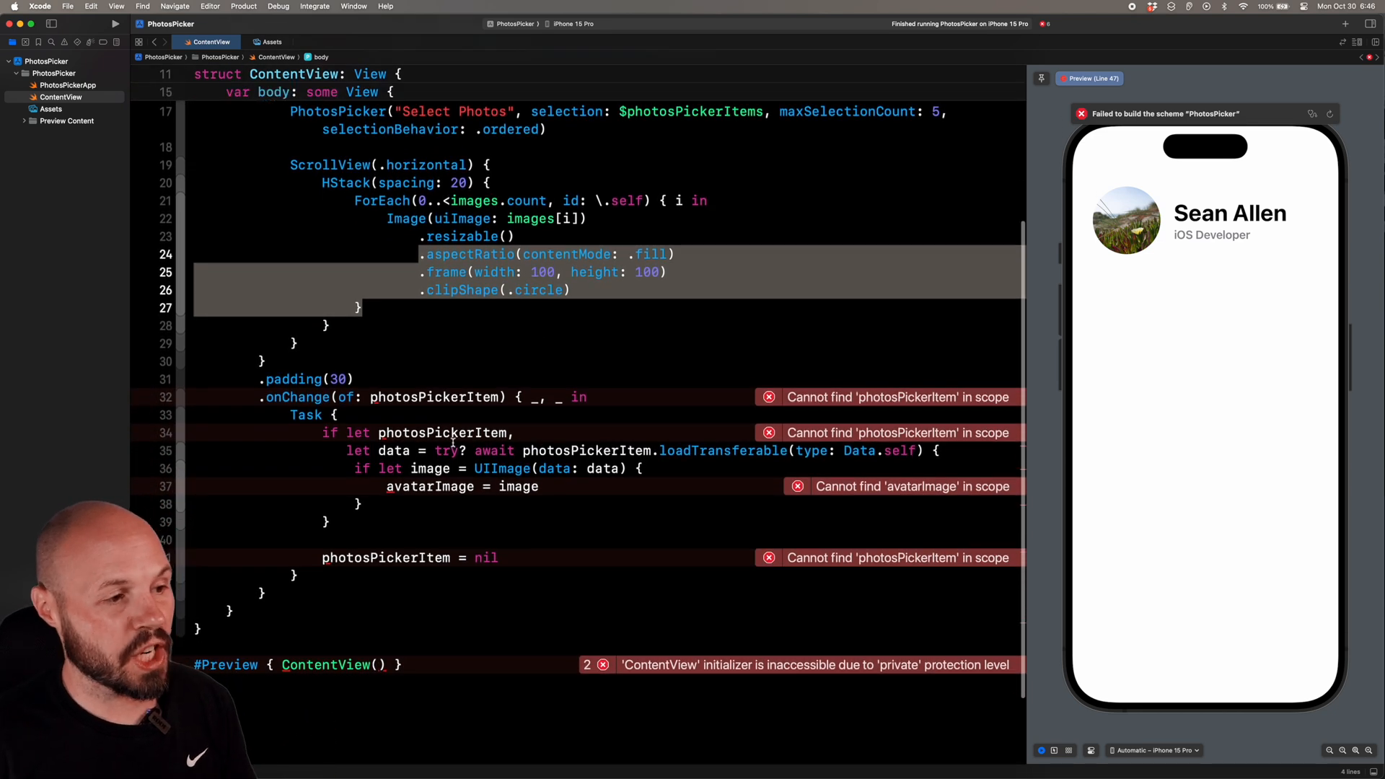
scroll(down, 3)
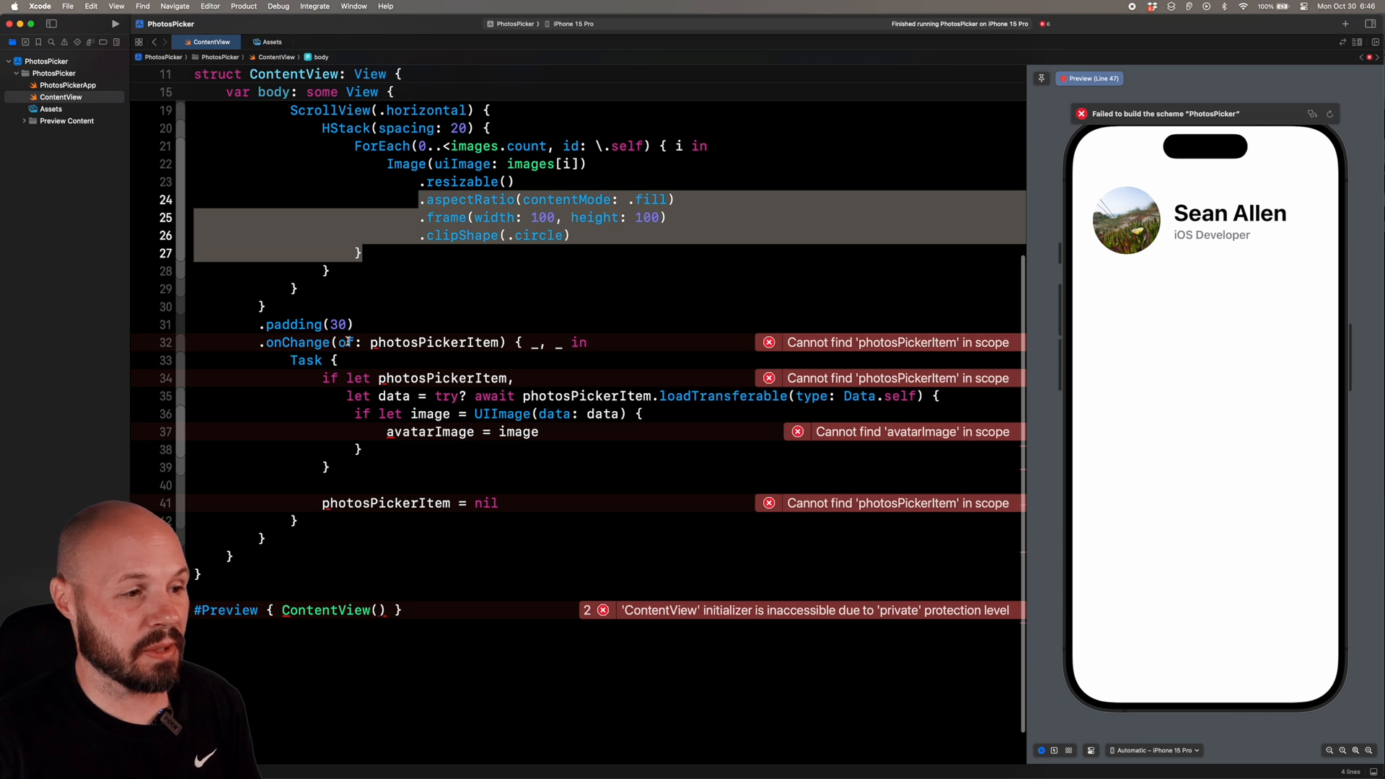
click(503, 343)
text(s)
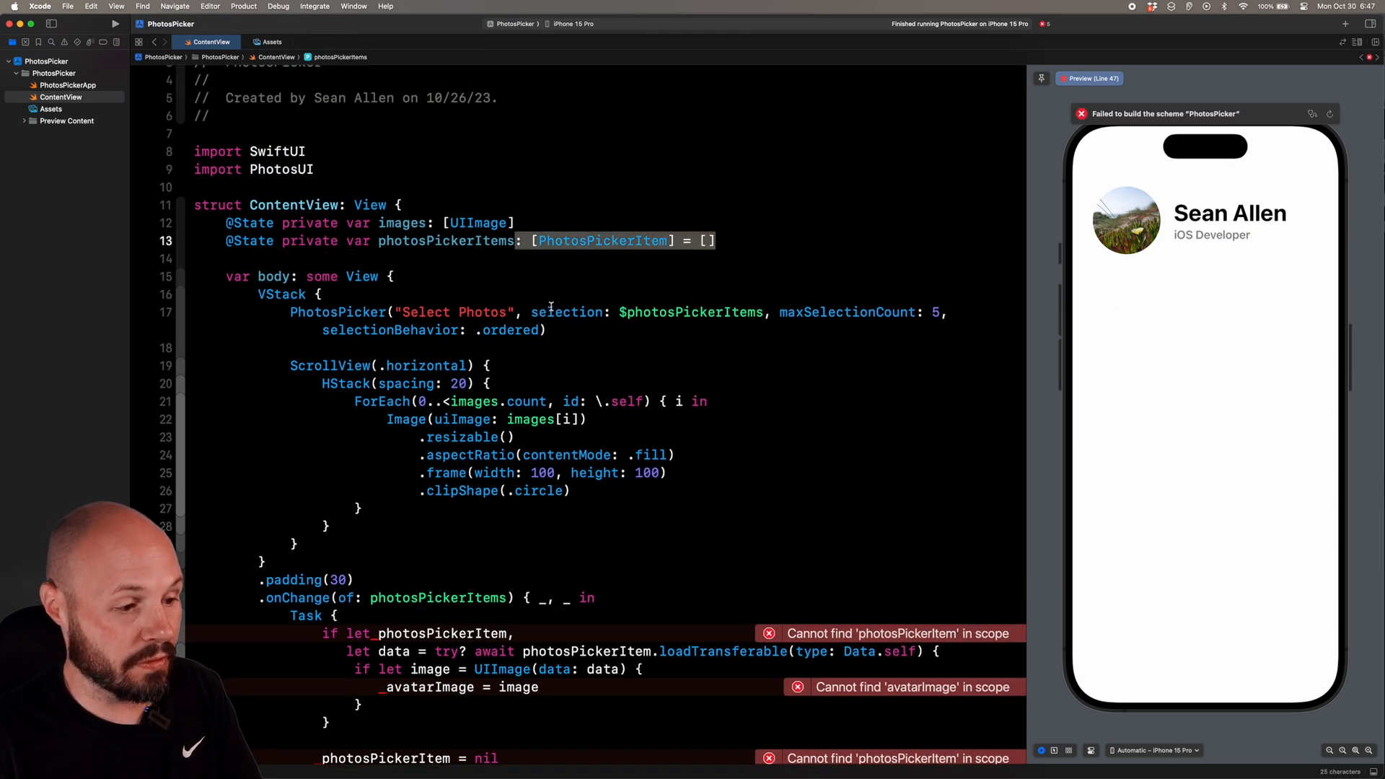
scroll(down, 3)
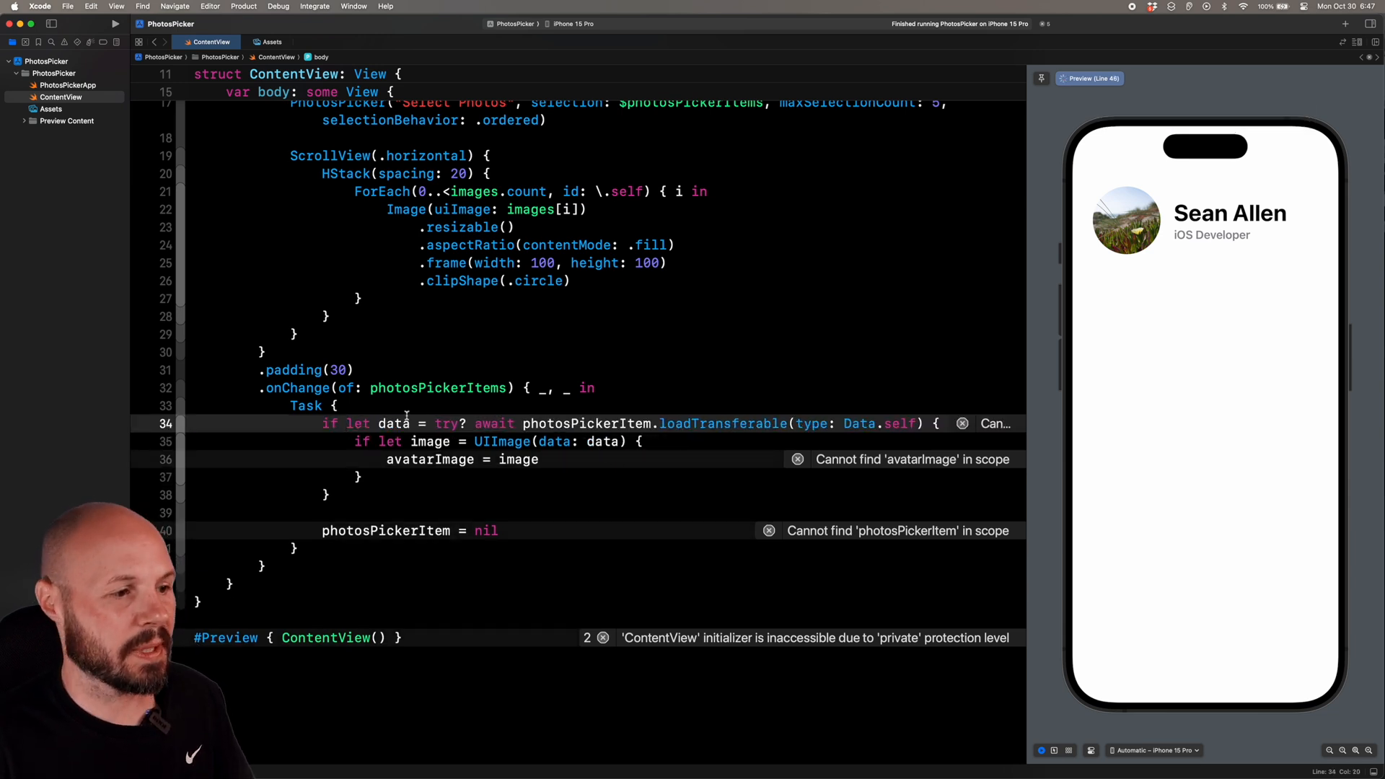
Step: Loop 'for item in photosPickerItems' in the Task and replace avatarImage with images.append(image)
text(for)
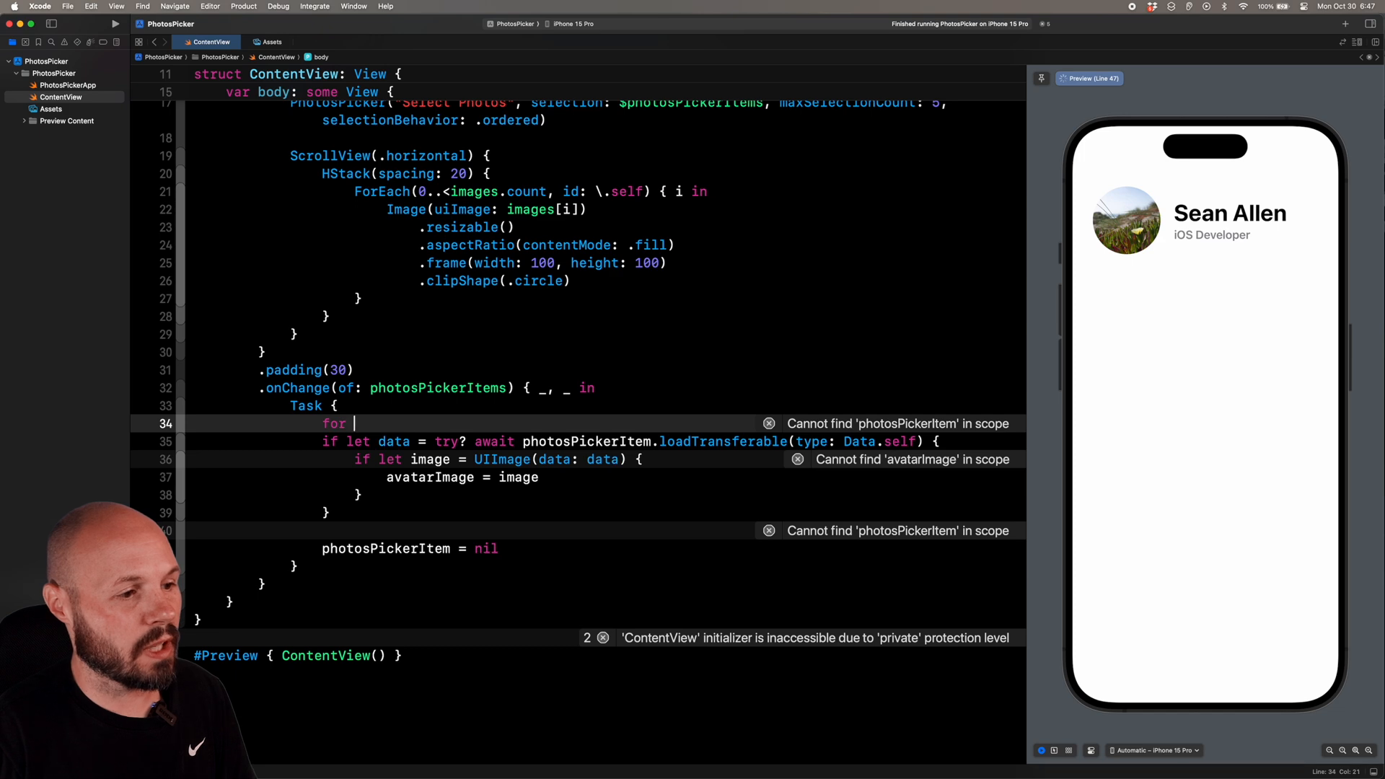
text(item in photosPickerItems {)
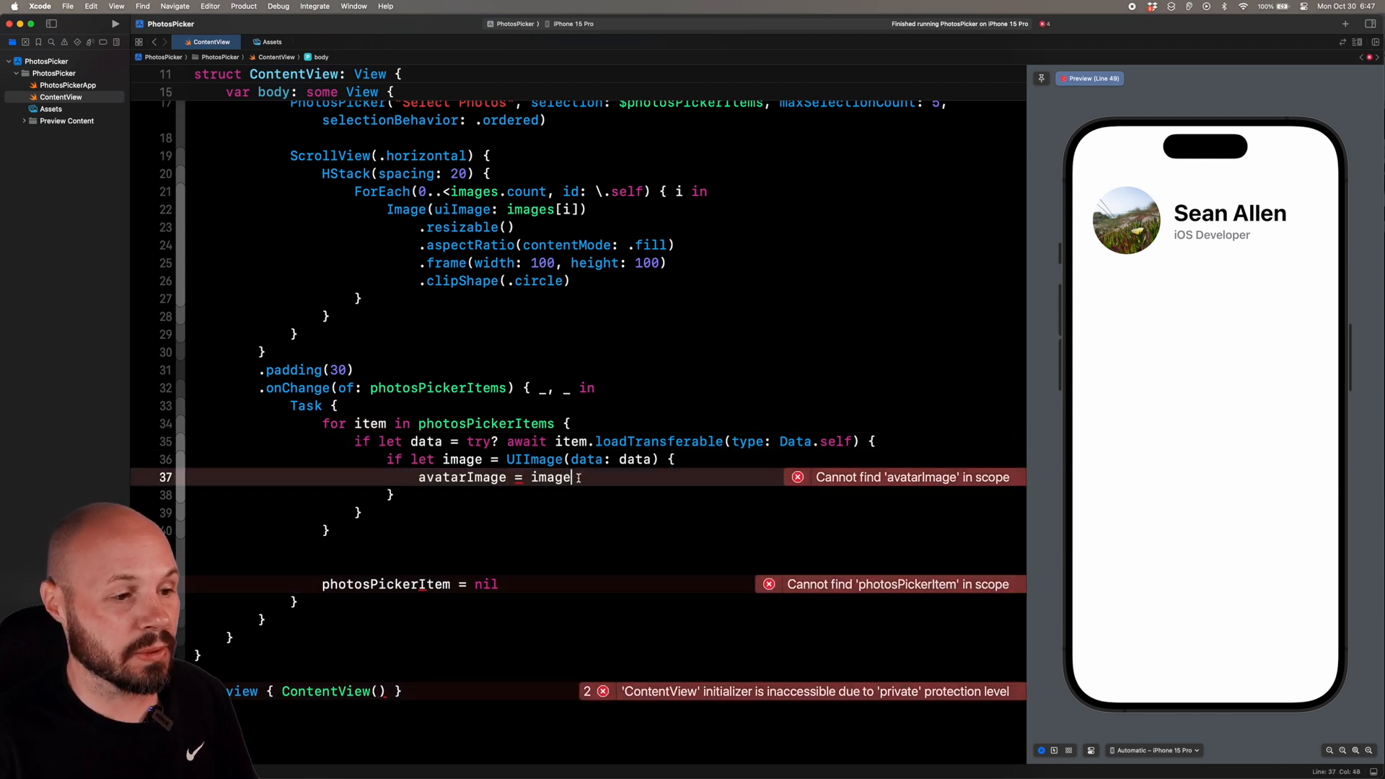
double_click(549, 477)
text(images.)
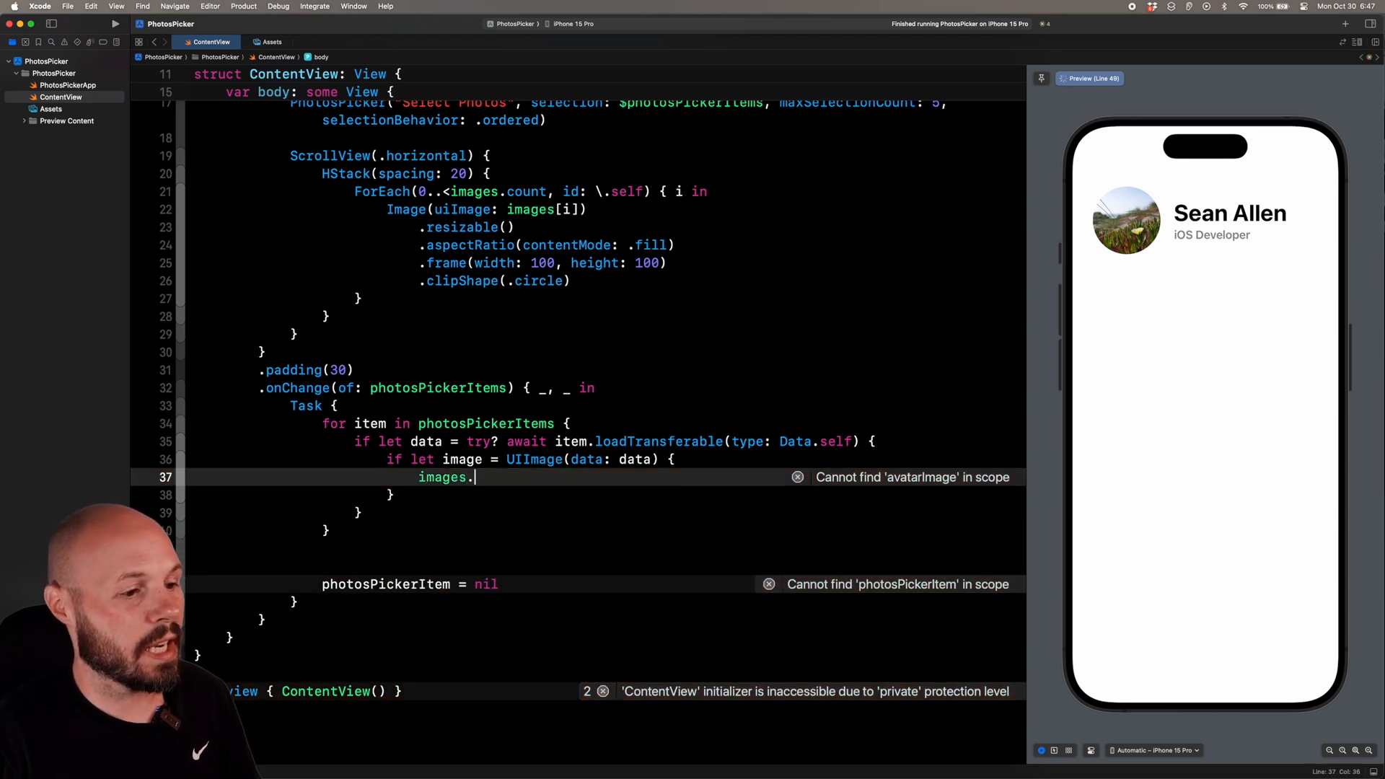
text(append(image))
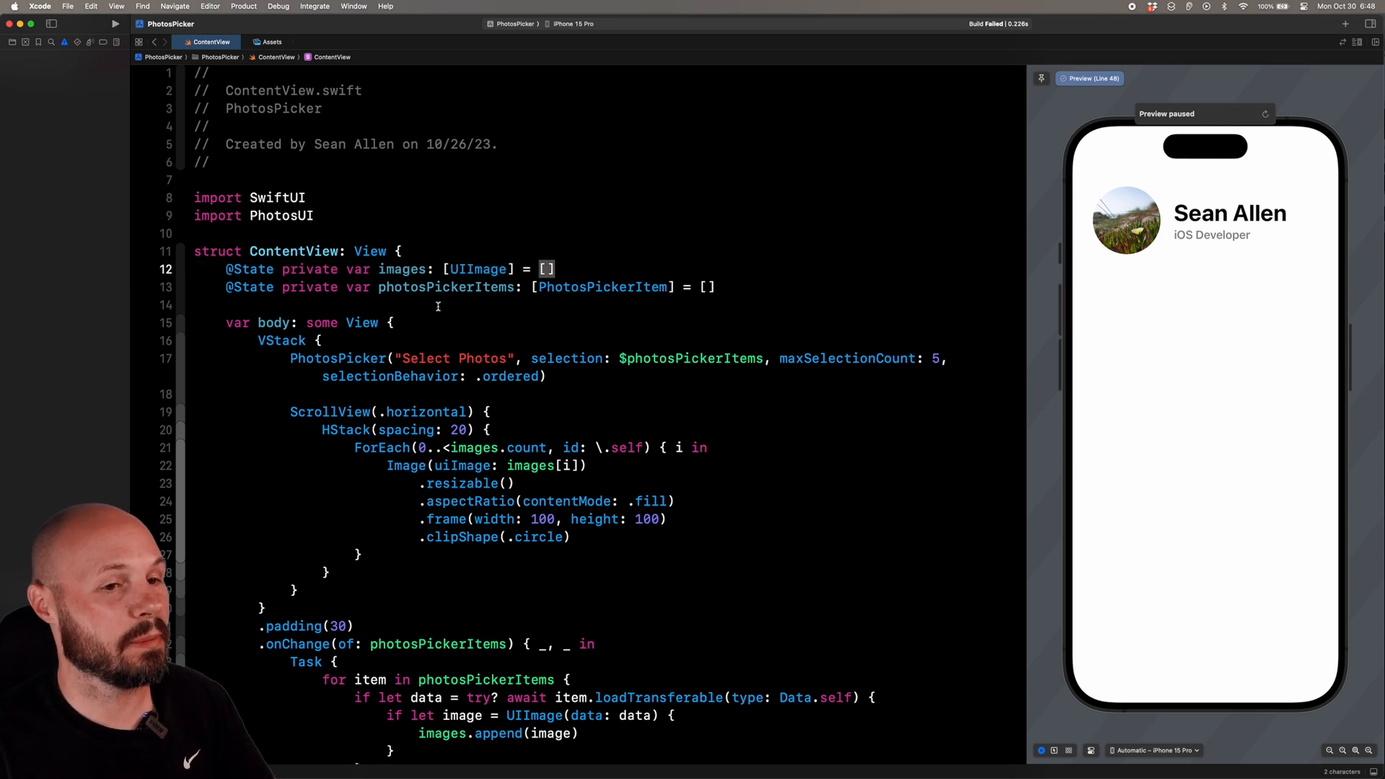
Step: Resume the SwiftUI canvas preview so the Select Photos link shows again
scroll(down, 3)
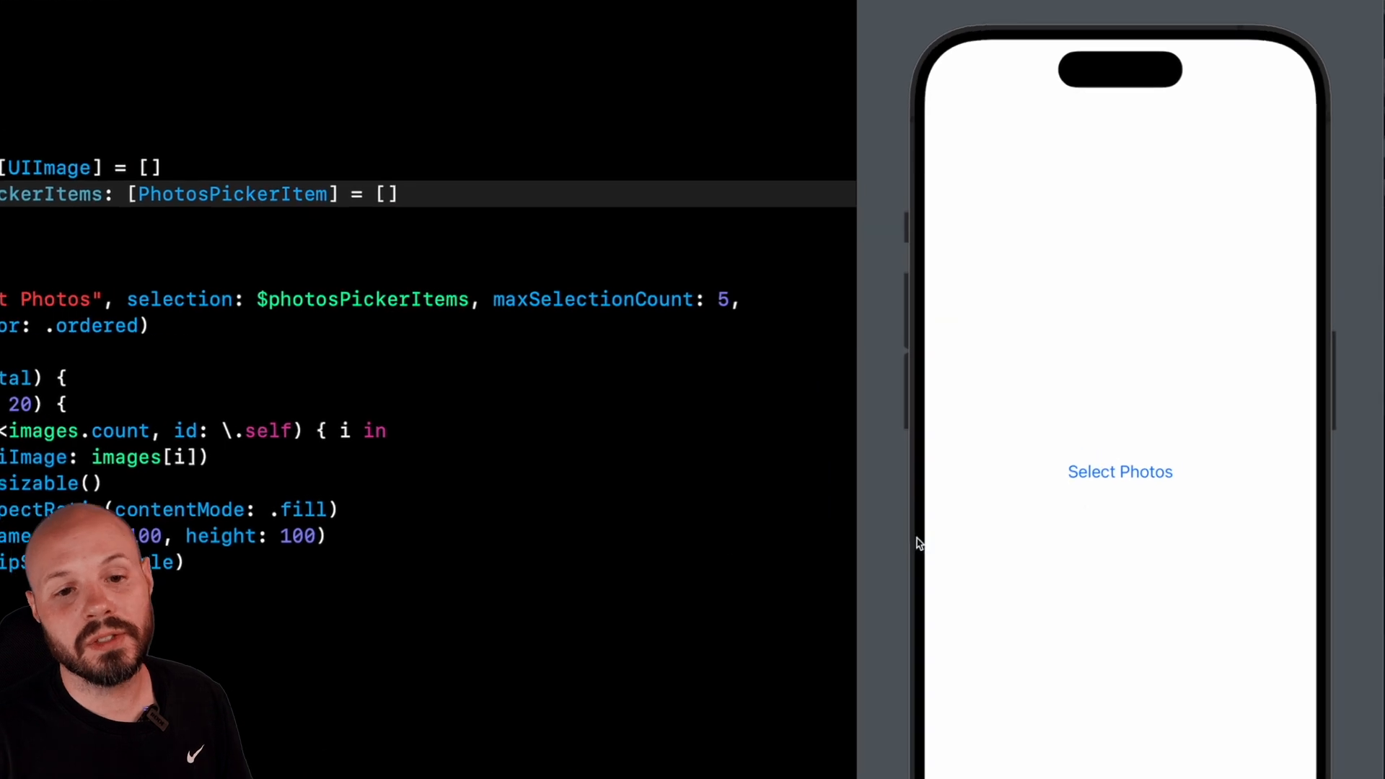
Step: Choose five photos in order via Select Photos and Add them to show as circular thumbnails
click(1120, 472)
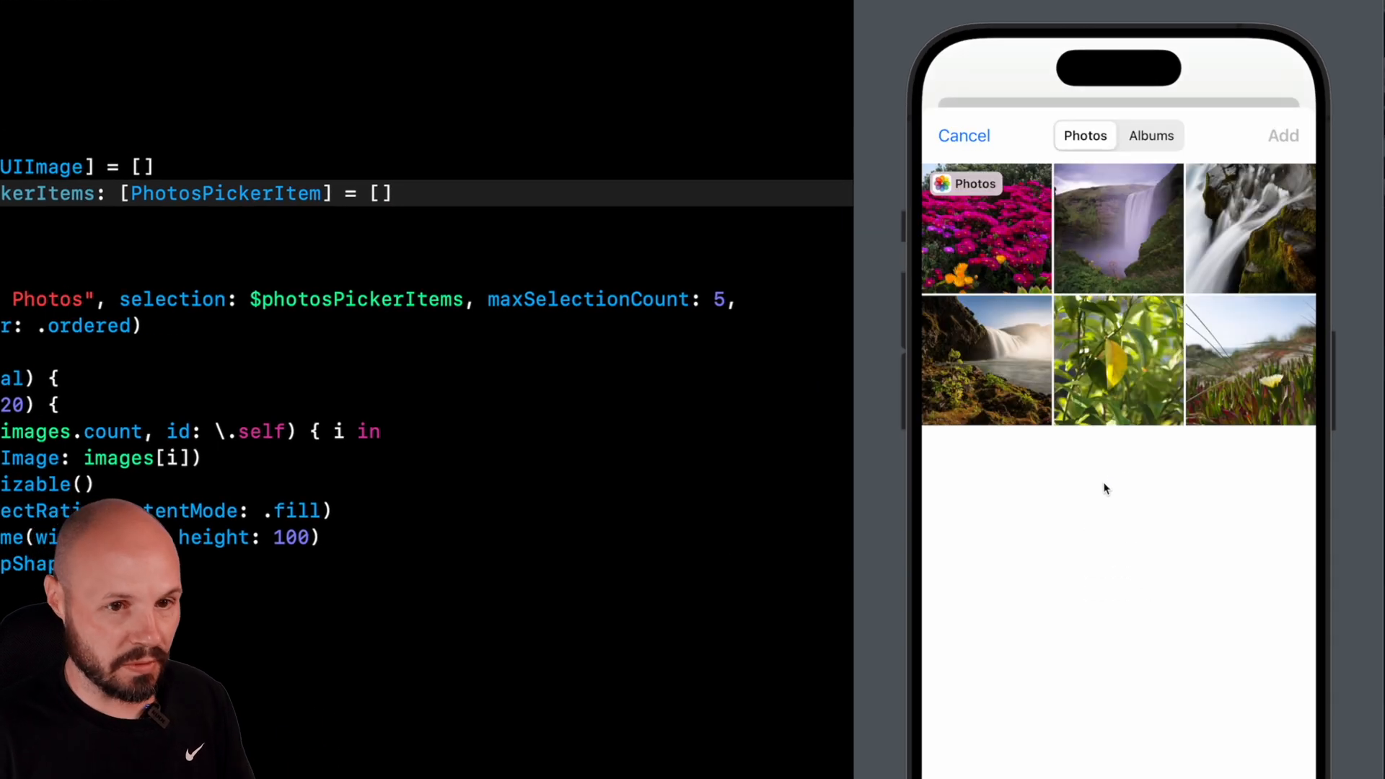
click(1118, 360)
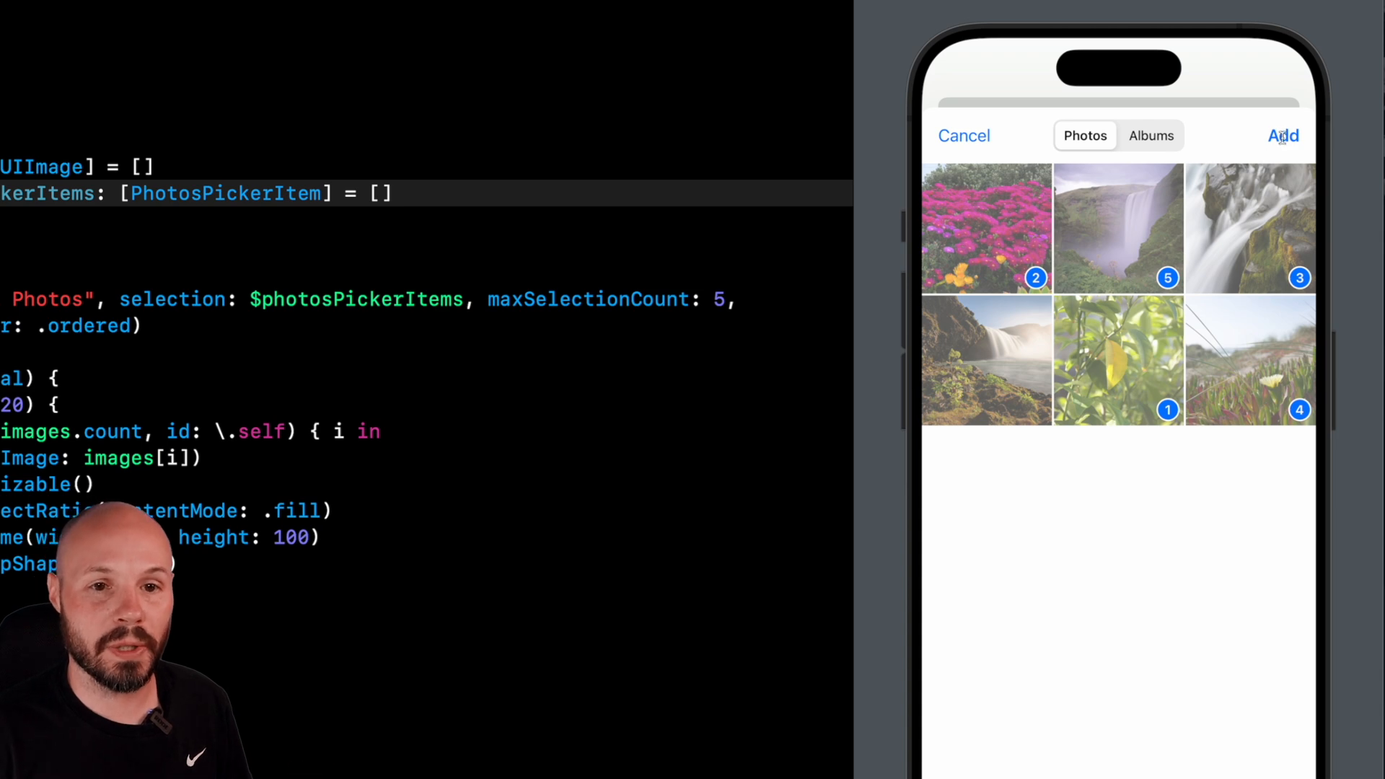
click(1281, 136)
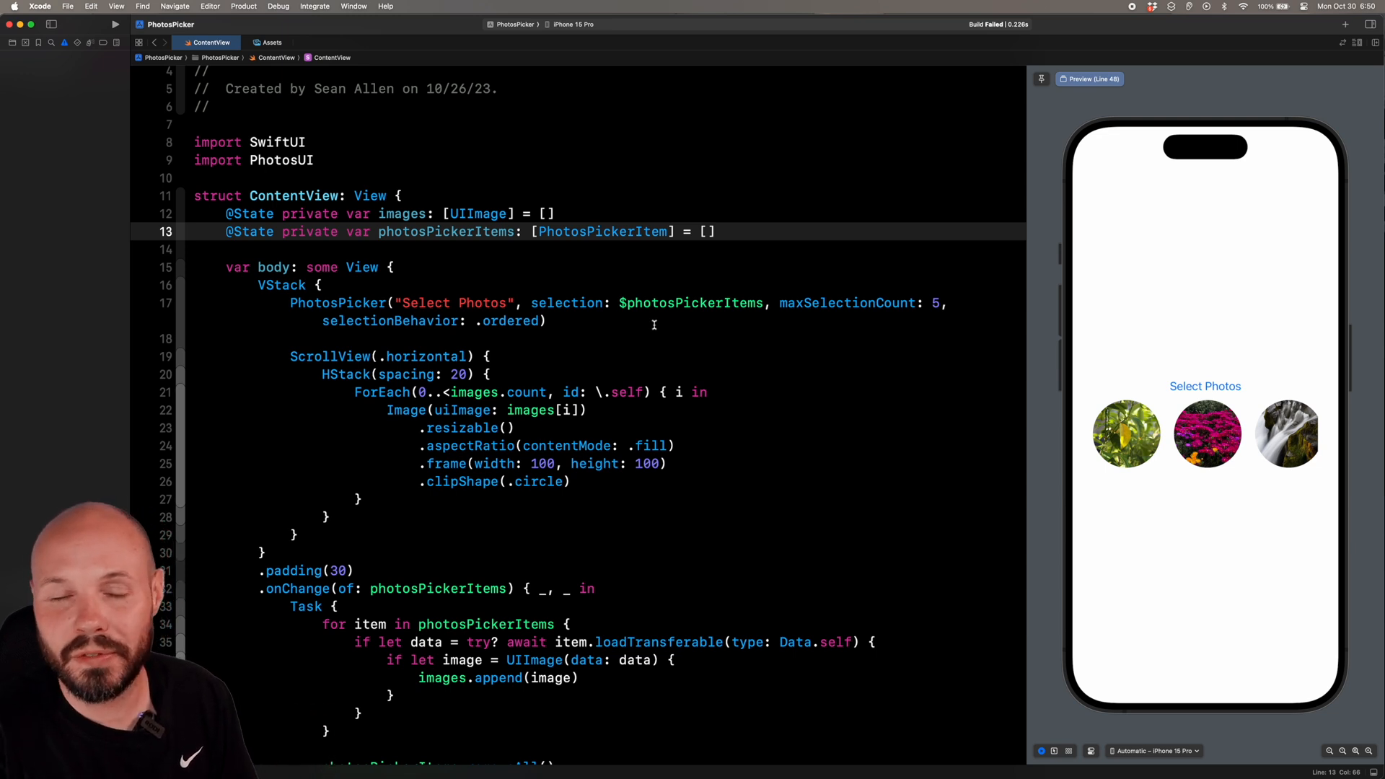
mouse_move(986, 343)
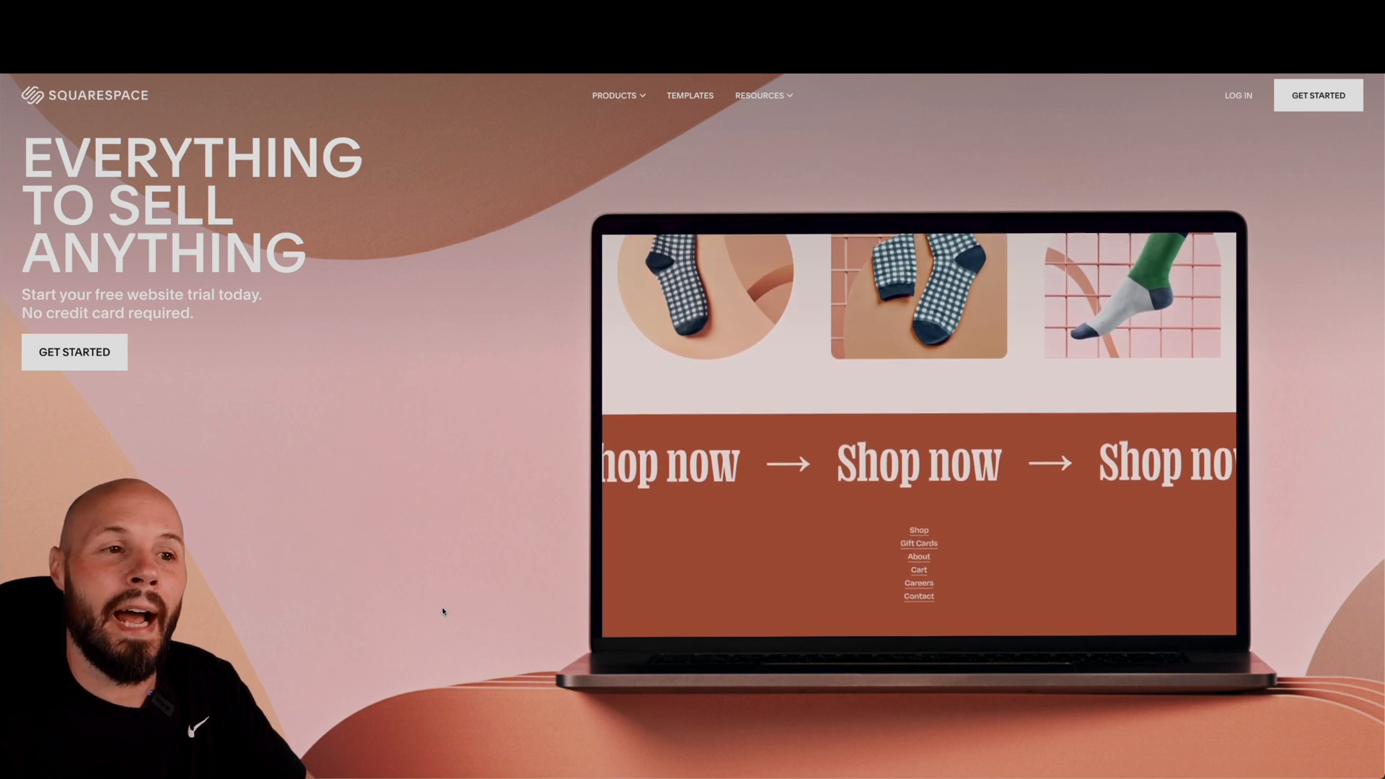
Step: Scroll down the Squarespace homepage and enter the website template gallery via a category link
scroll(down, 3)
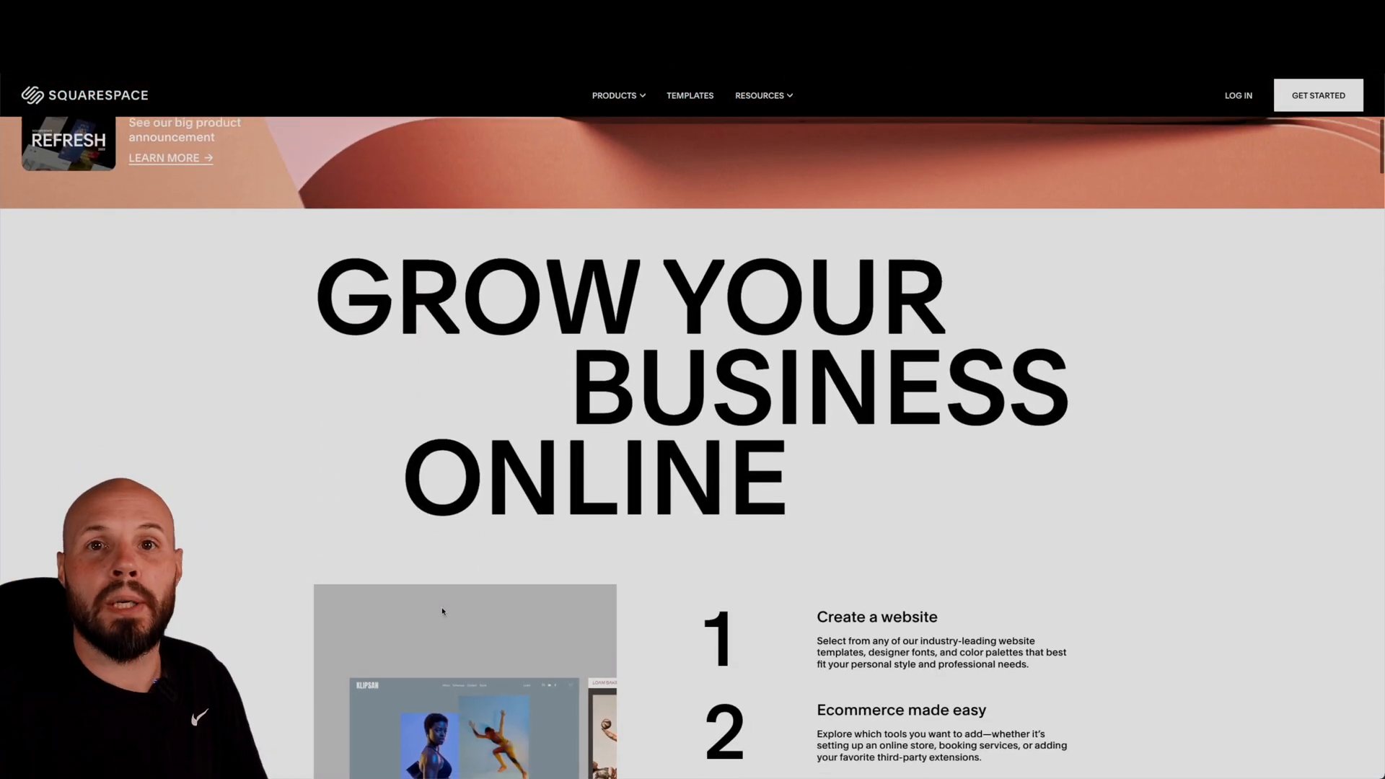
scroll(down, 3)
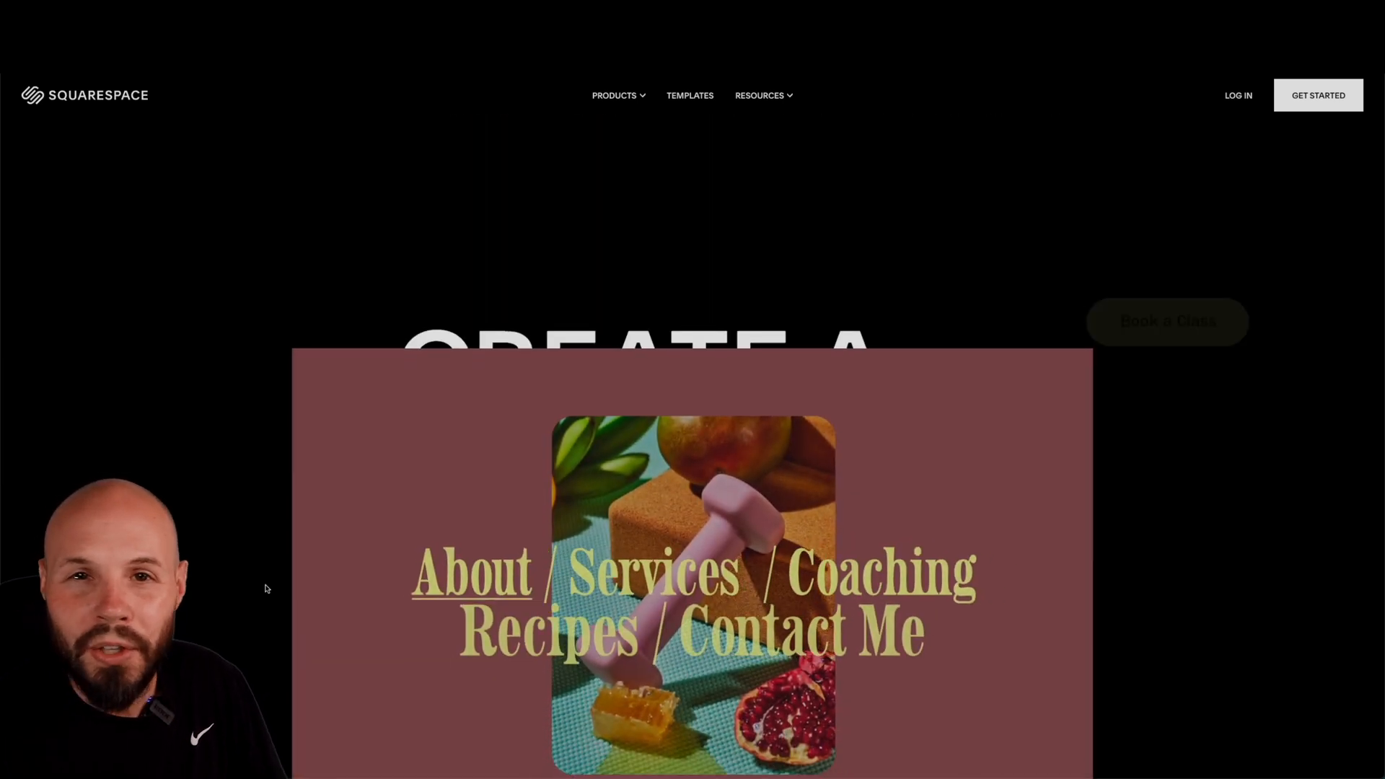
scroll(down, 3)
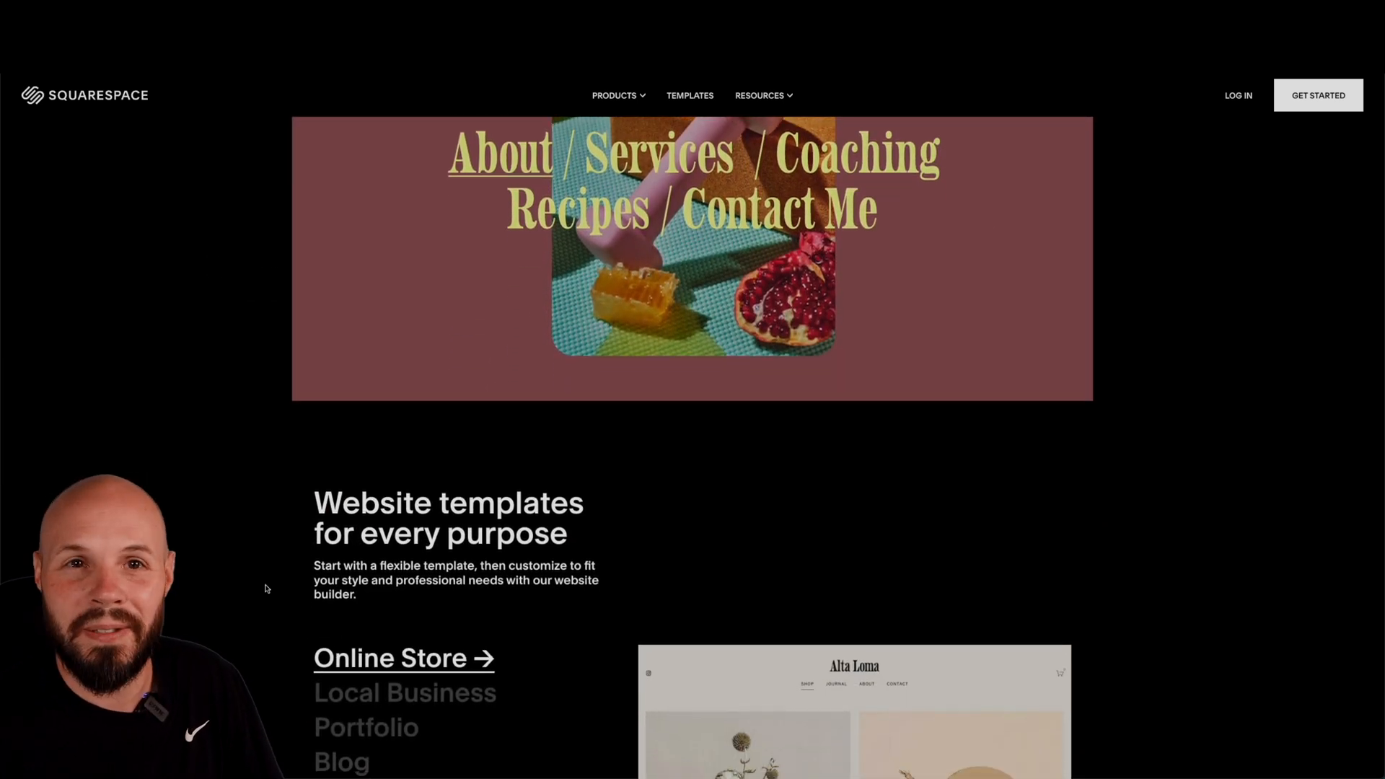
scroll(down, 3)
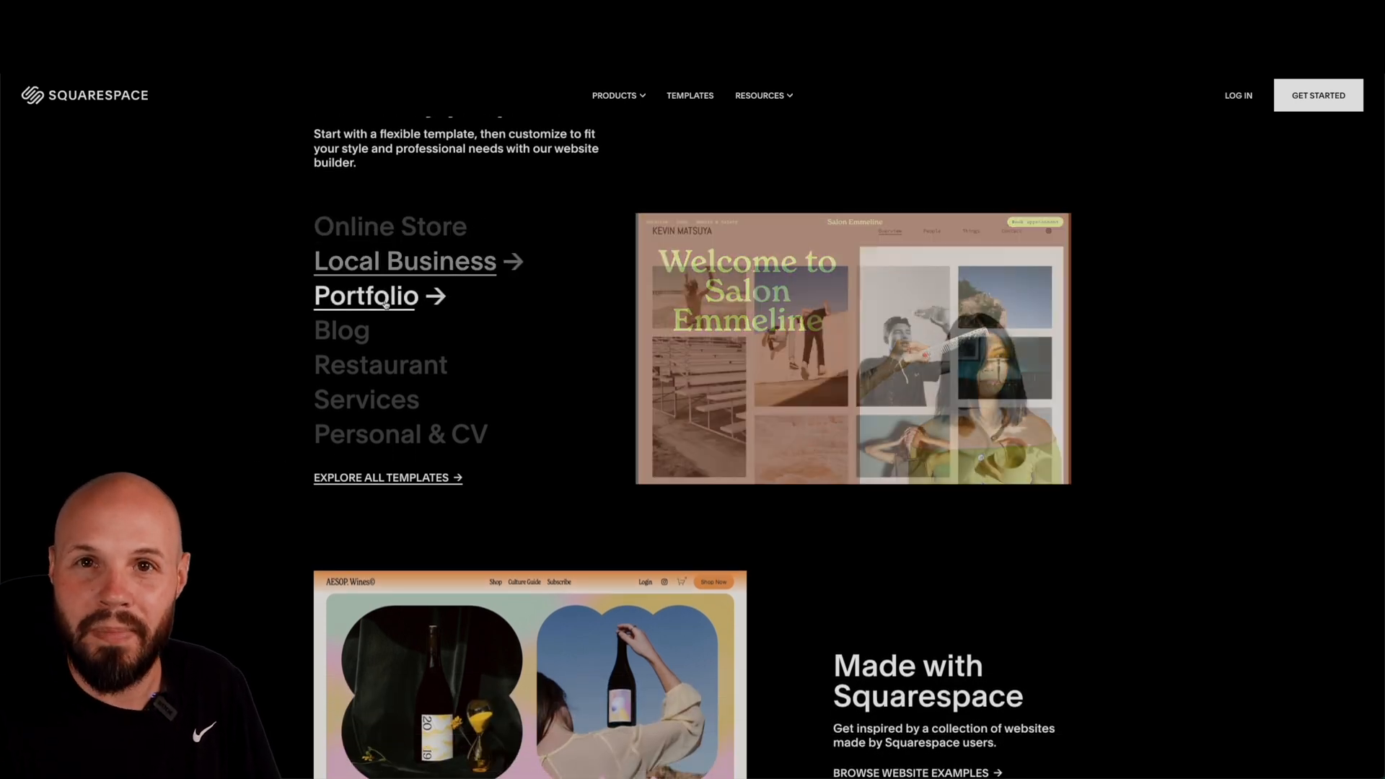
click(365, 296)
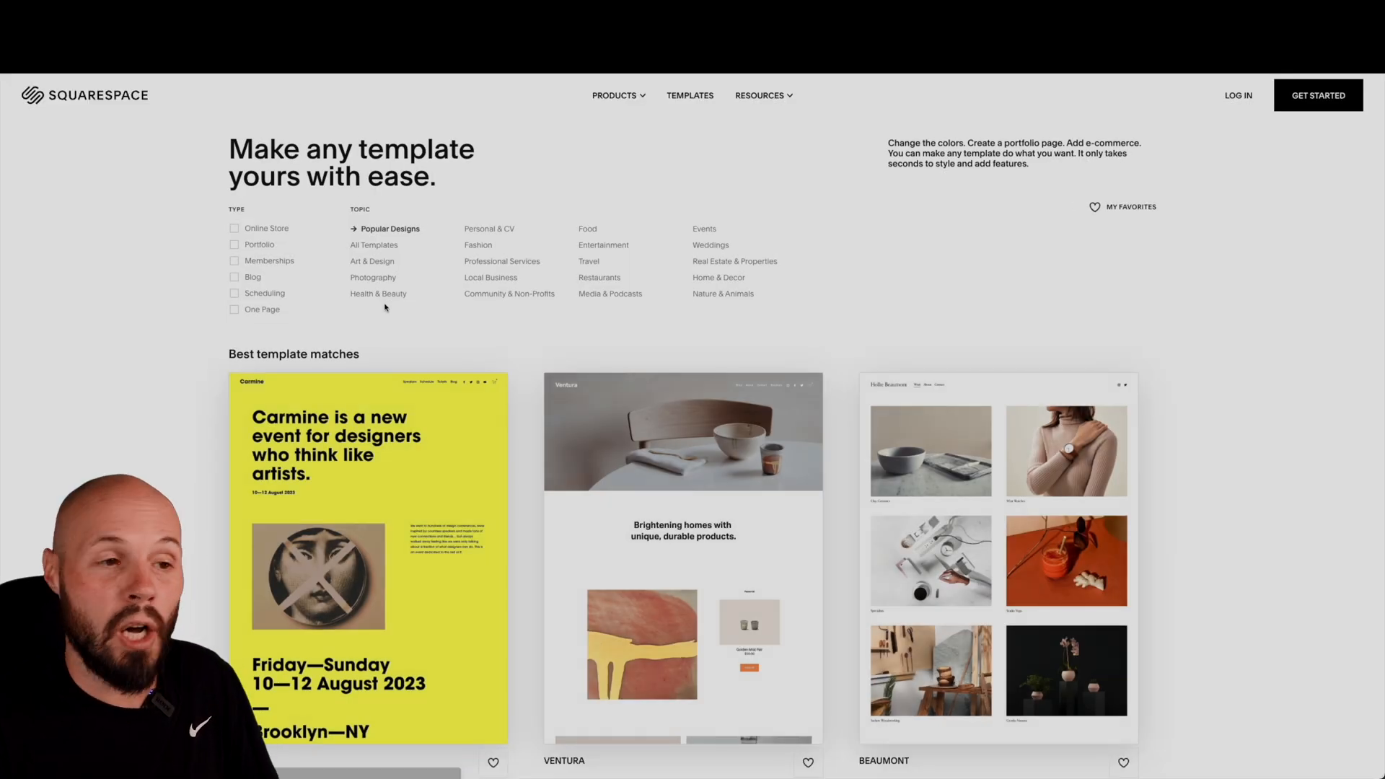
Step: Filter the gallery to Art & Design under Topic and scroll through to 'Explore popular designs'
click(371, 261)
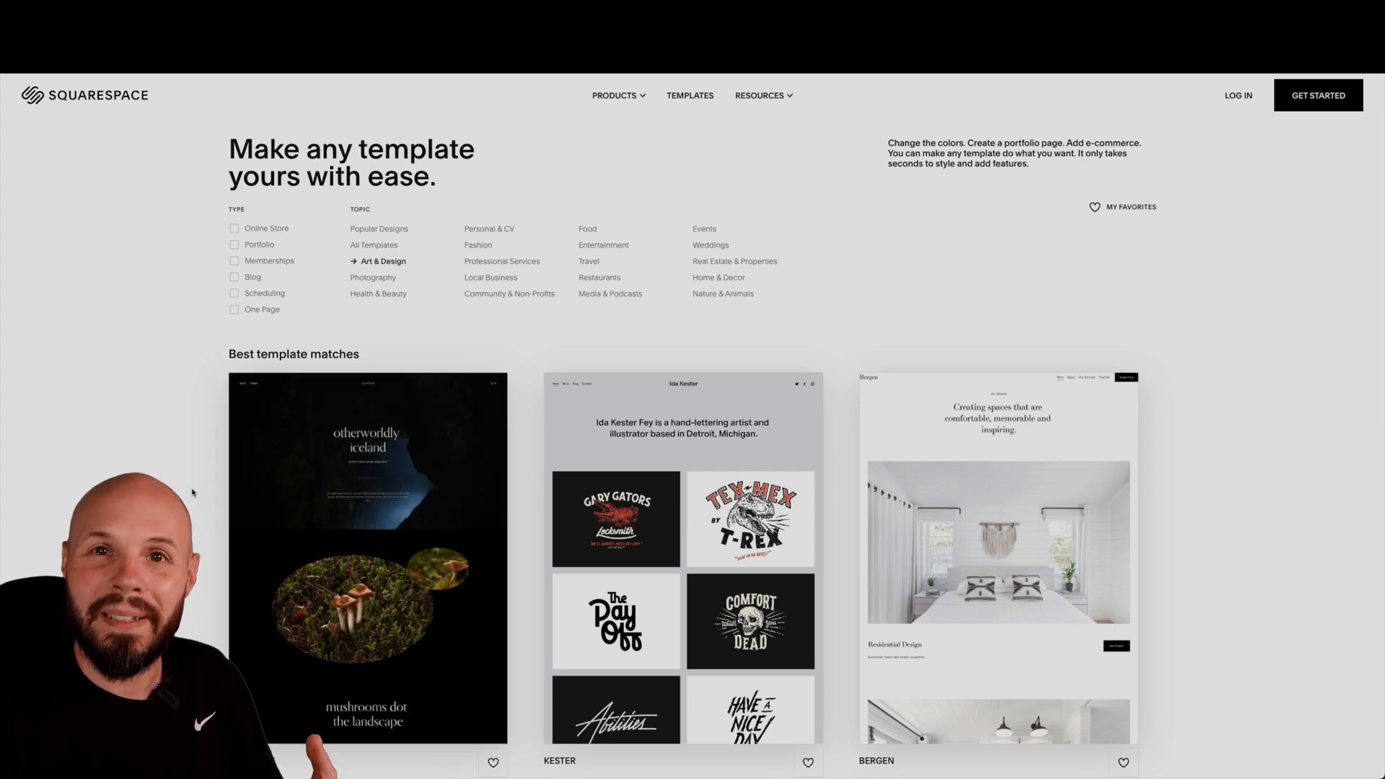
scroll(down, 3)
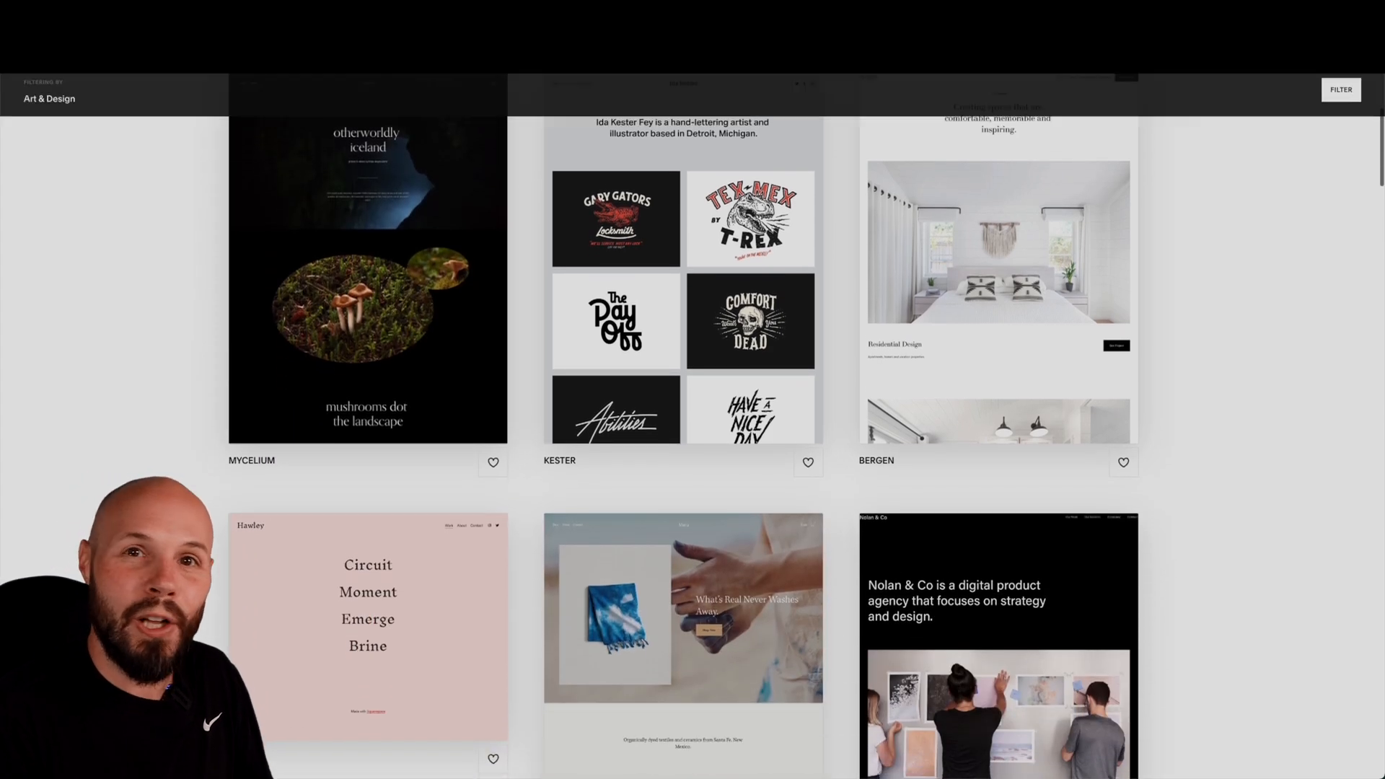
scroll(down, 3)
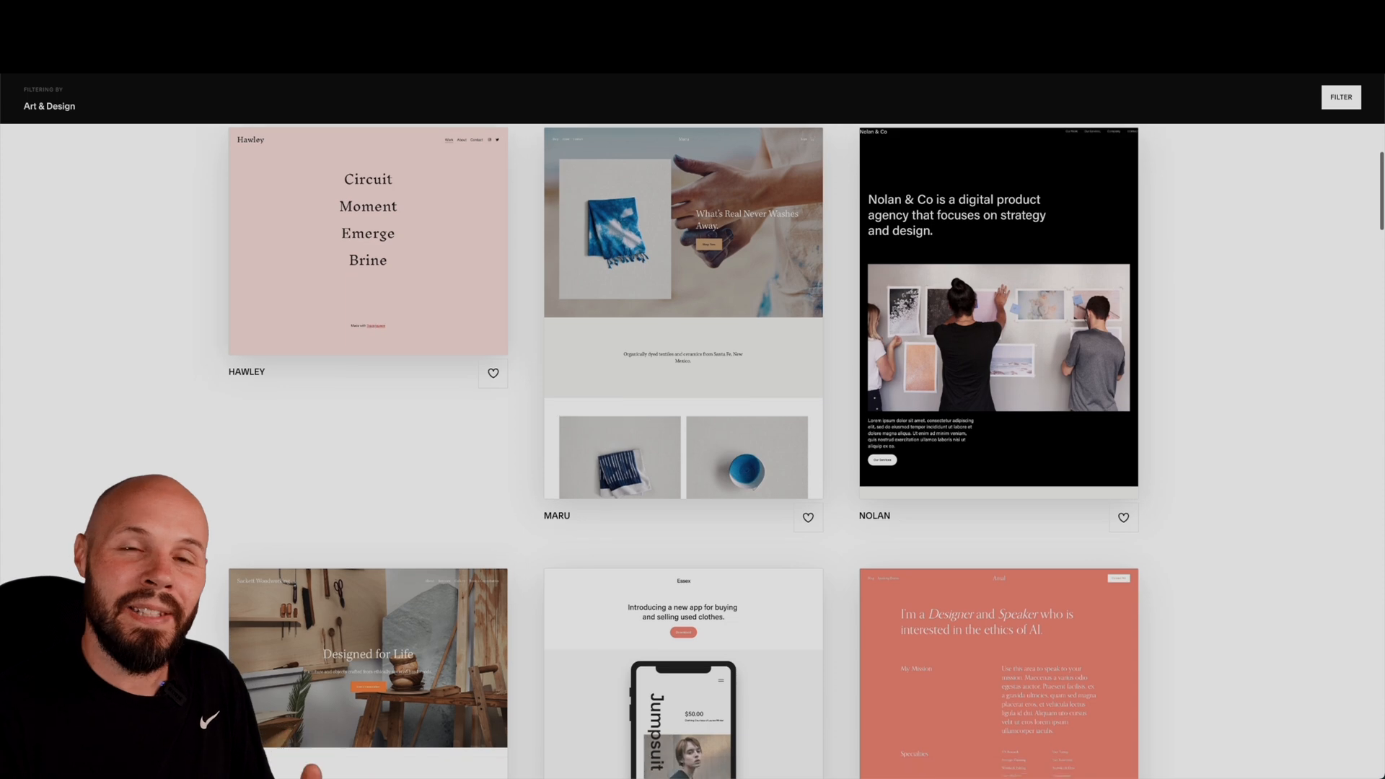
scroll(down, 3)
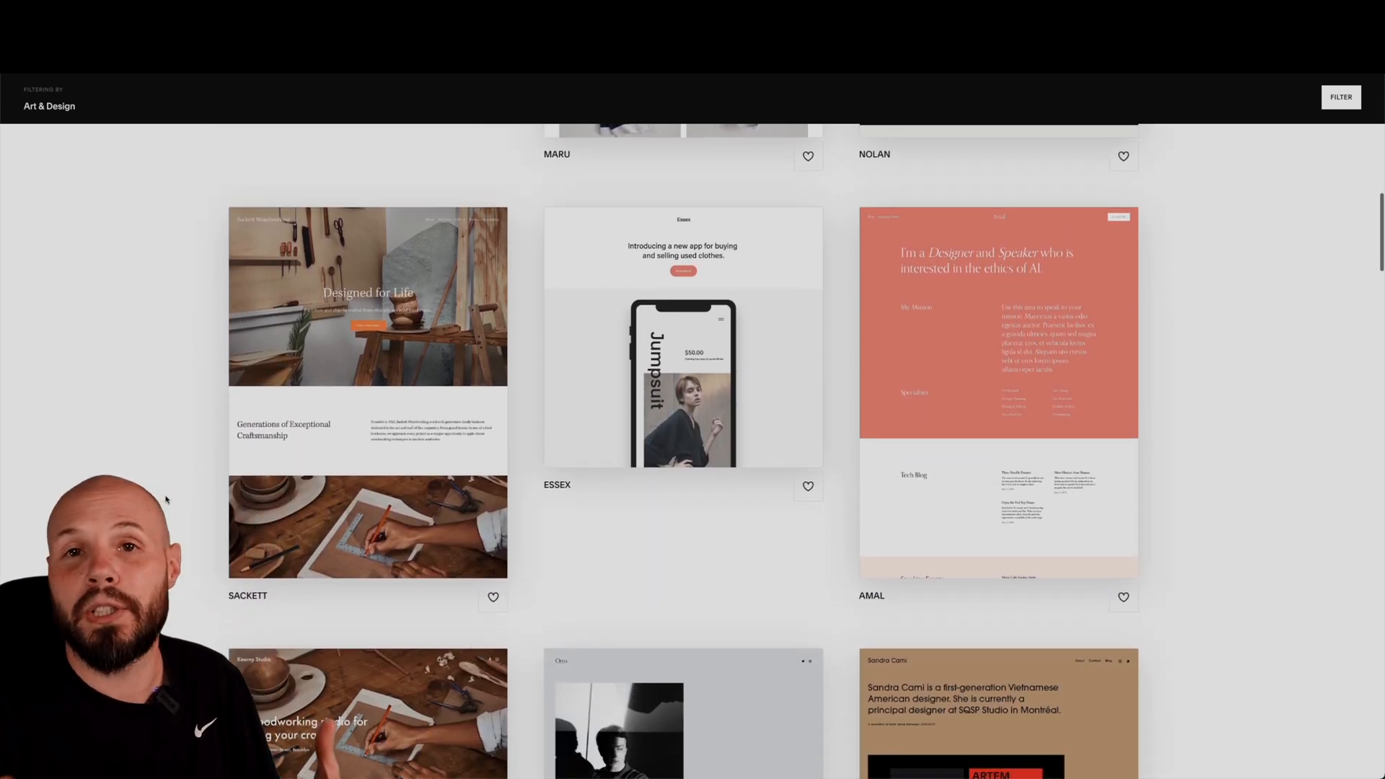
scroll(down, 3)
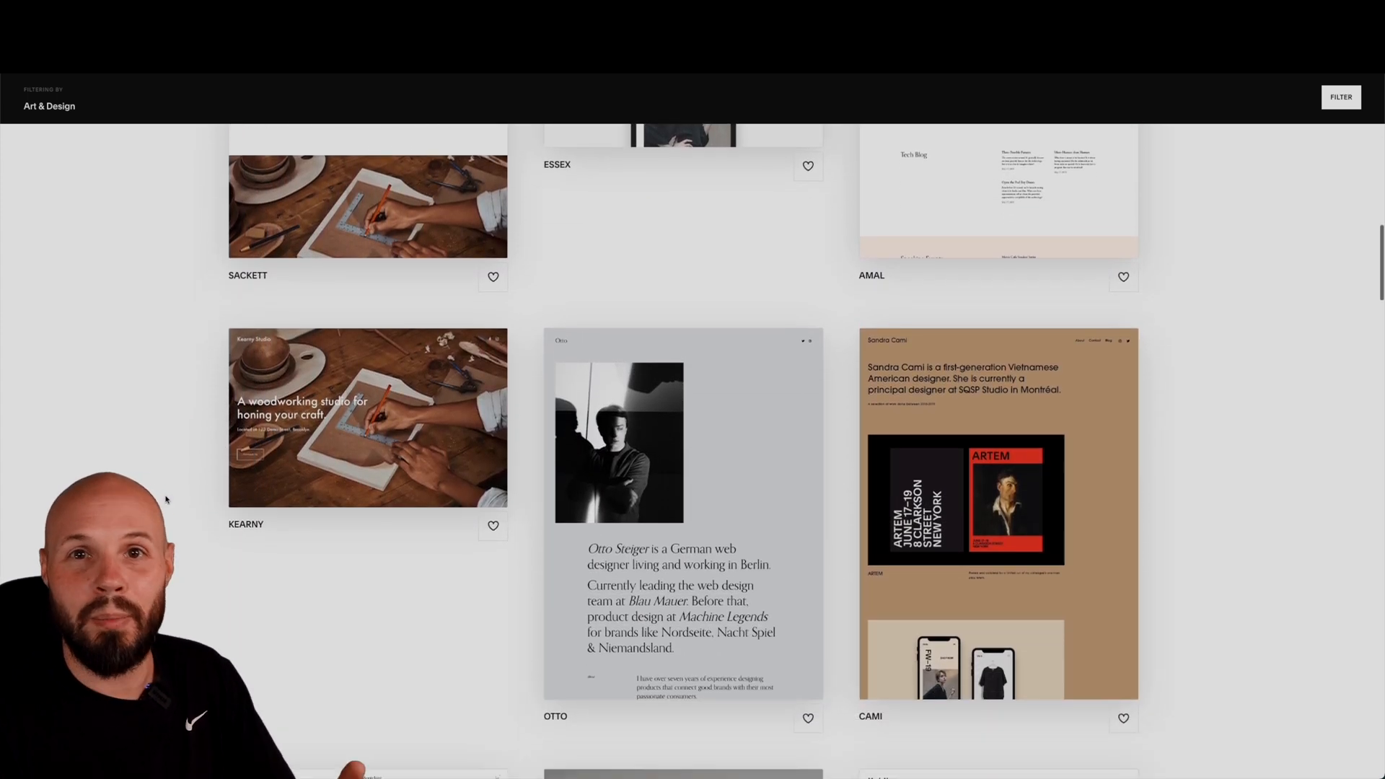
scroll(down, 3)
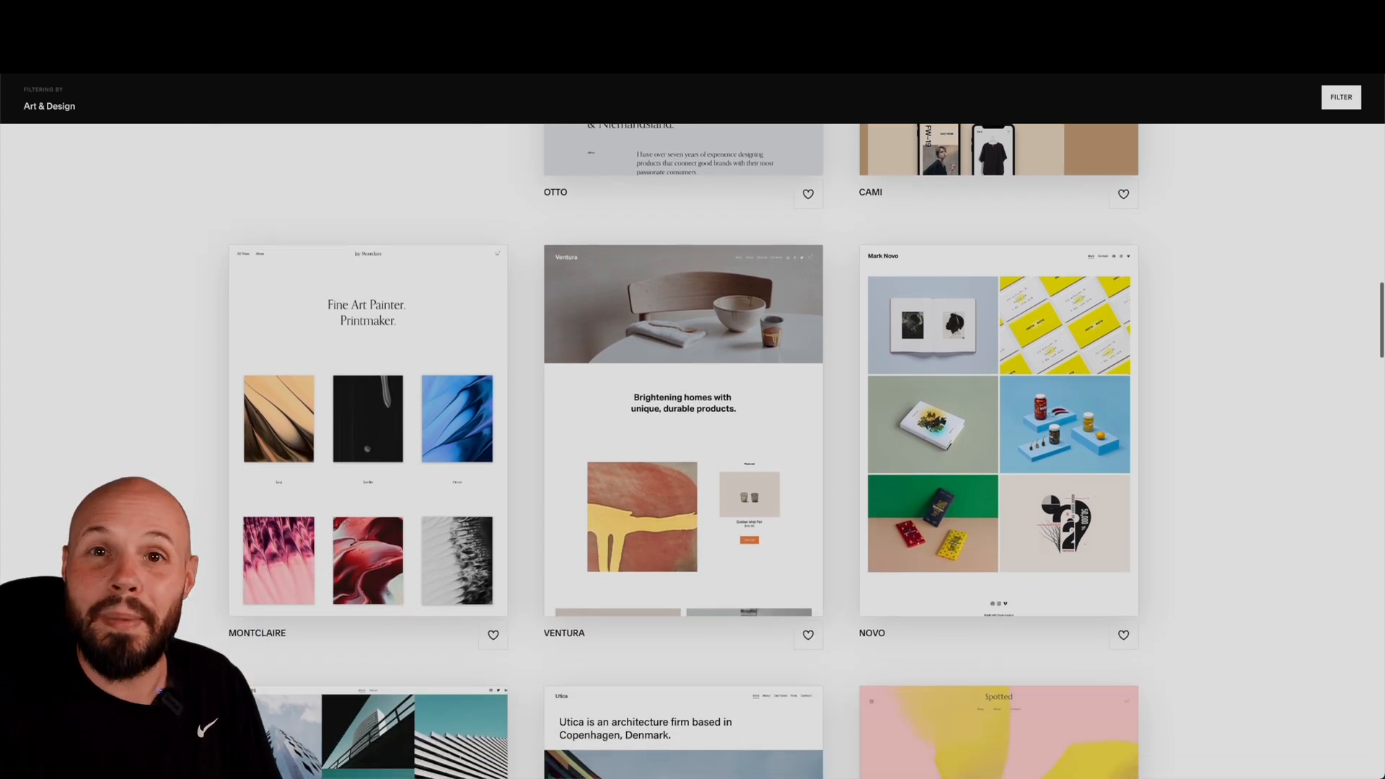
scroll(down, 3)
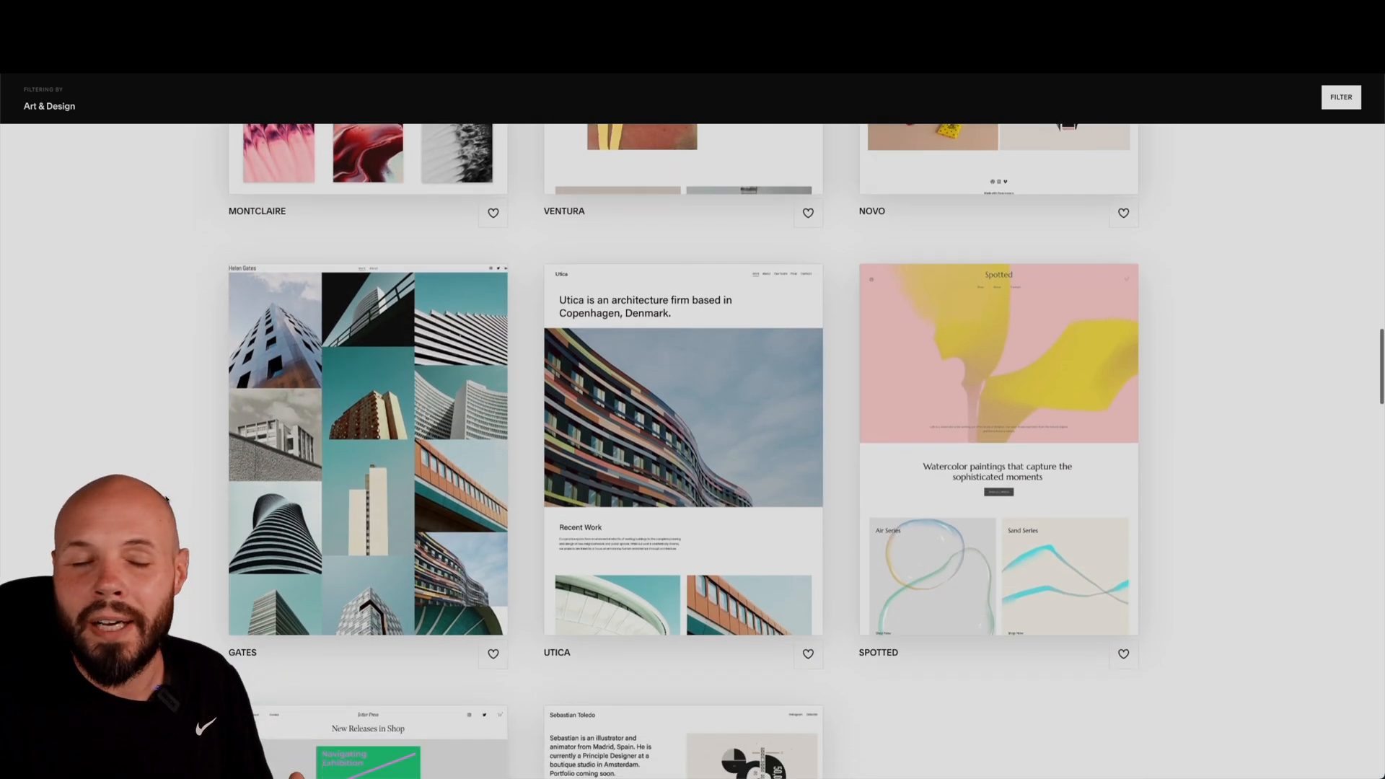
scroll(down, 3)
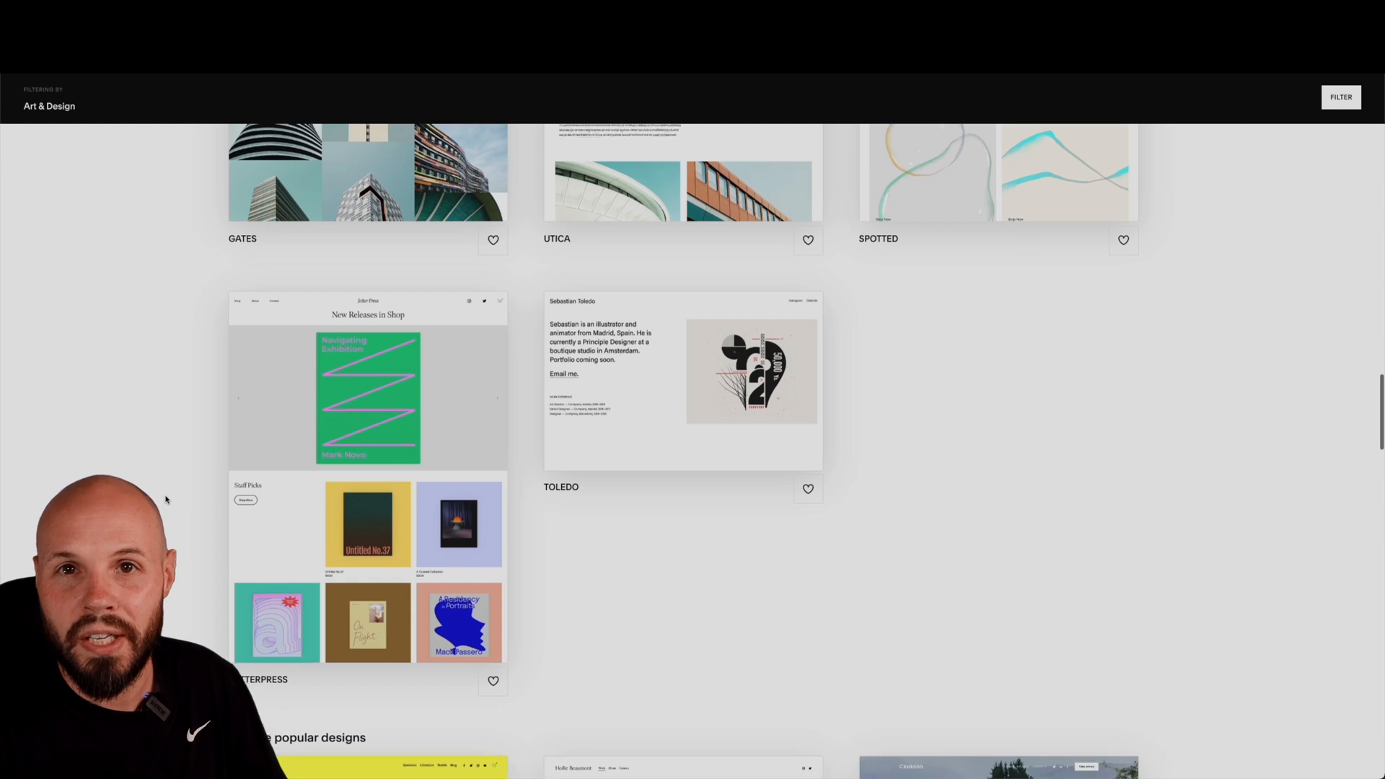
scroll(down, 3)
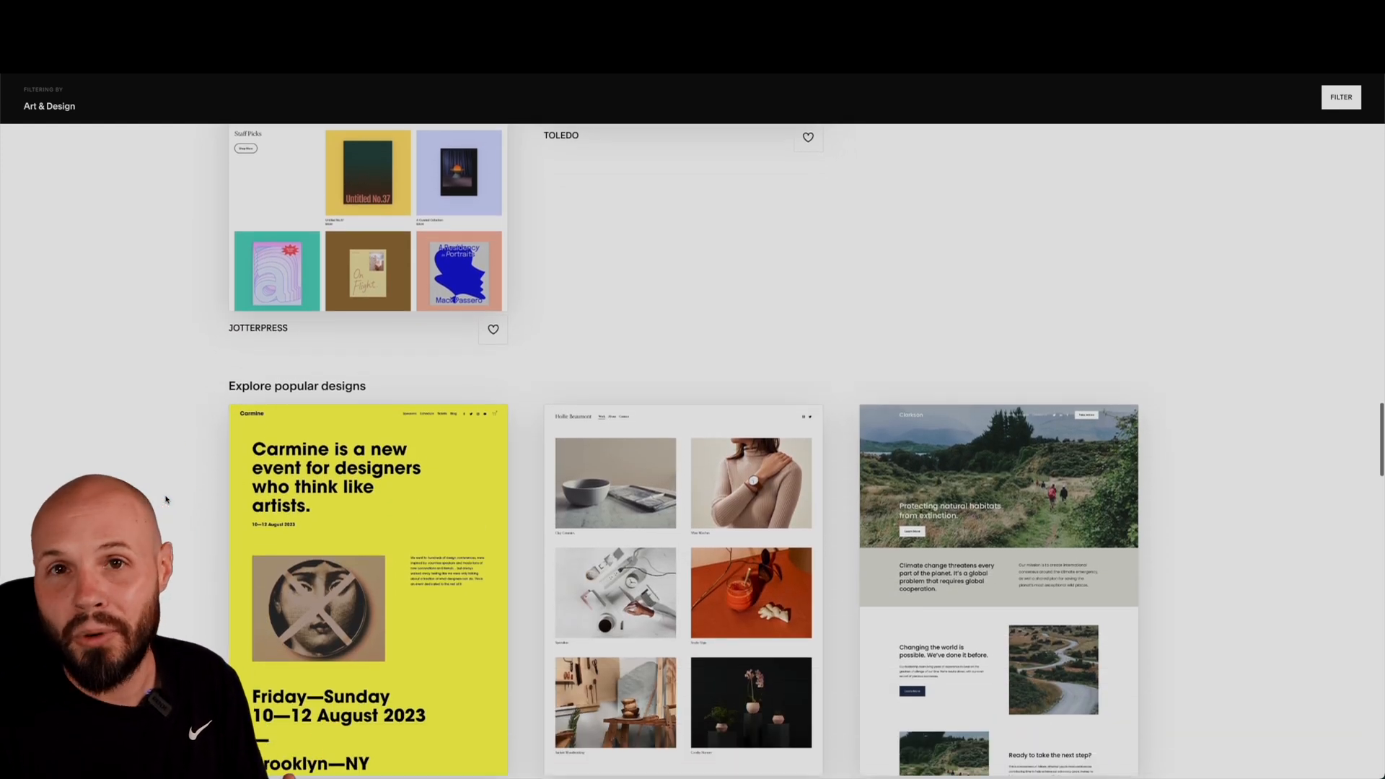
scroll(down, 3)
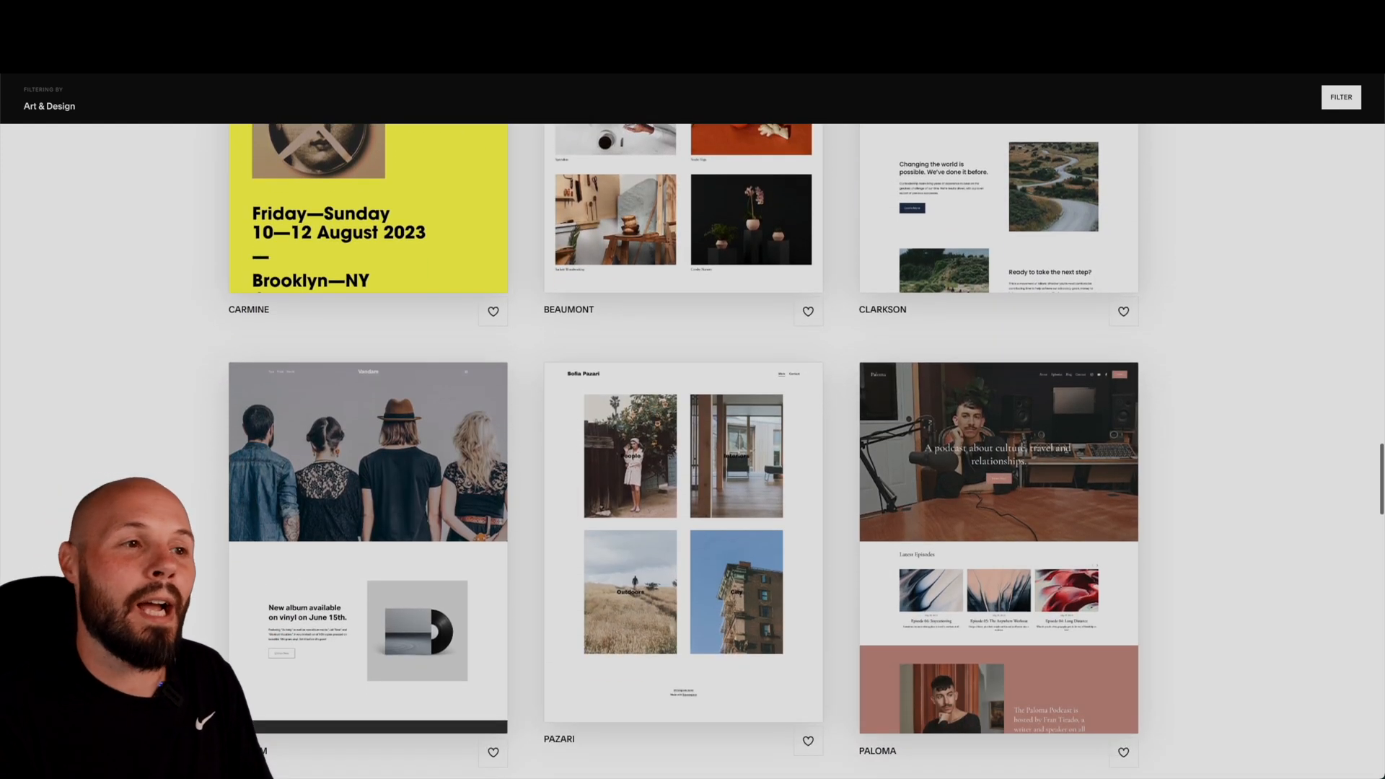
scroll(down, 3)
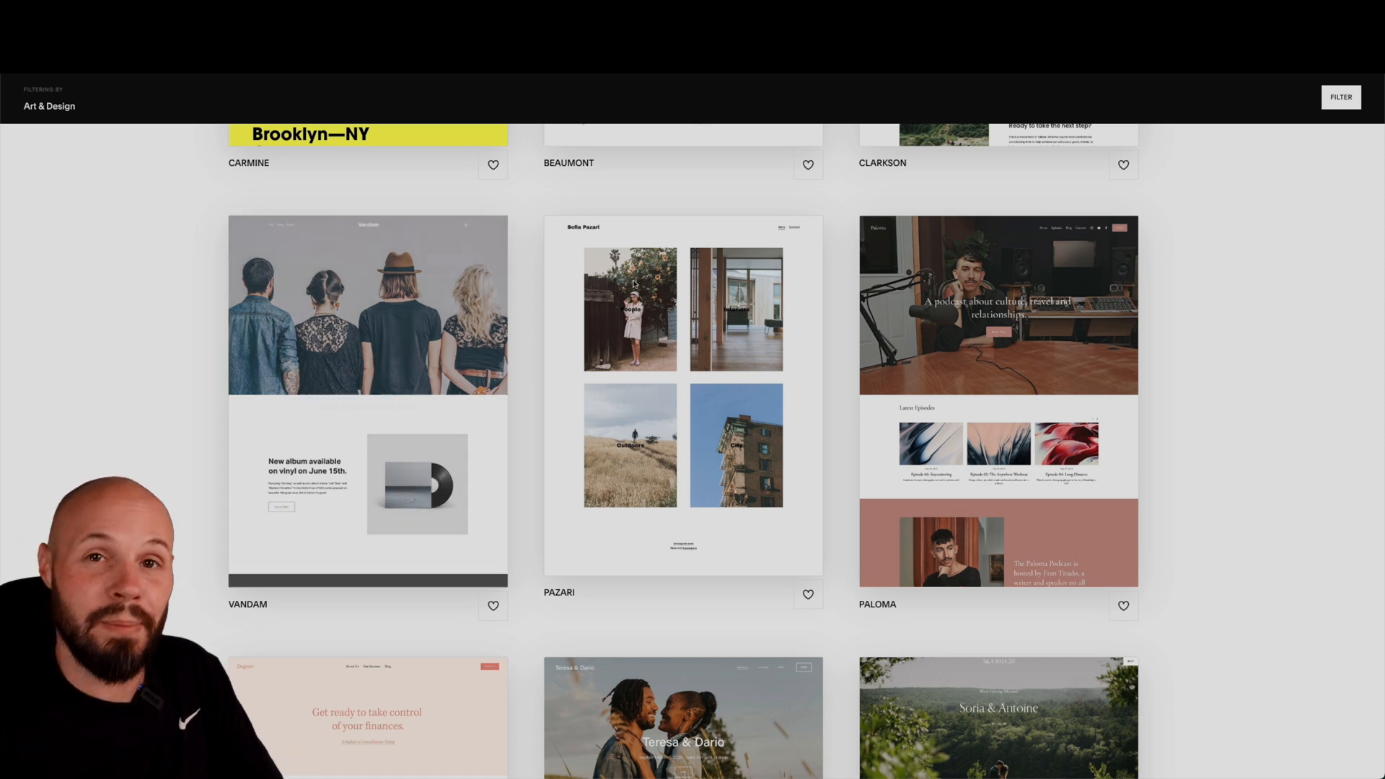